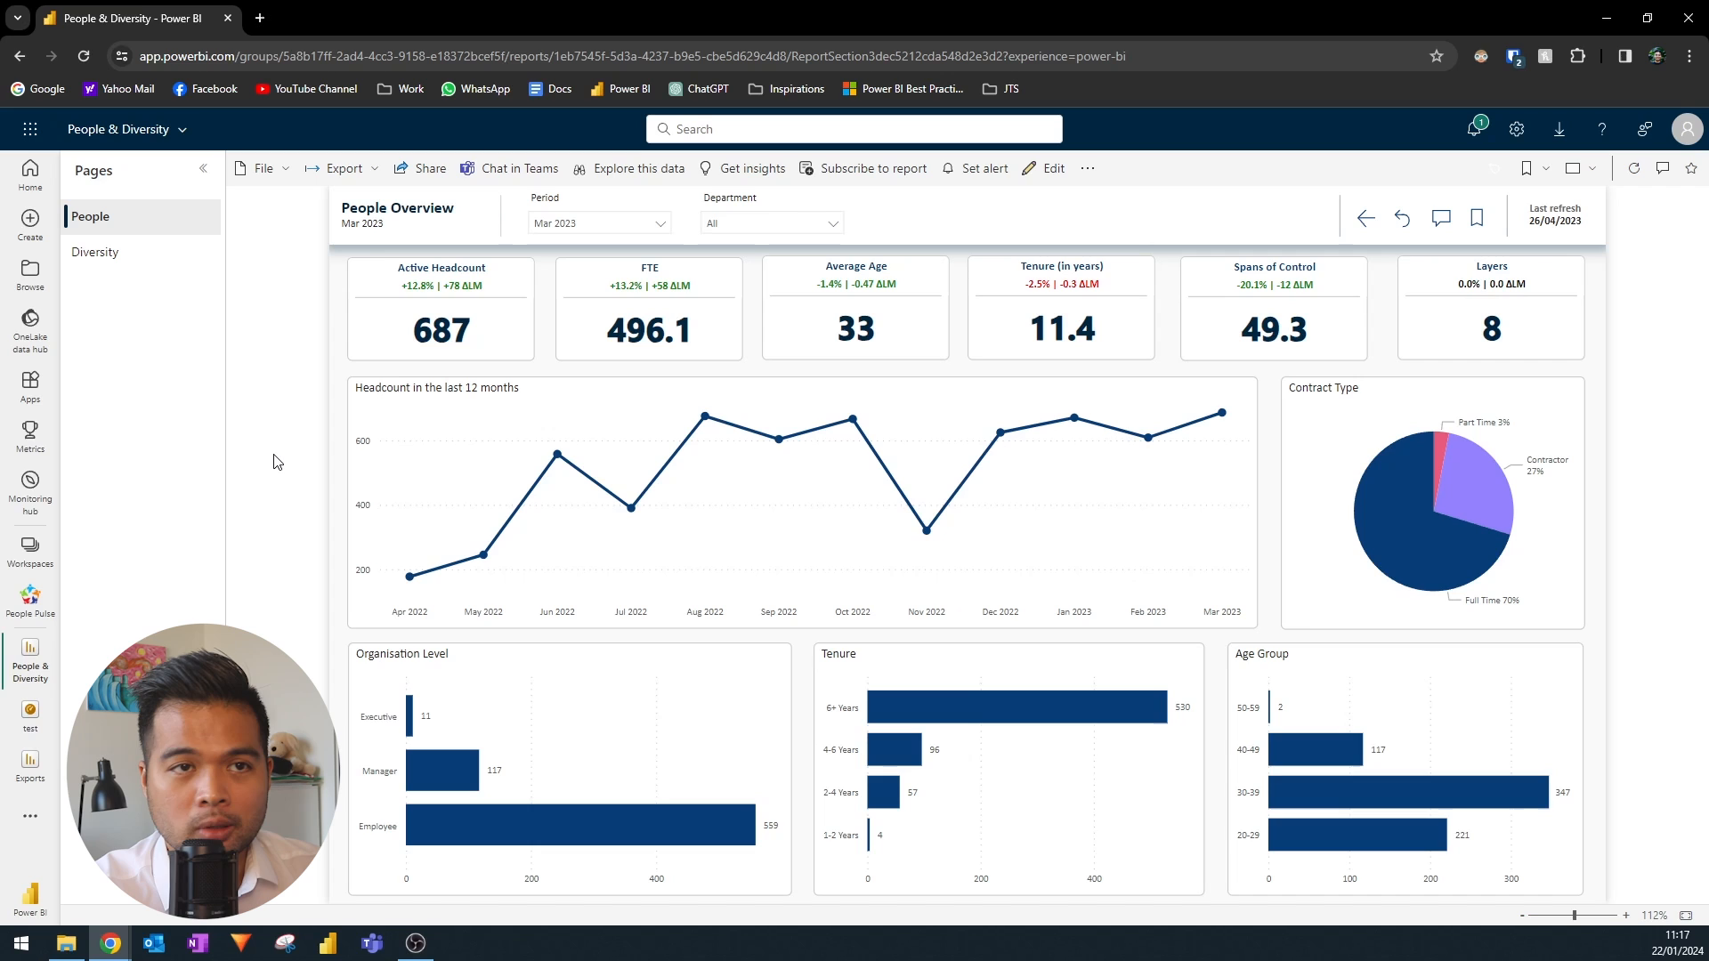
mouse_move(1647, 394)
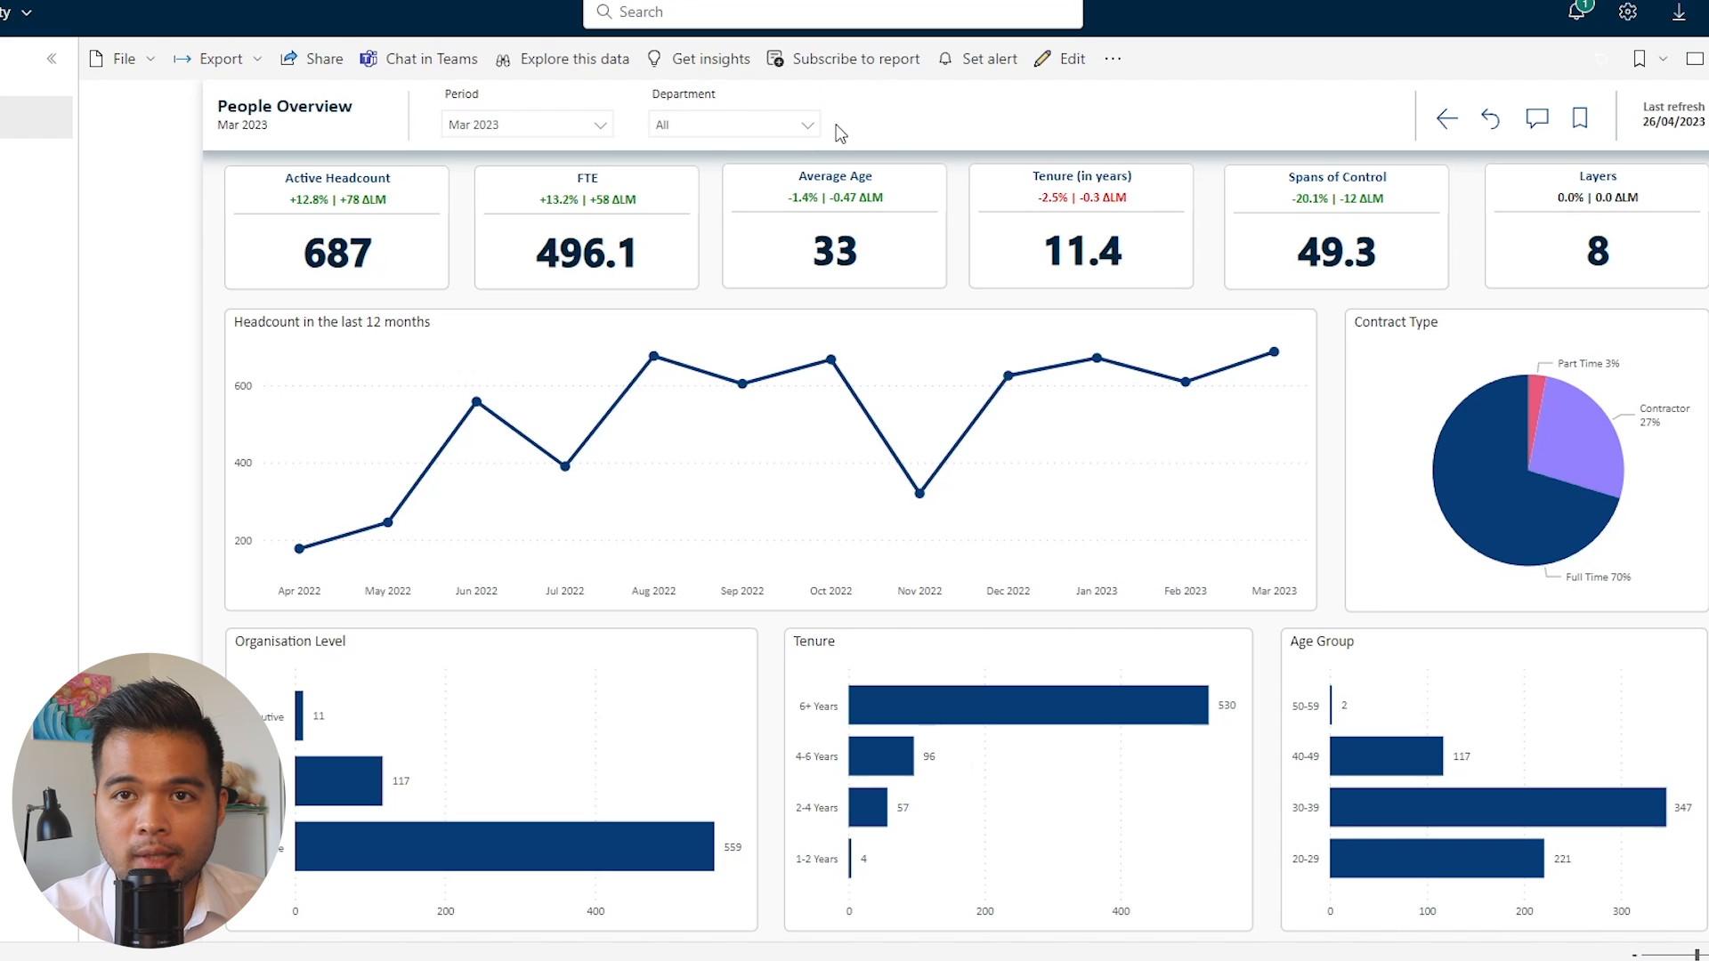
Filter the Department slicer to Finance after trying and clearing Chief Operating Office
left_click(732, 123)
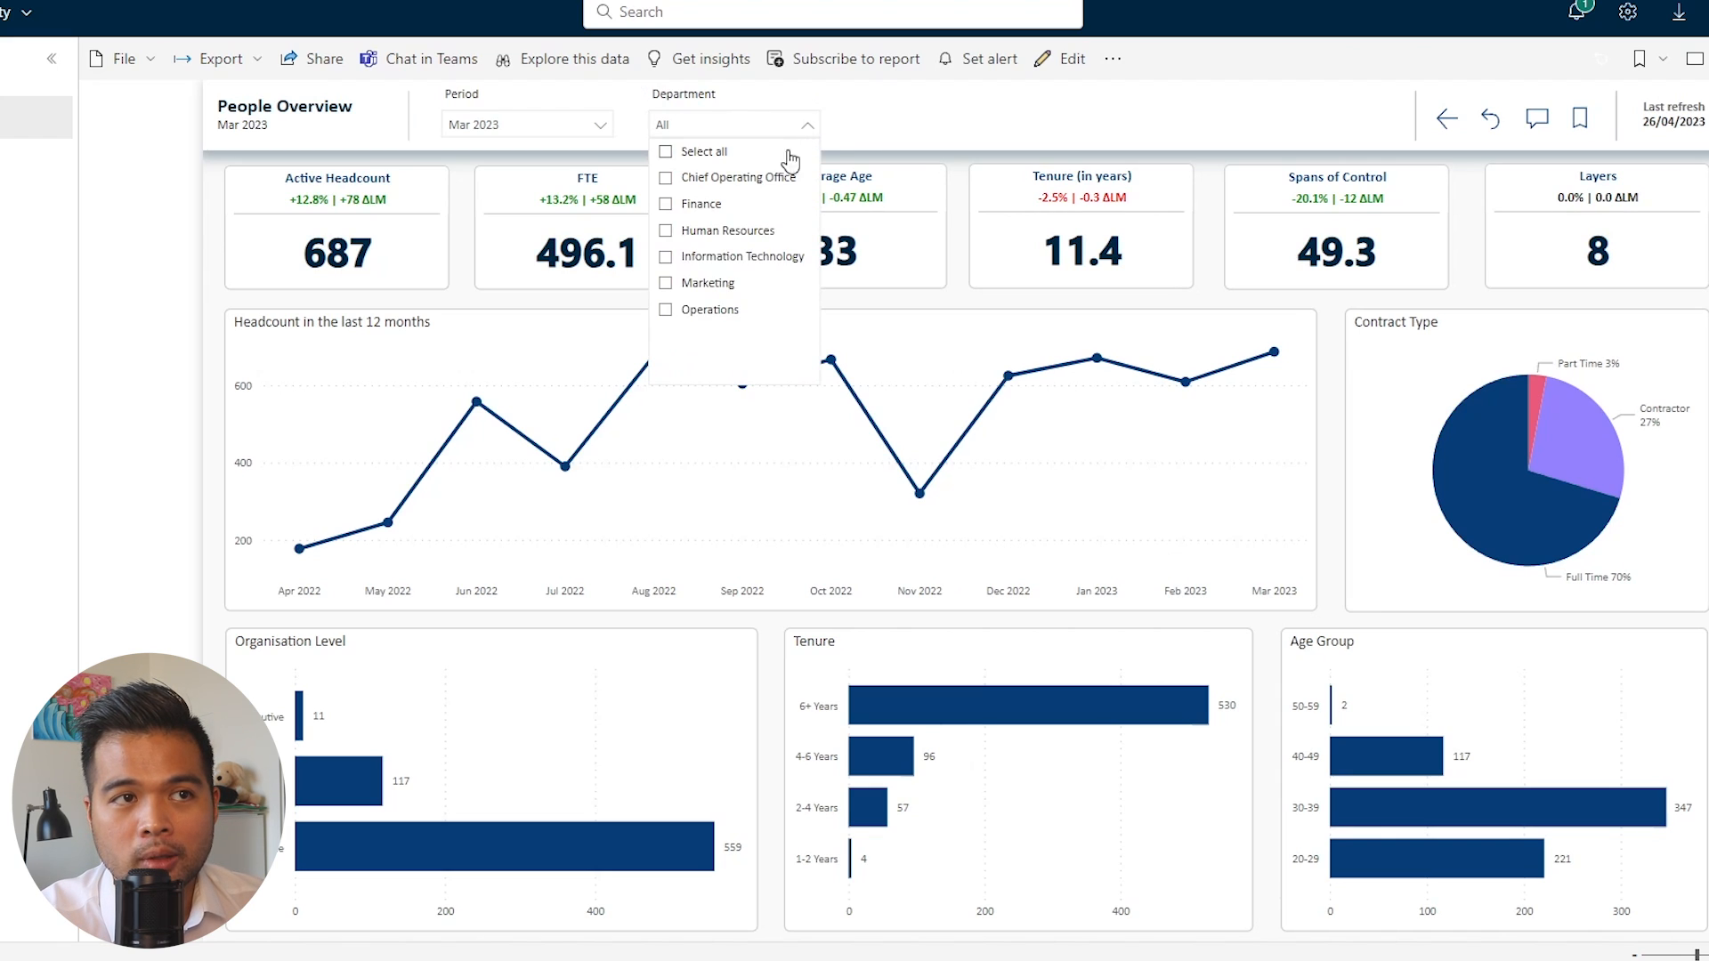
mouse_move(768, 179)
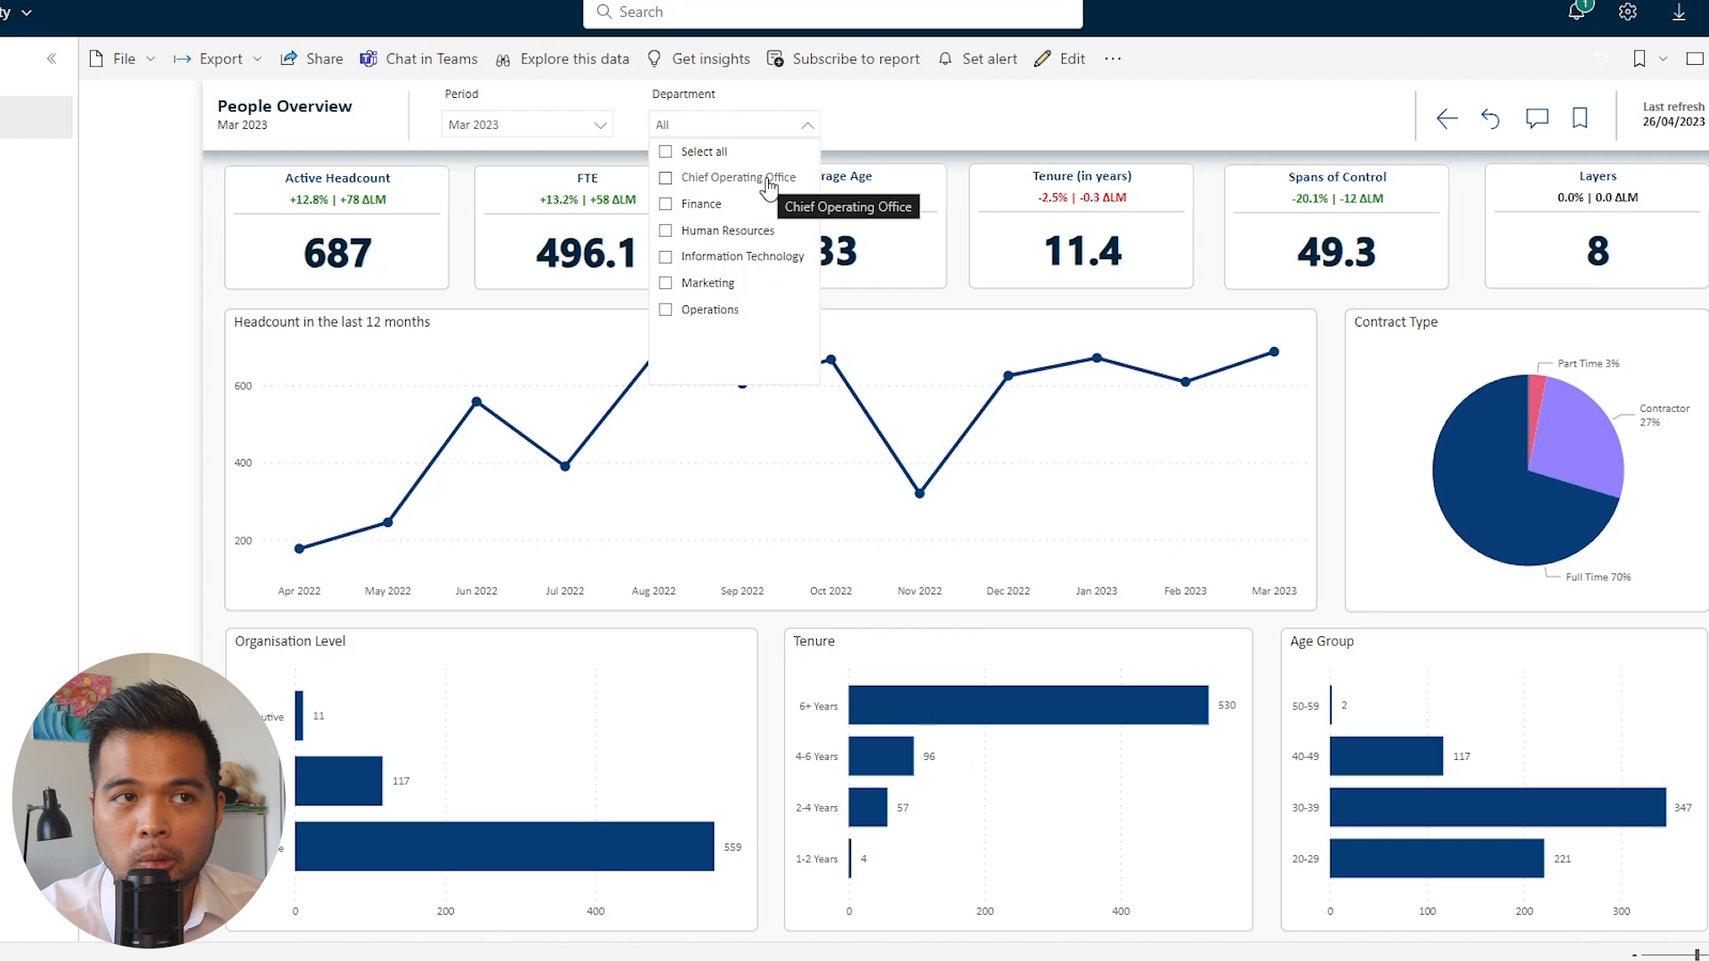
left_click(665, 176)
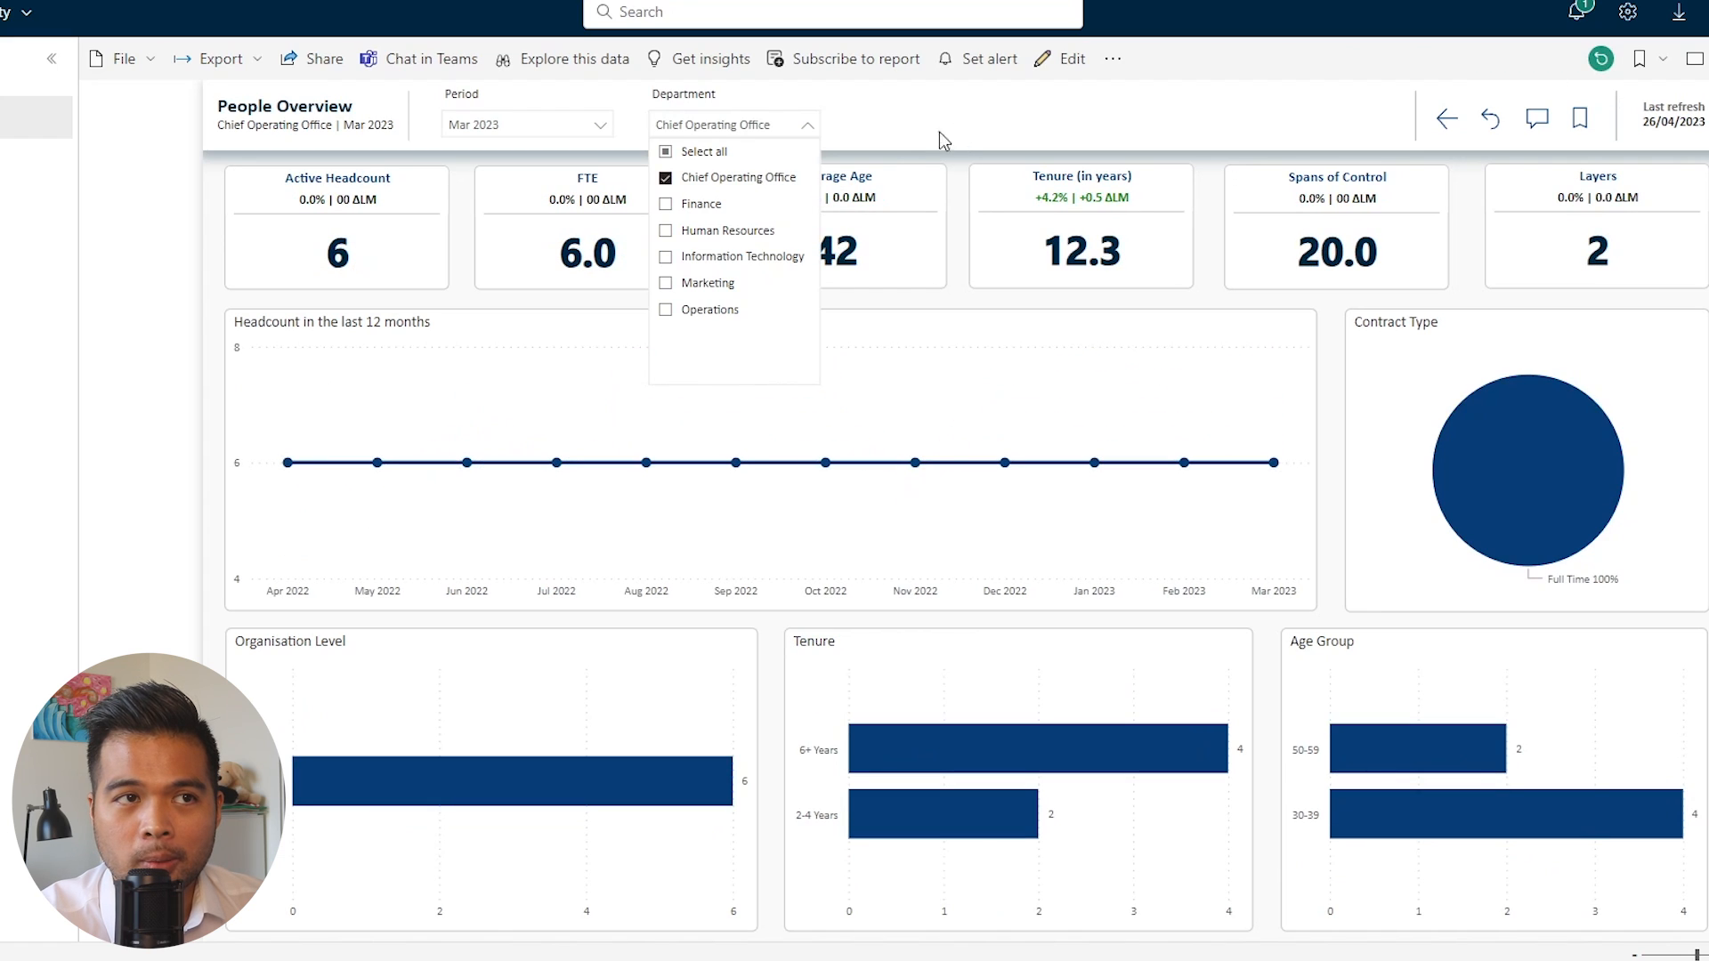
left_click(664, 178)
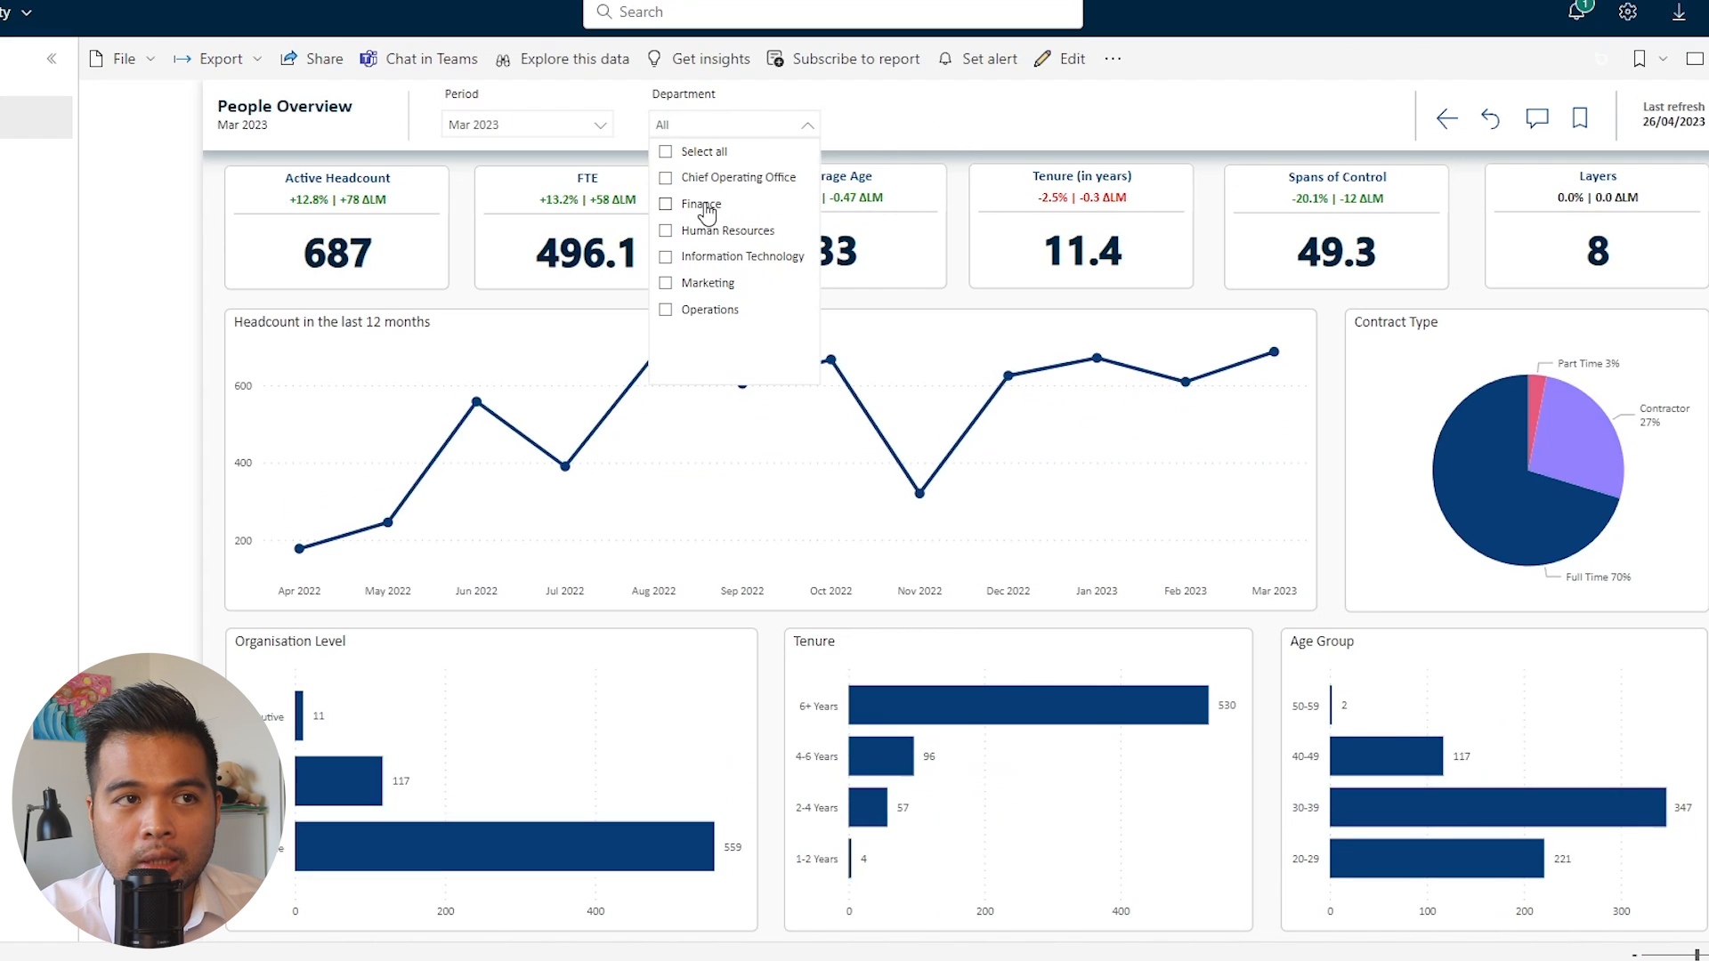
left_click(698, 203)
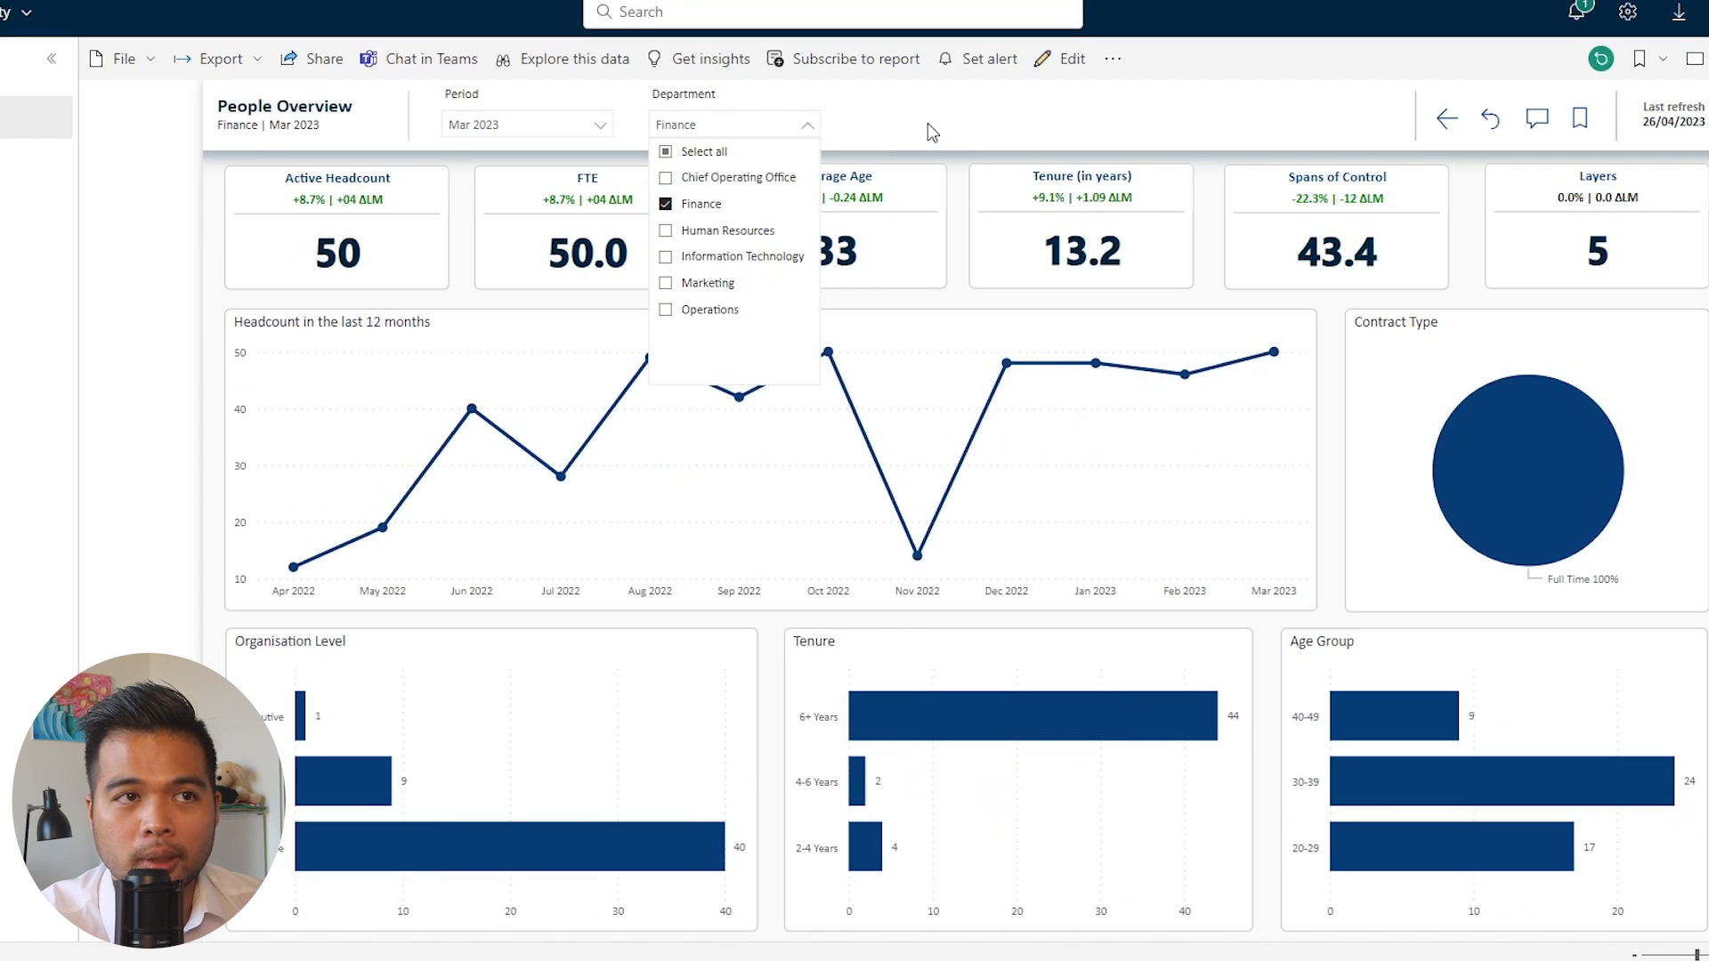
mouse_move(795, 278)
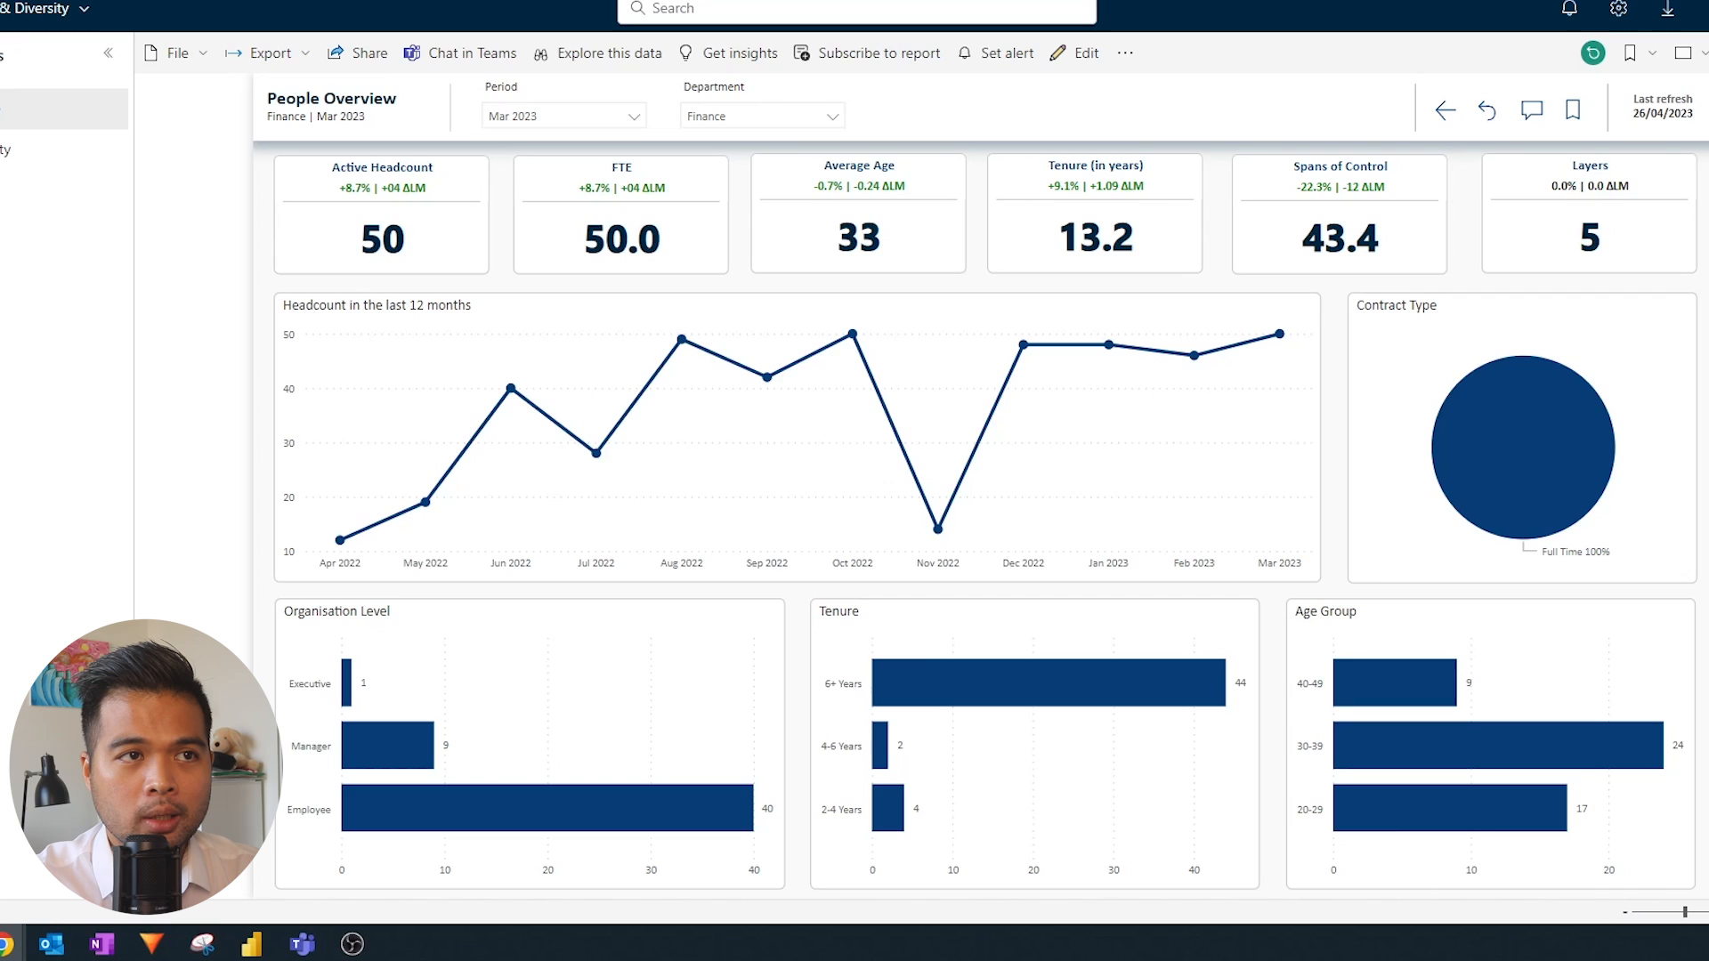
left_click(759, 116)
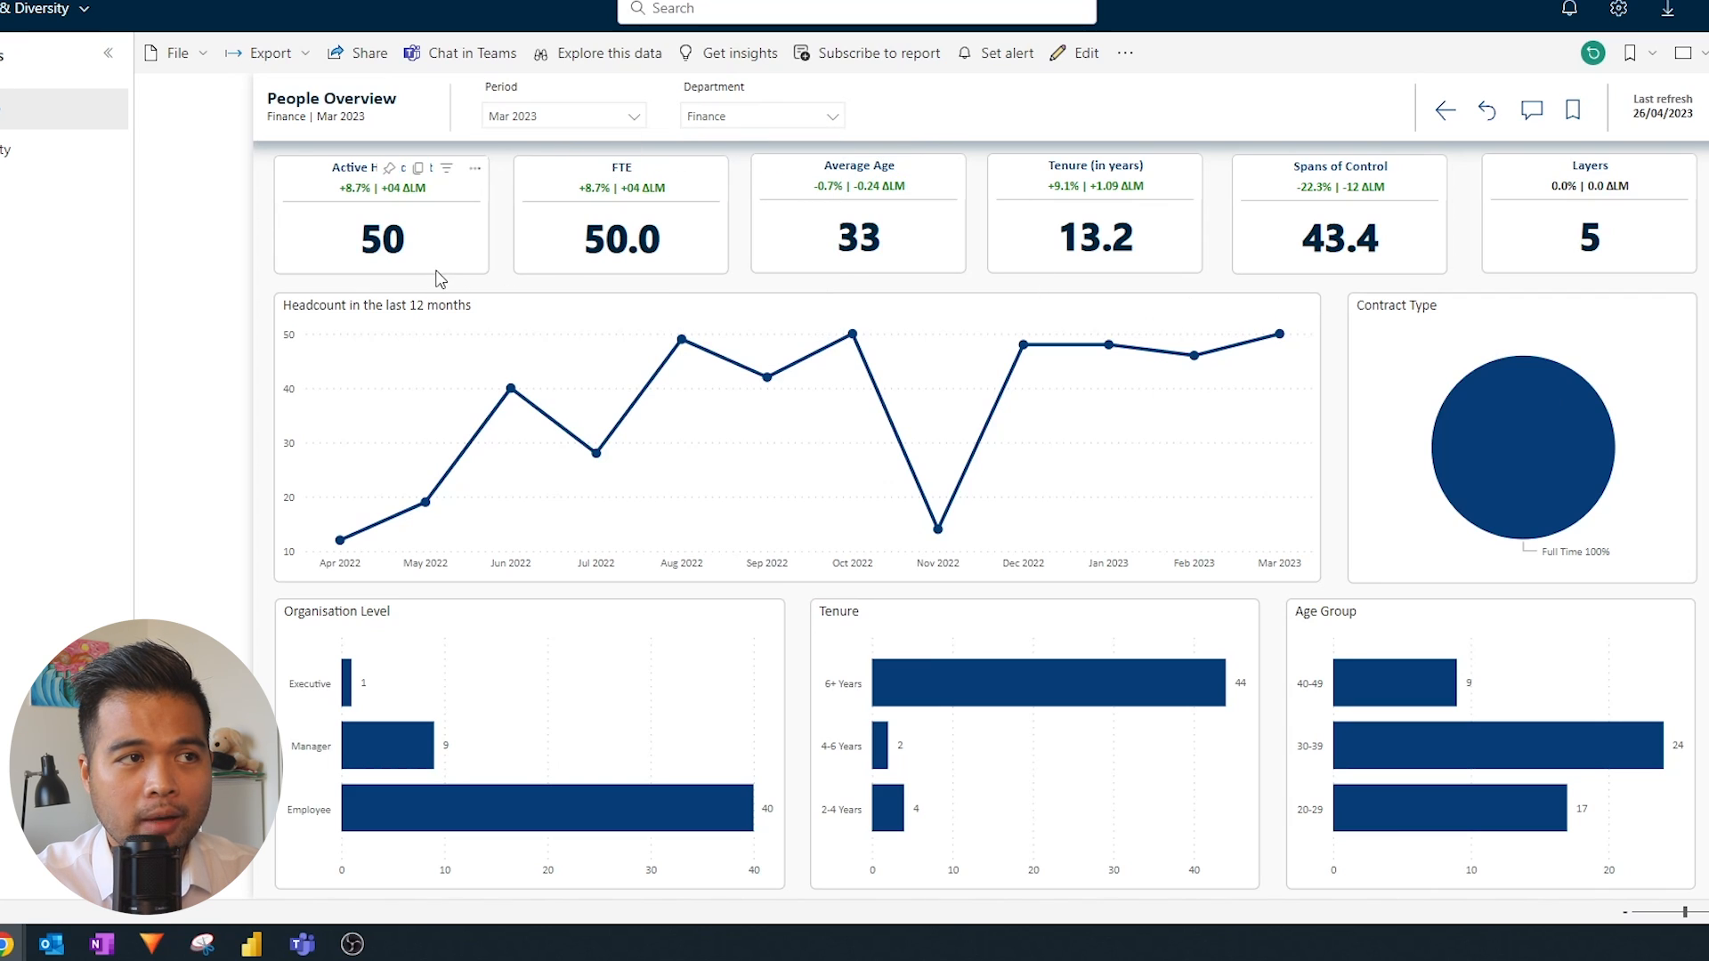
mouse_move(435, 267)
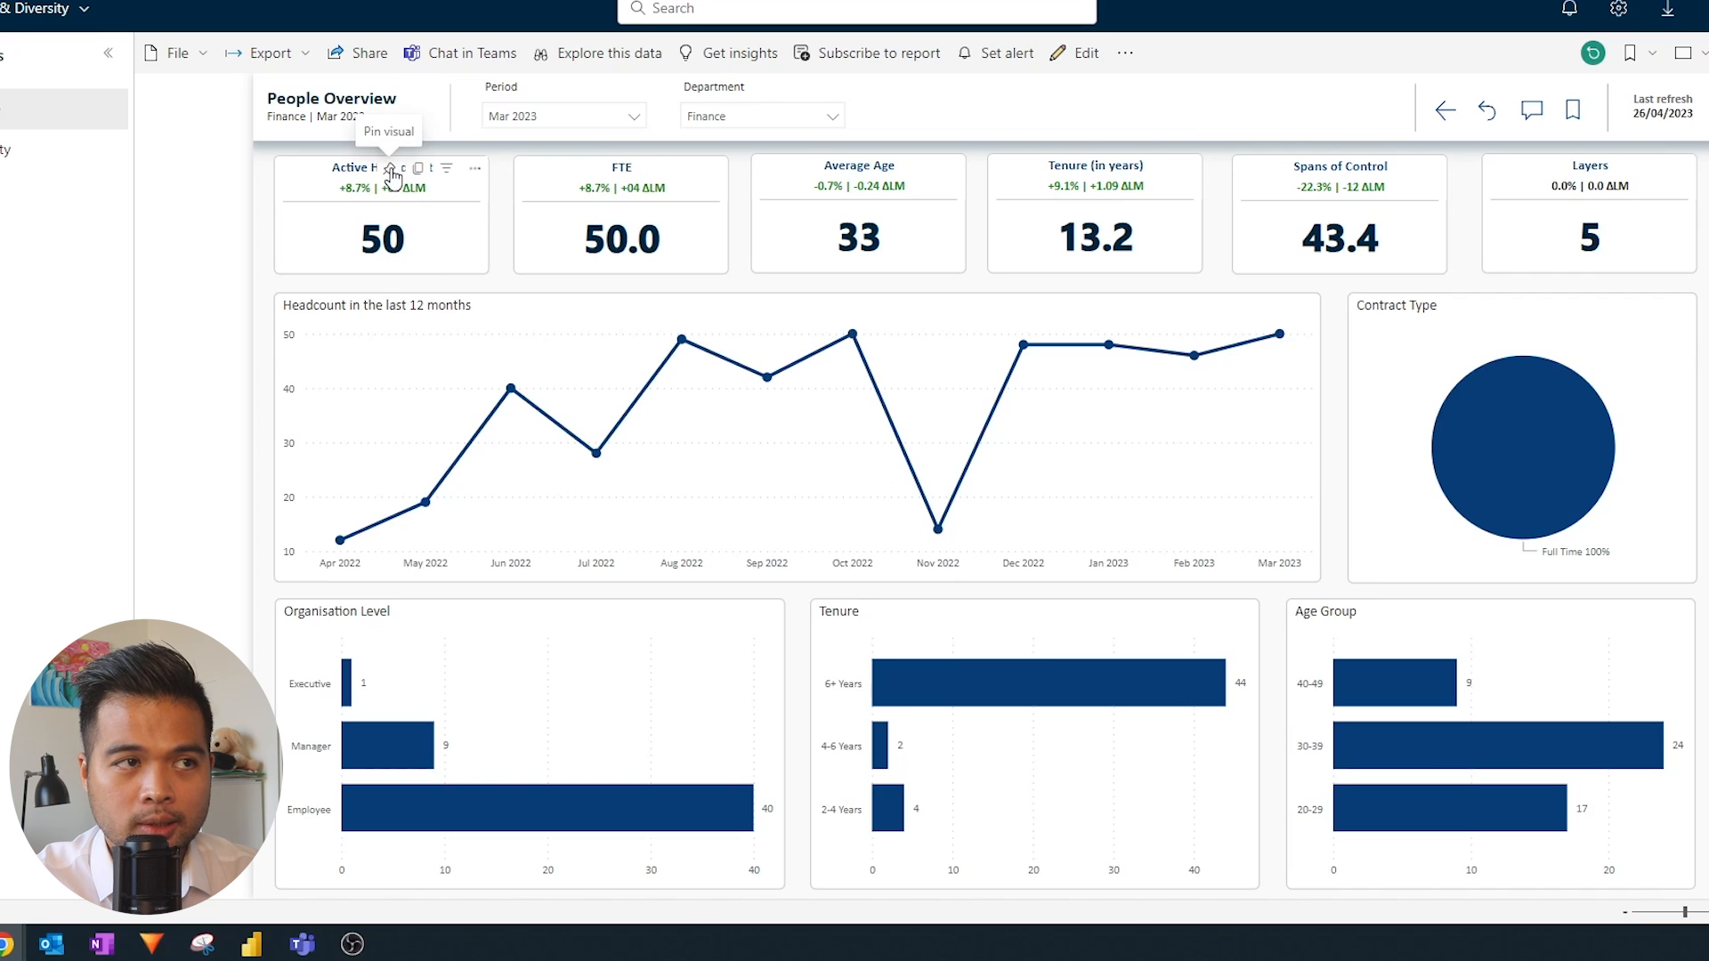
Pin the Active Headcount card to a new dashboard called 'Finance'
left_click(389, 169)
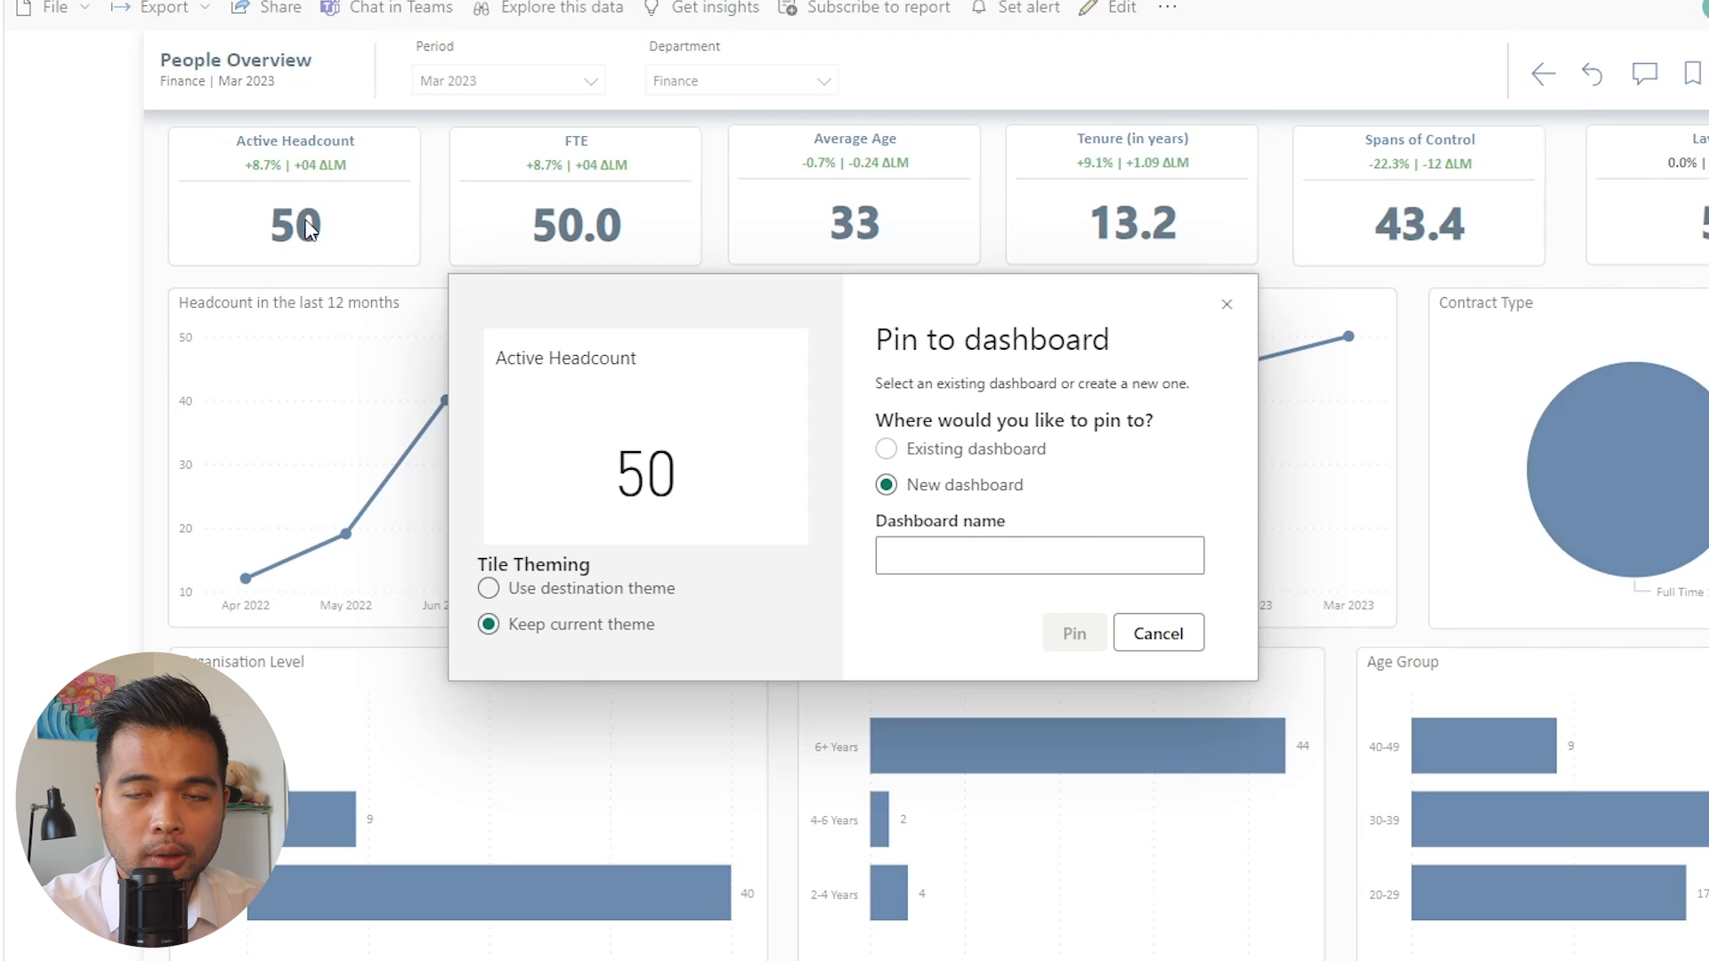
mouse_move(953, 520)
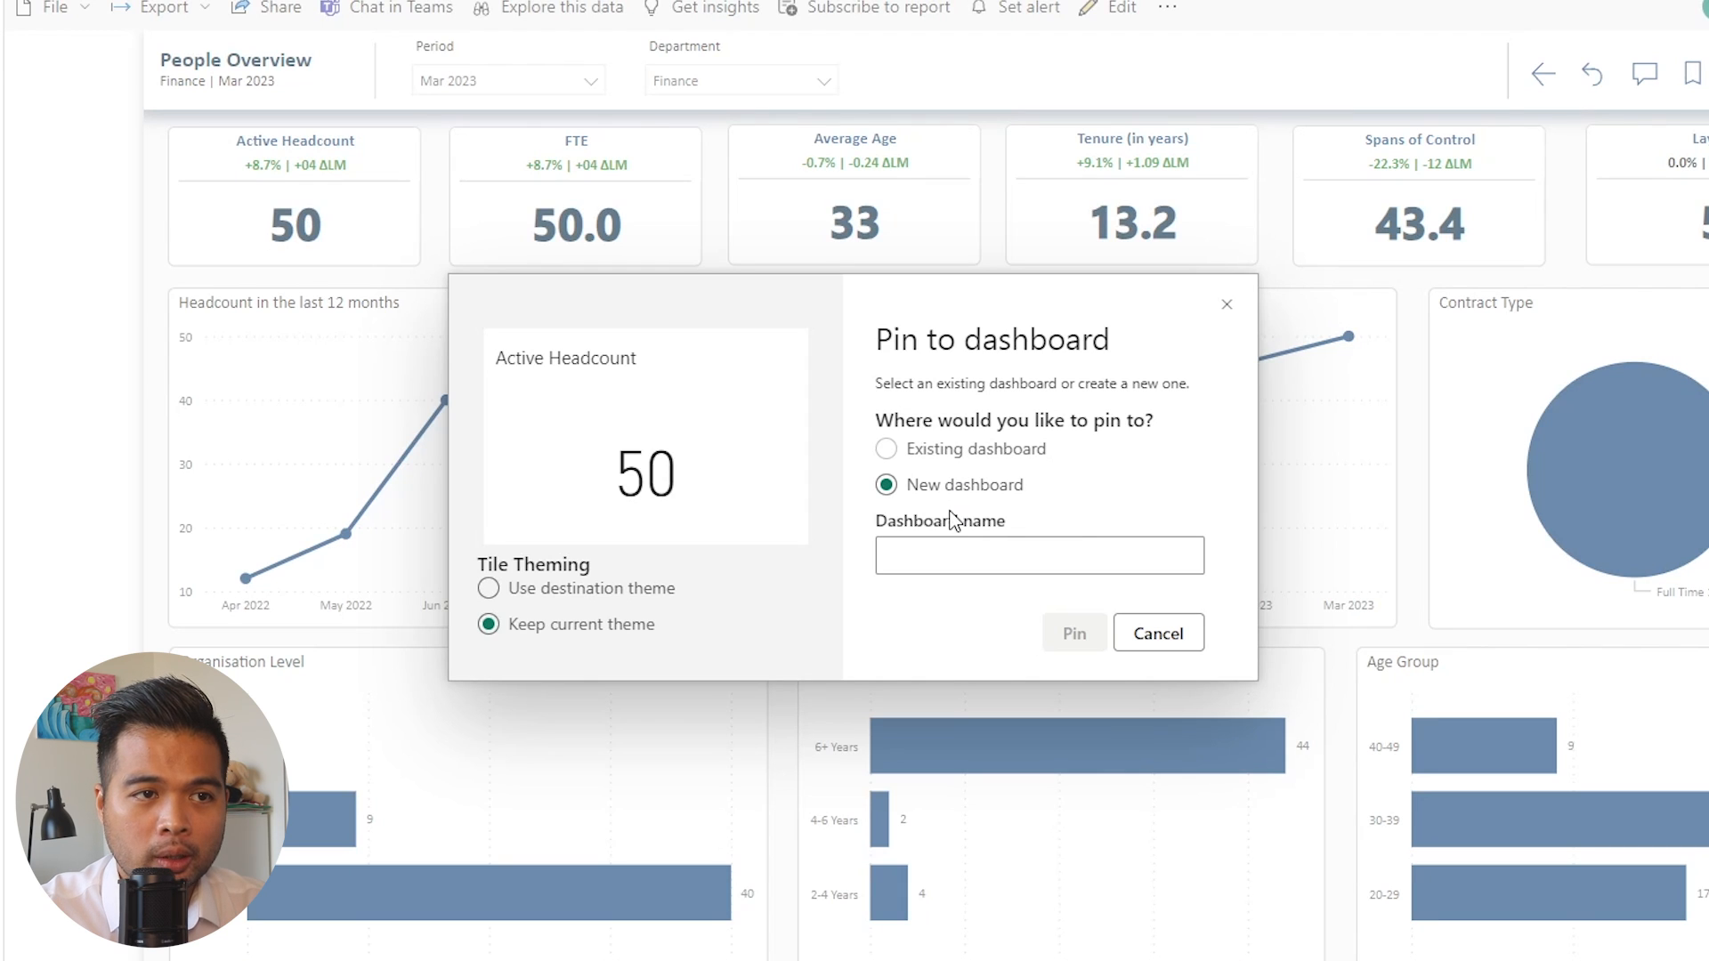
type("Finance")
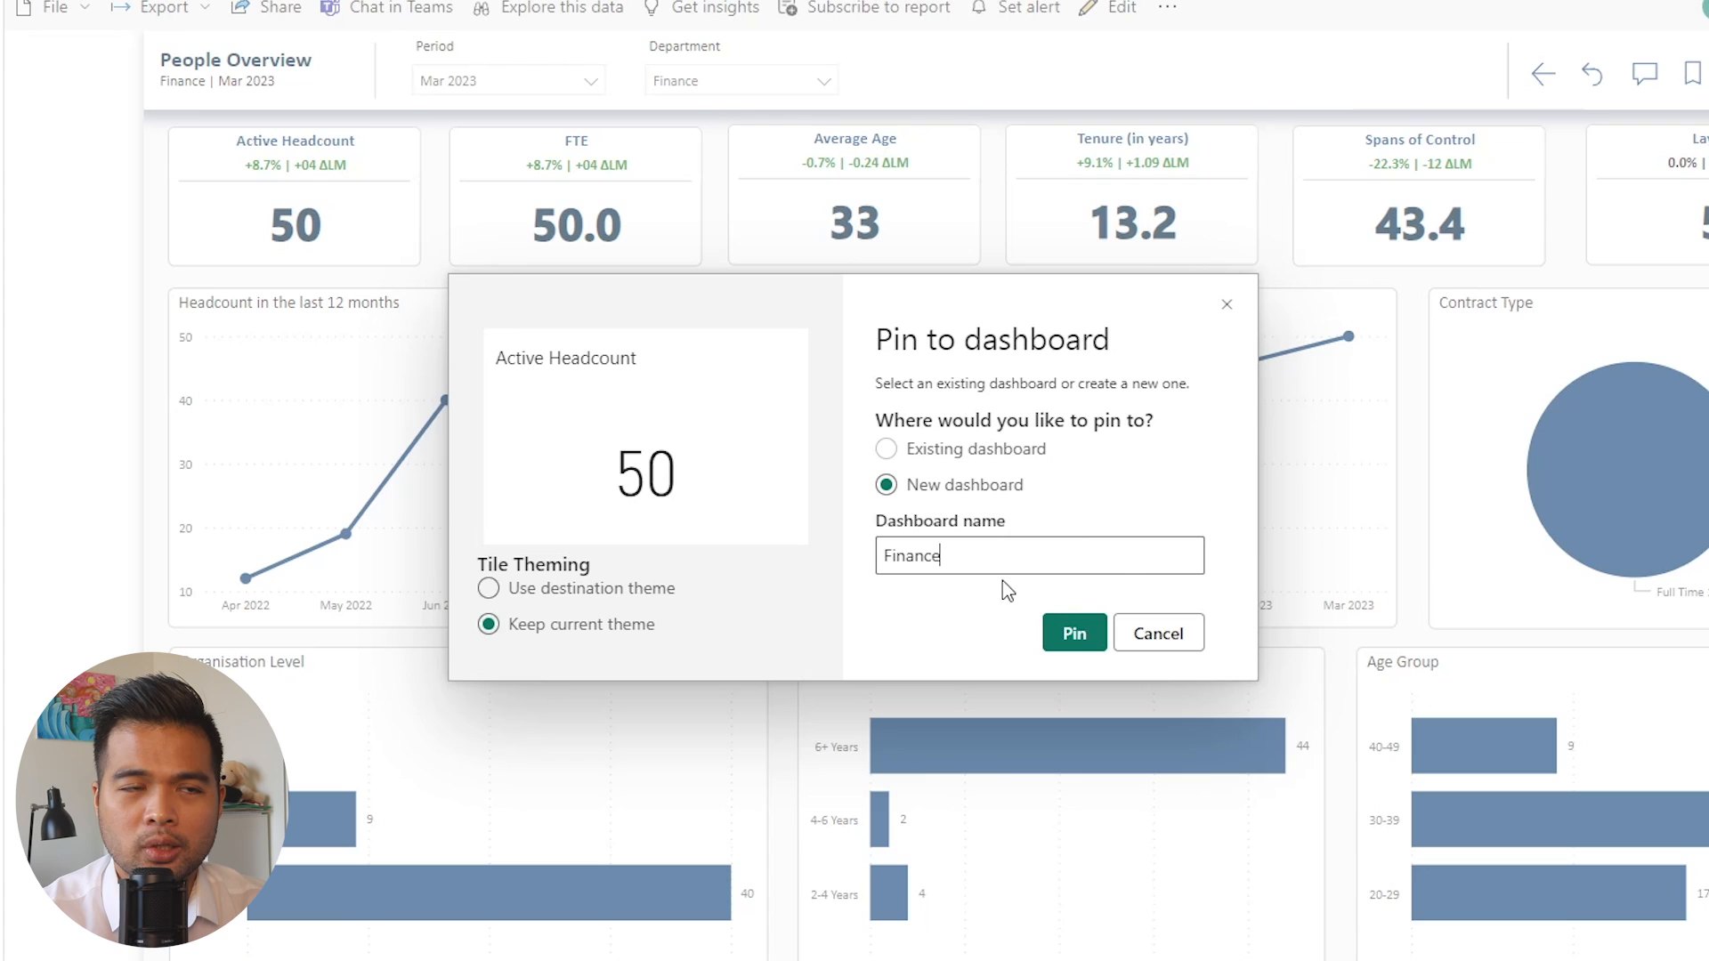
mouse_move(806, 123)
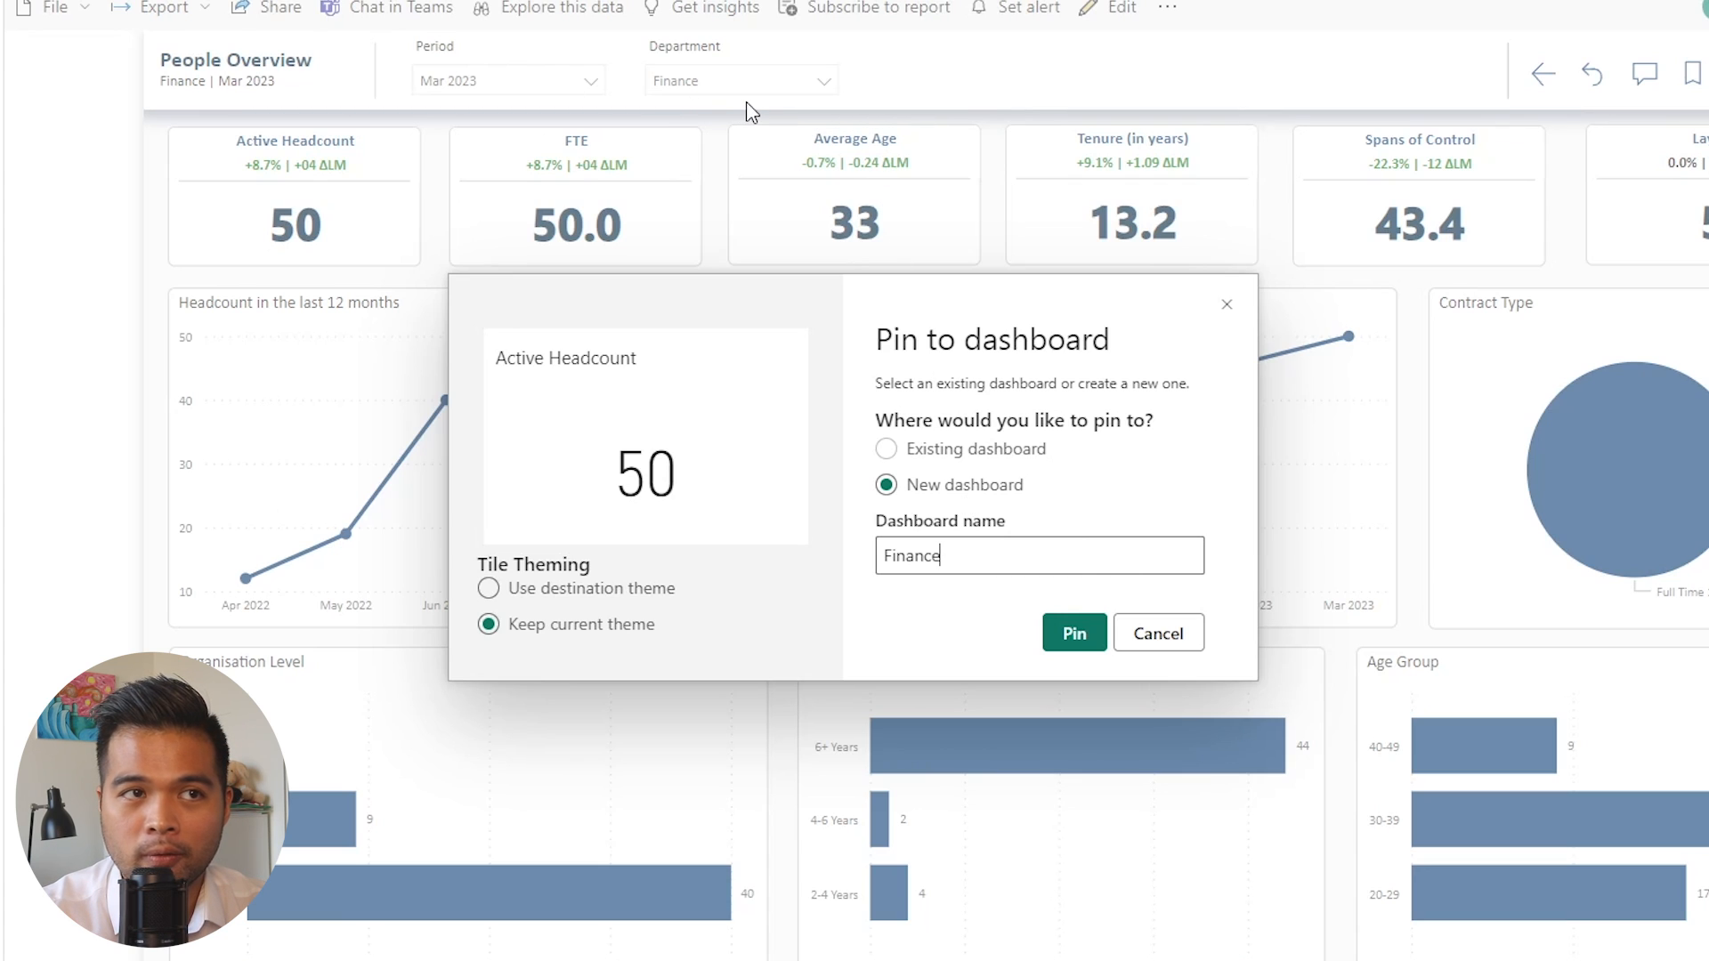
mouse_move(768, 549)
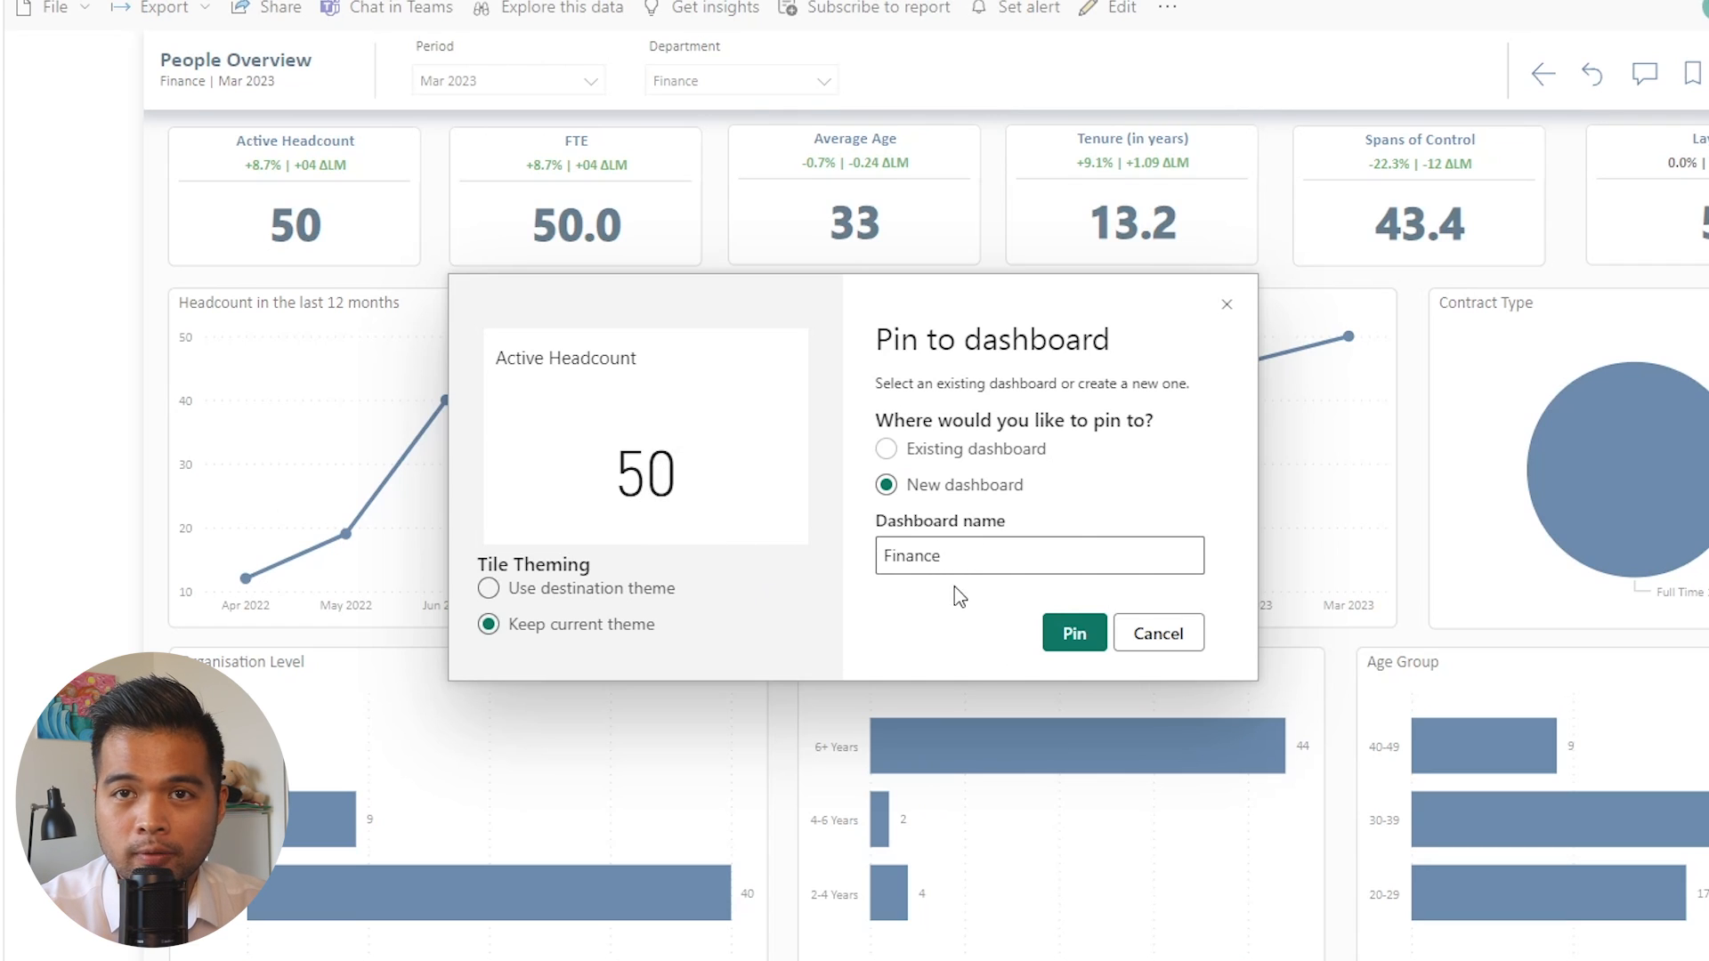
left_click(1037, 555)
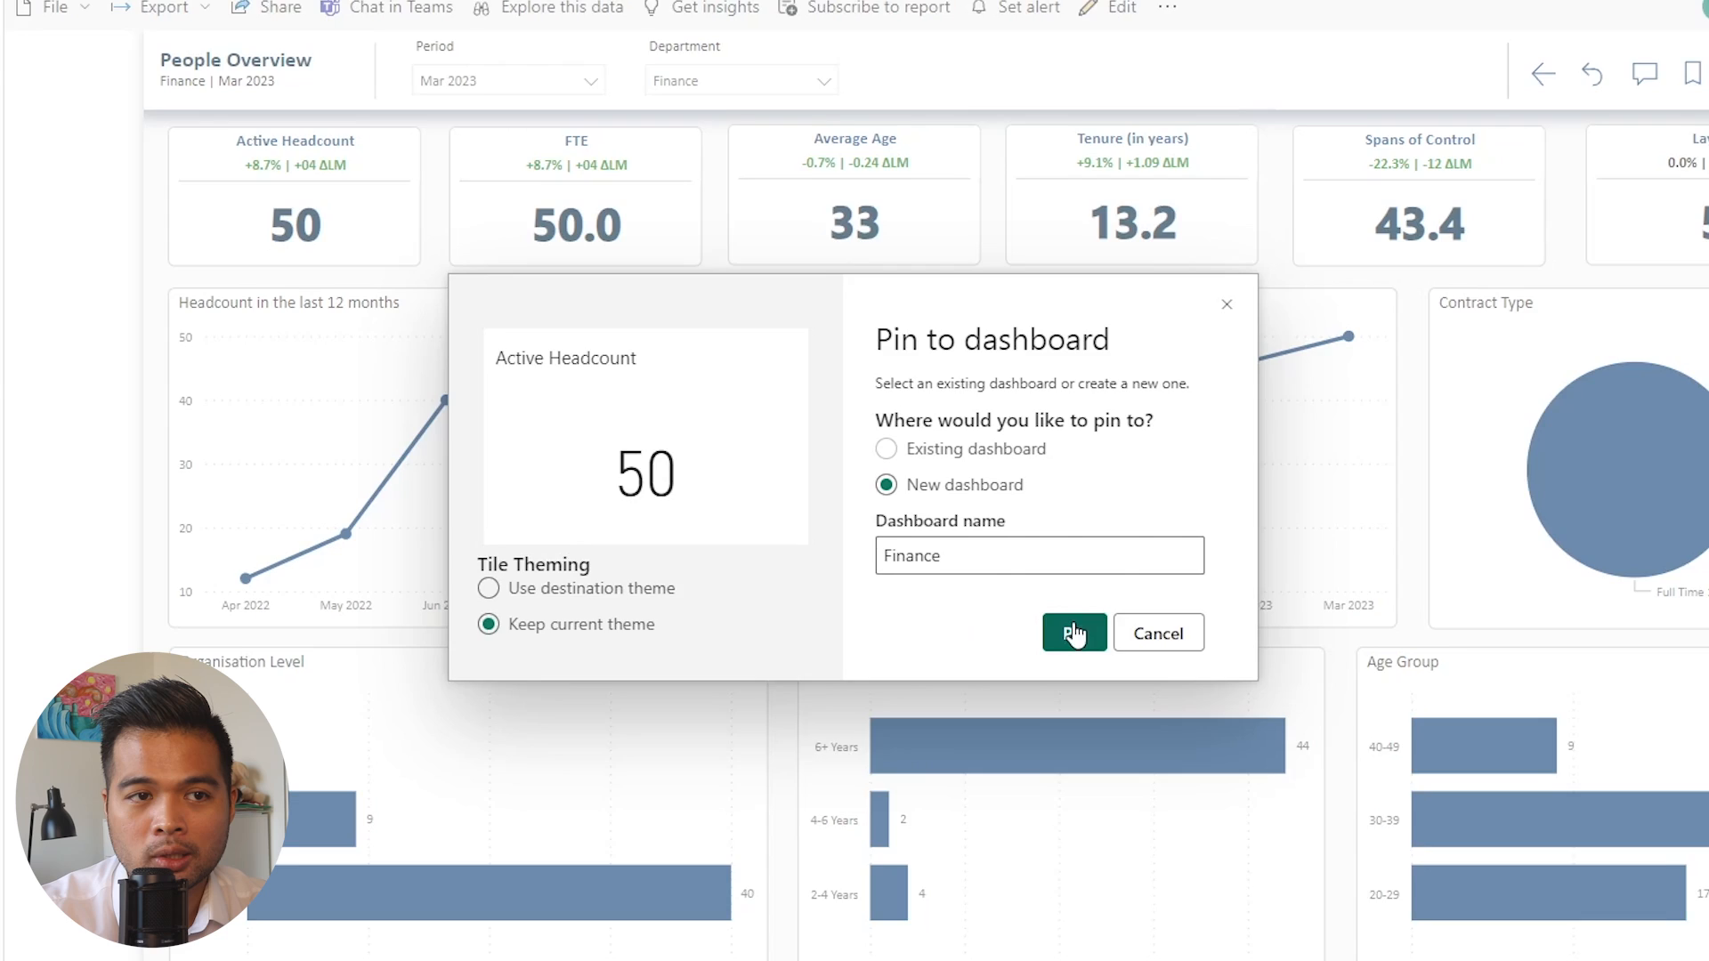
left_click(1074, 633)
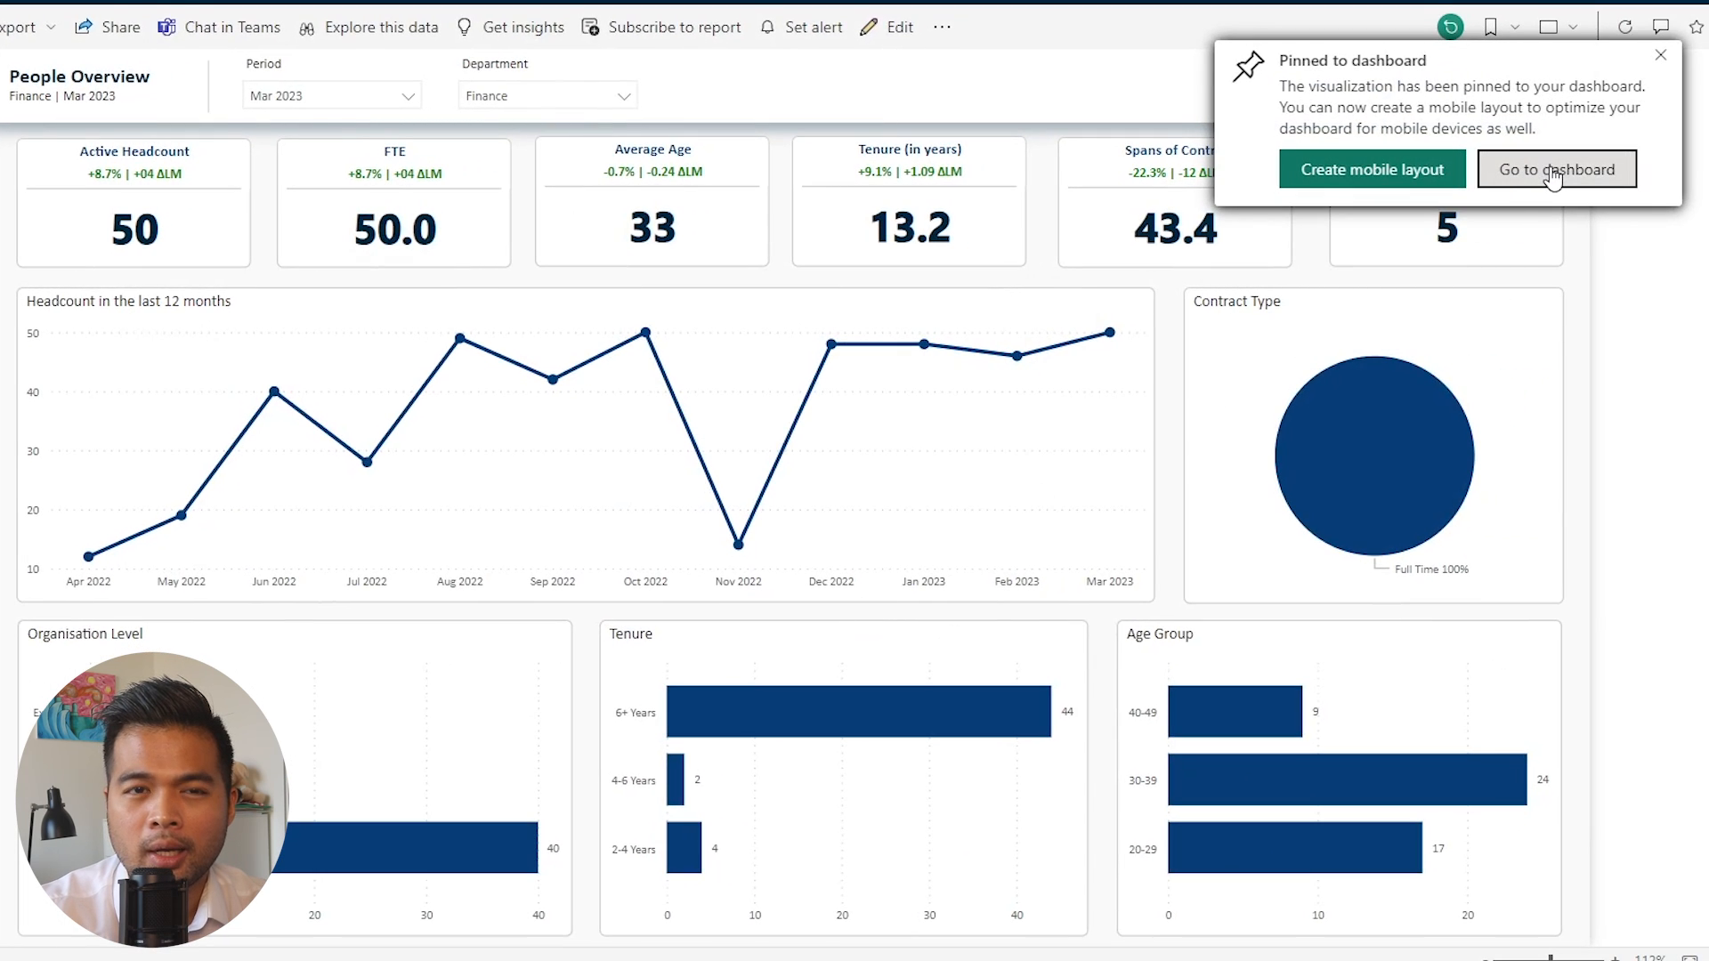
Go to the Finance dashboard from the pin confirmation
left_click(1557, 170)
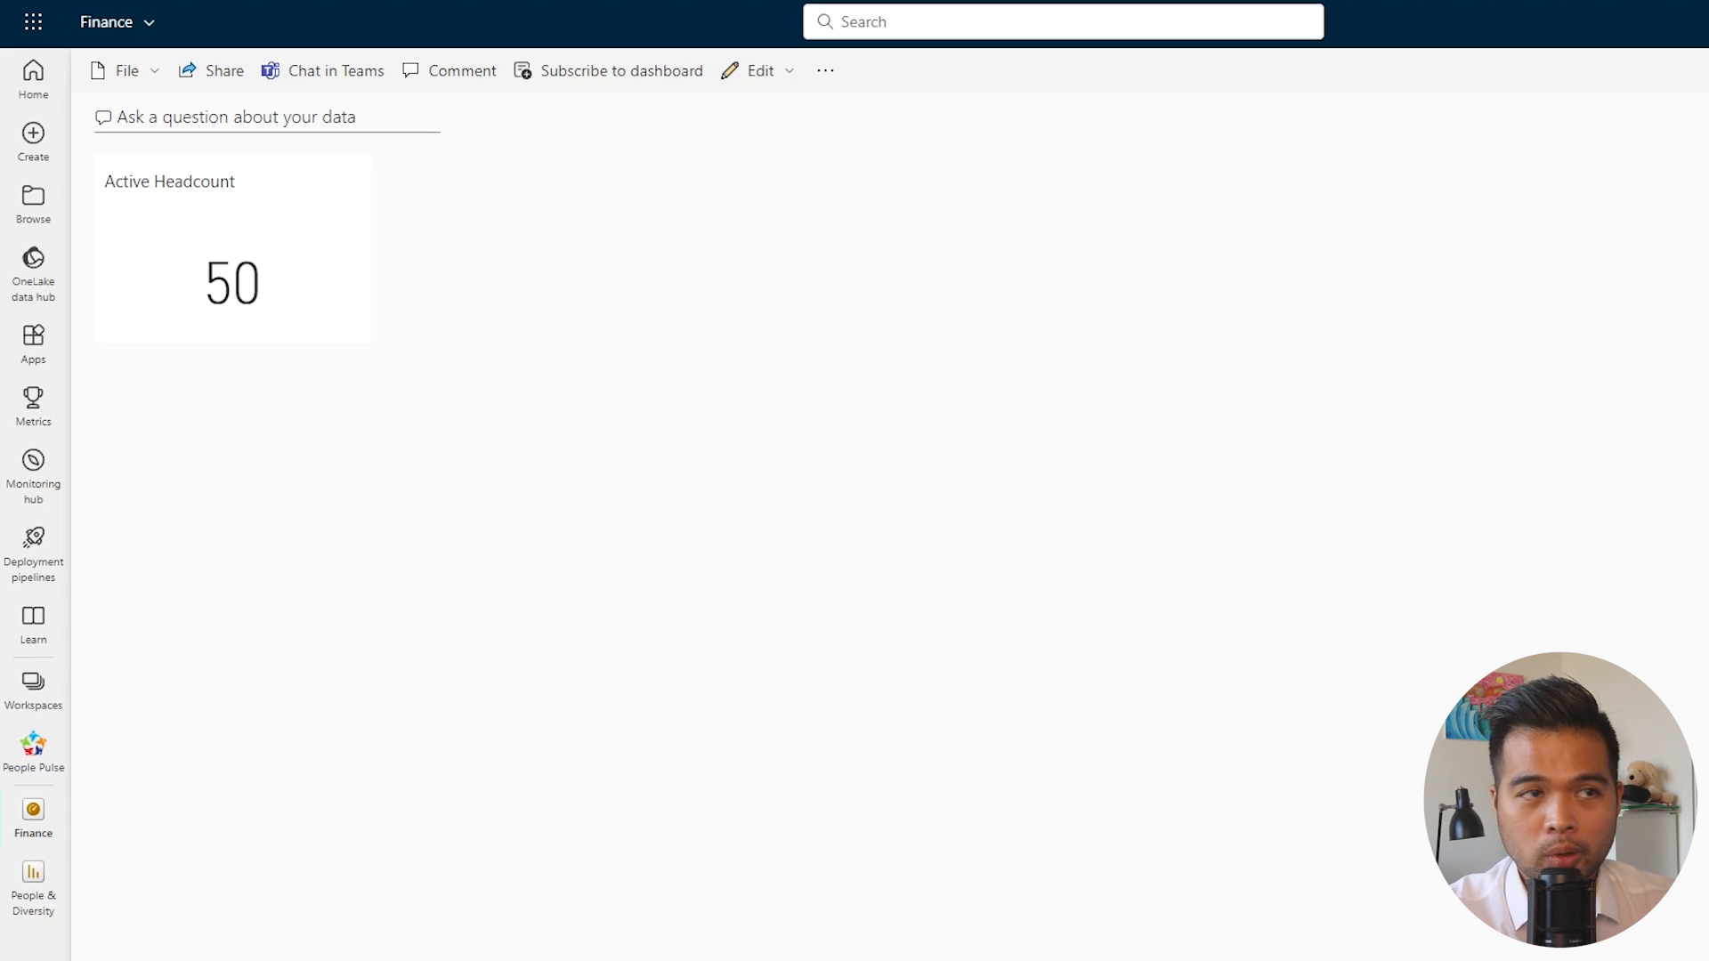
mouse_move(349, 231)
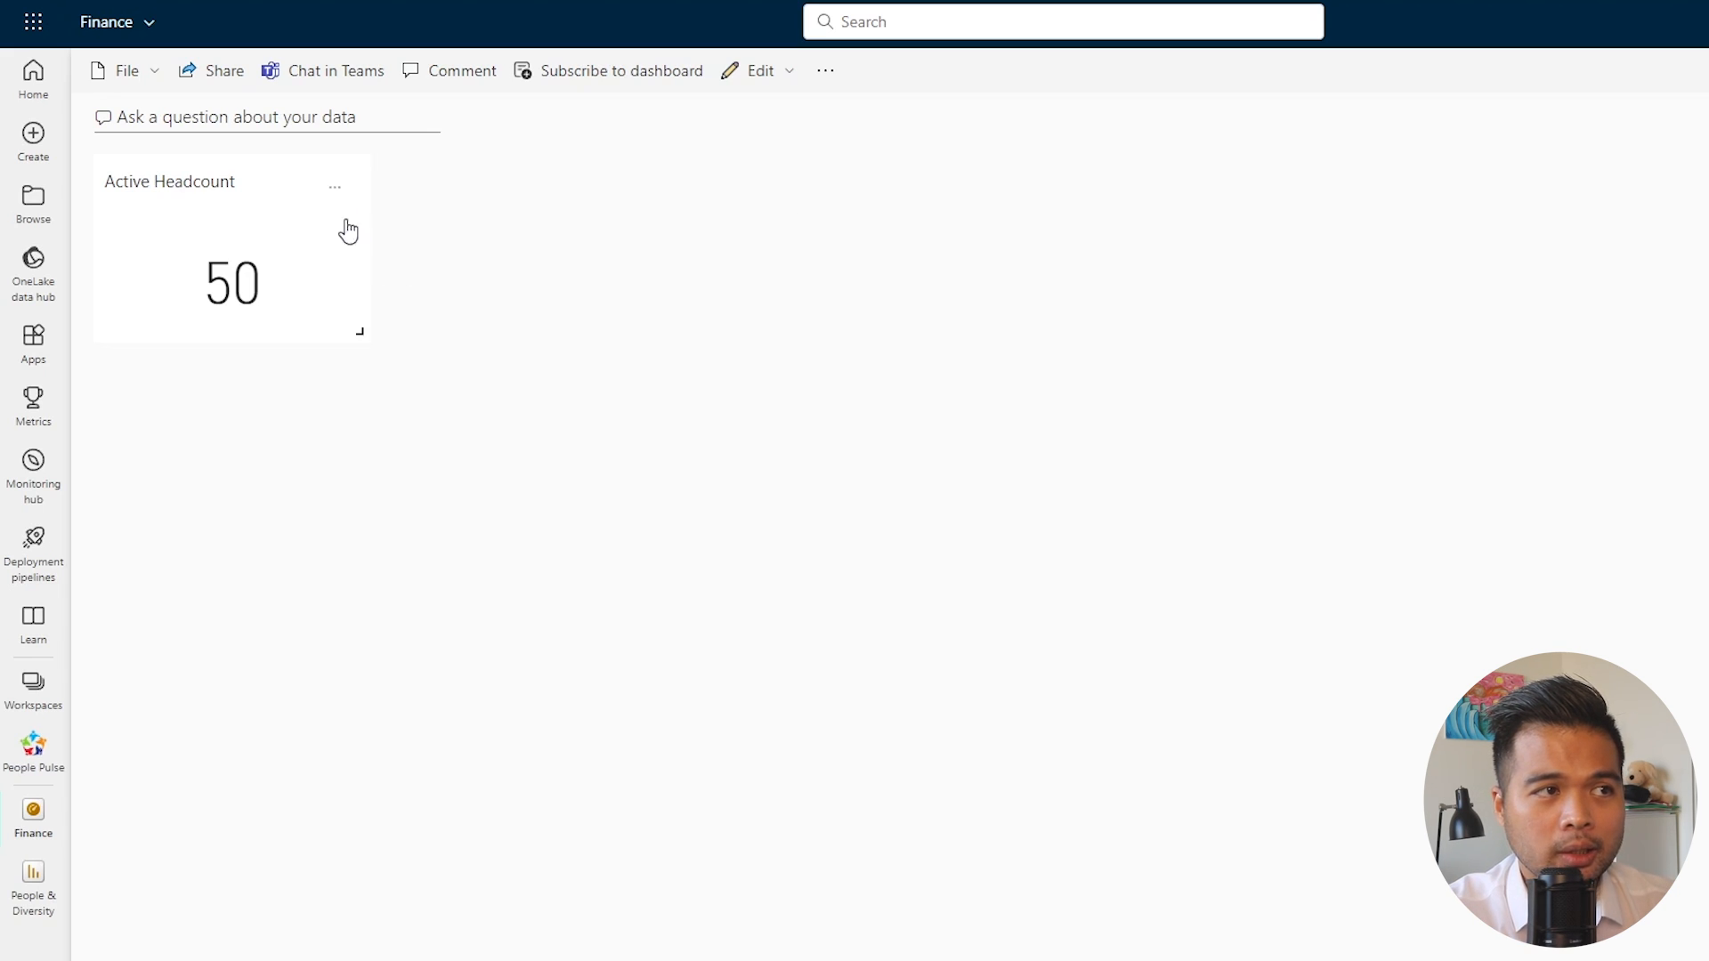
View the Active Headcount tile's options, then close the side pane
left_click(335, 185)
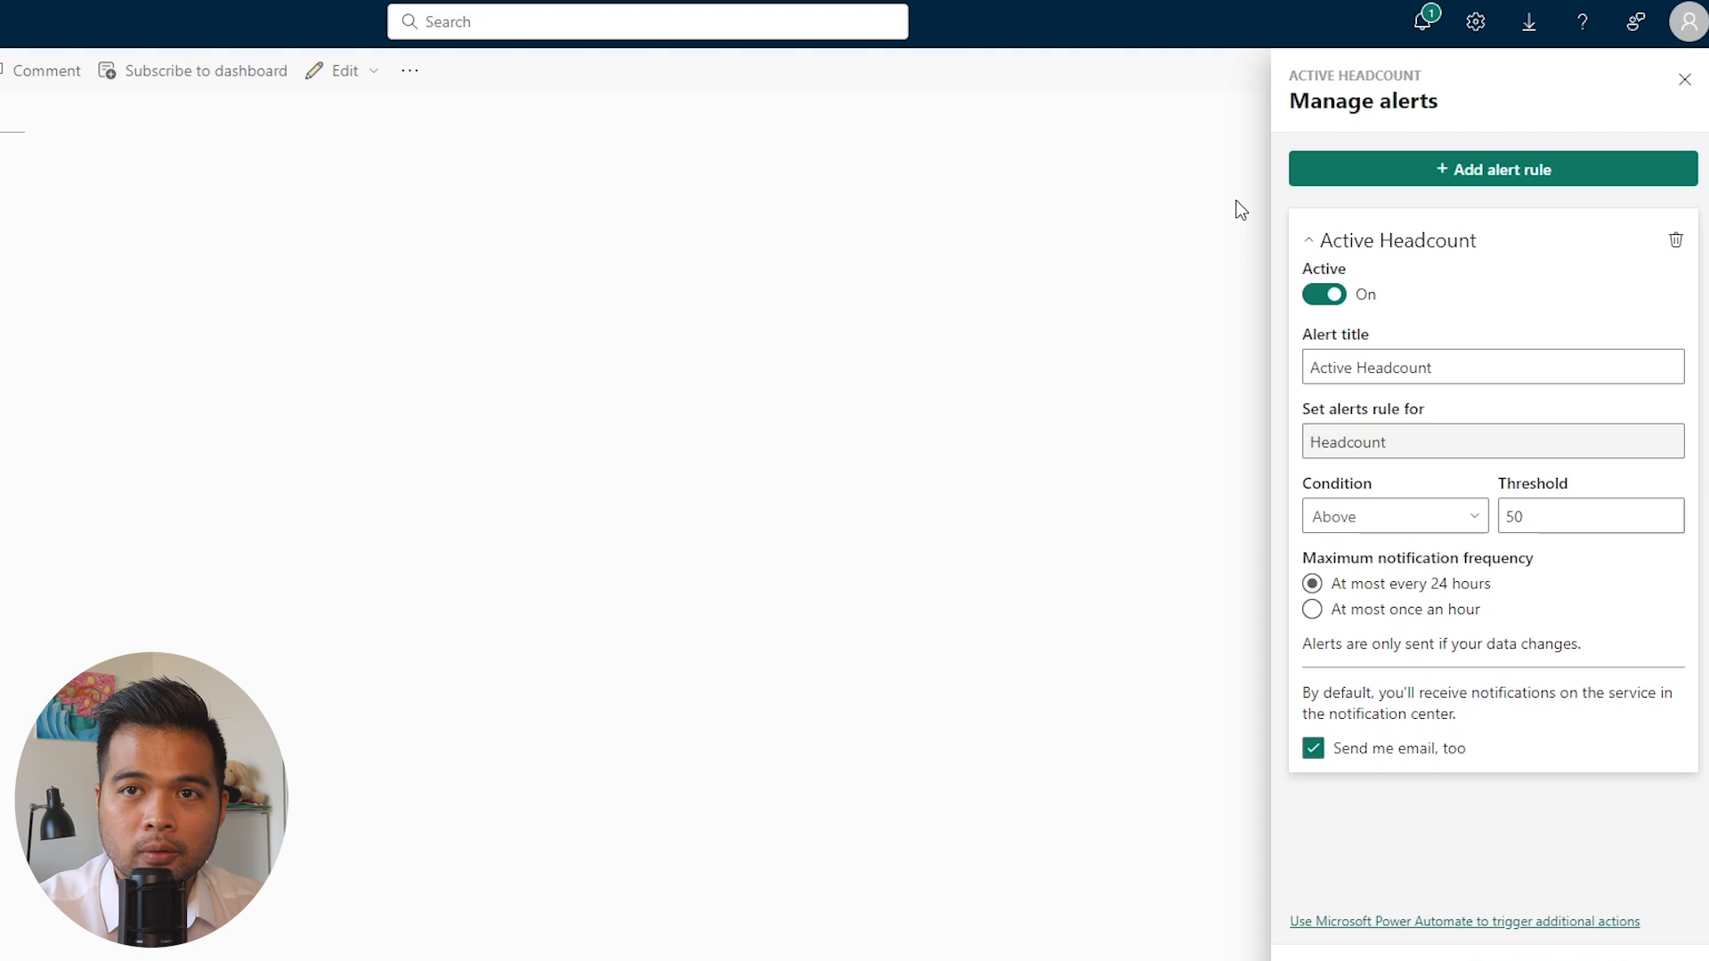
left_click(1685, 78)
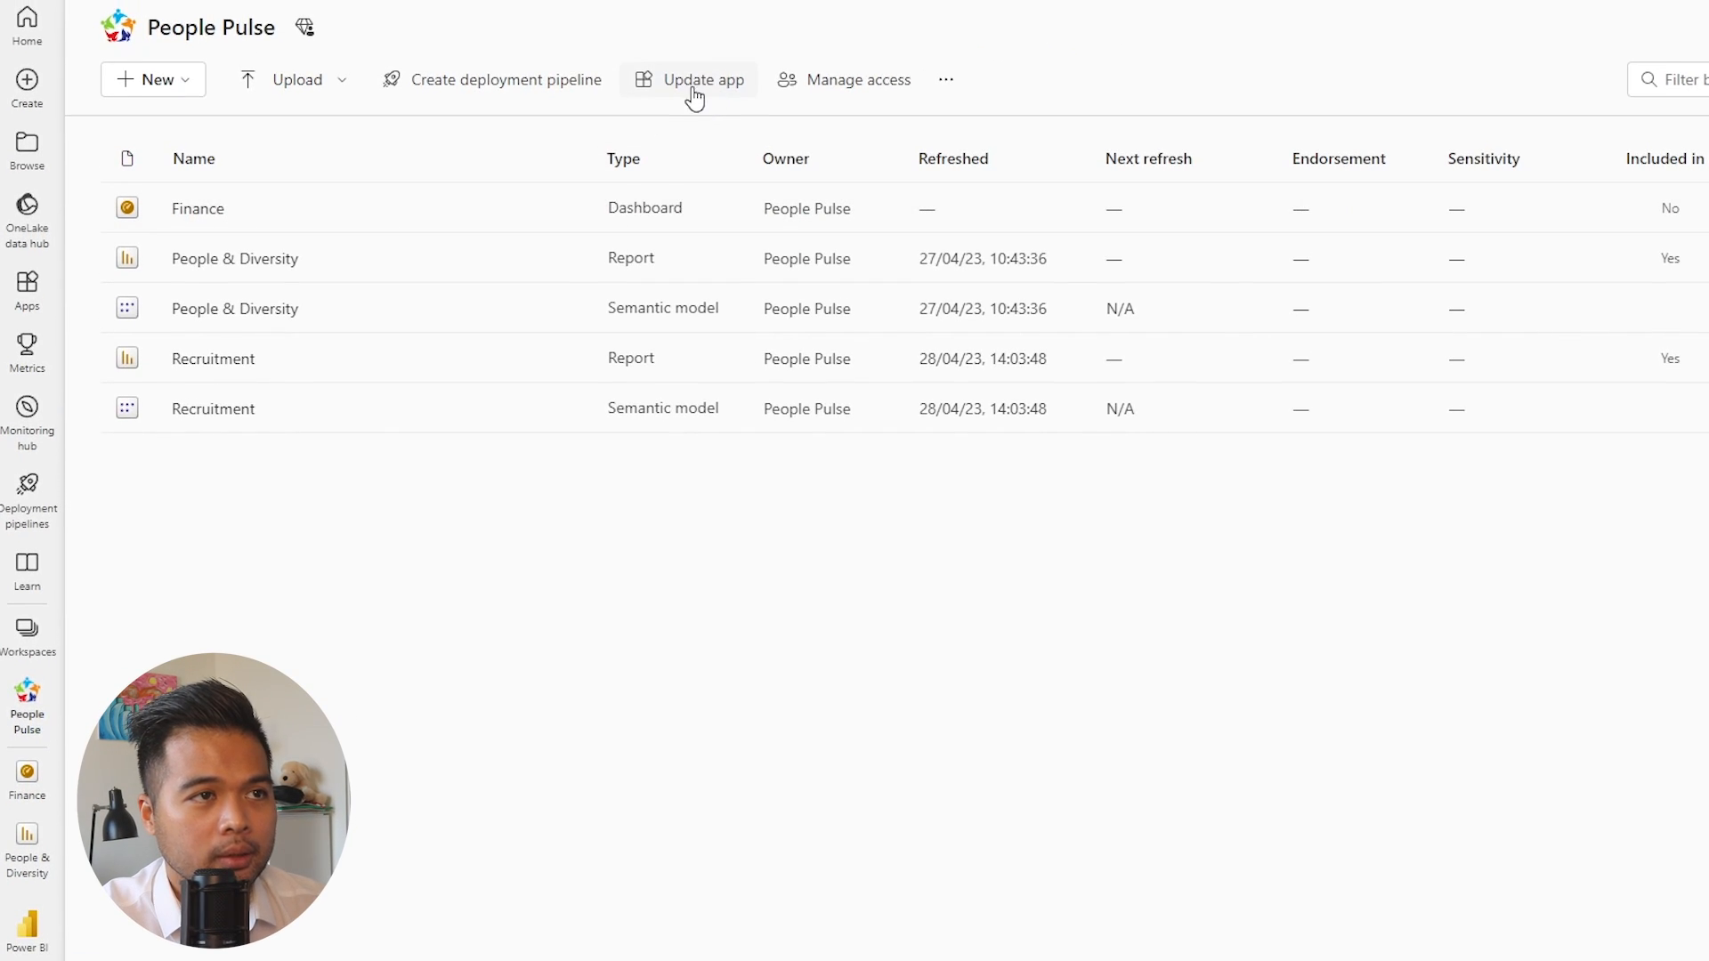
Start updating the People Pulse app, preview the People page, then return to the workspace
left_click(702, 80)
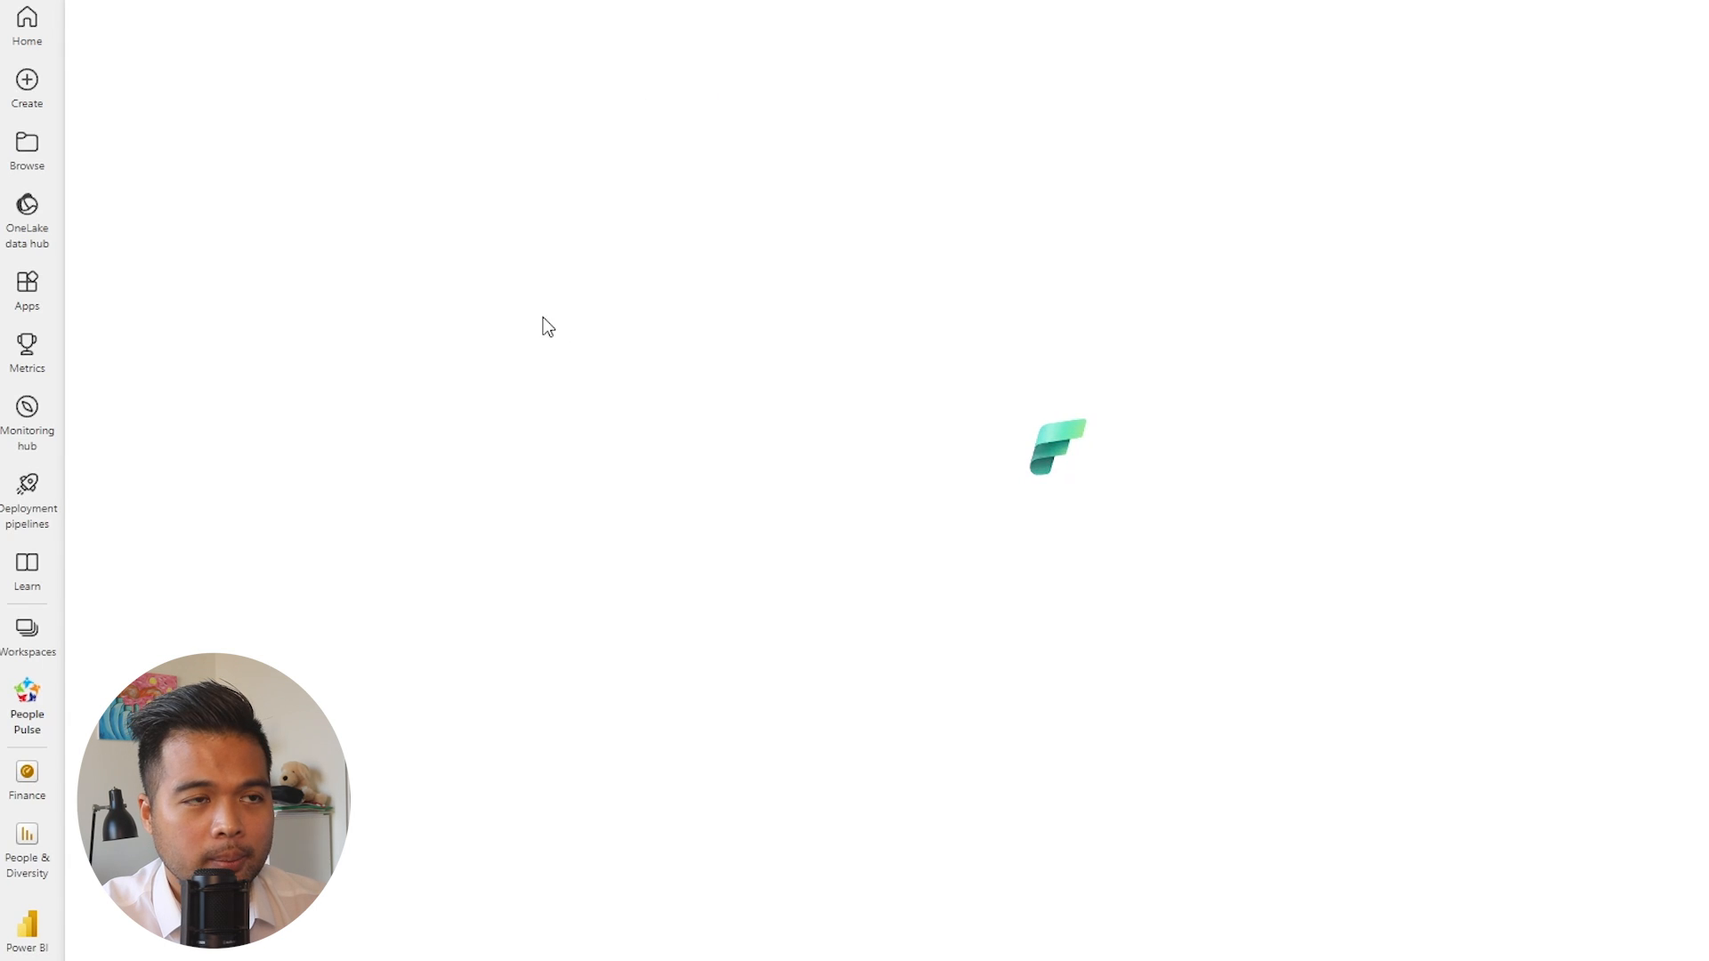
mouse_move(566, 340)
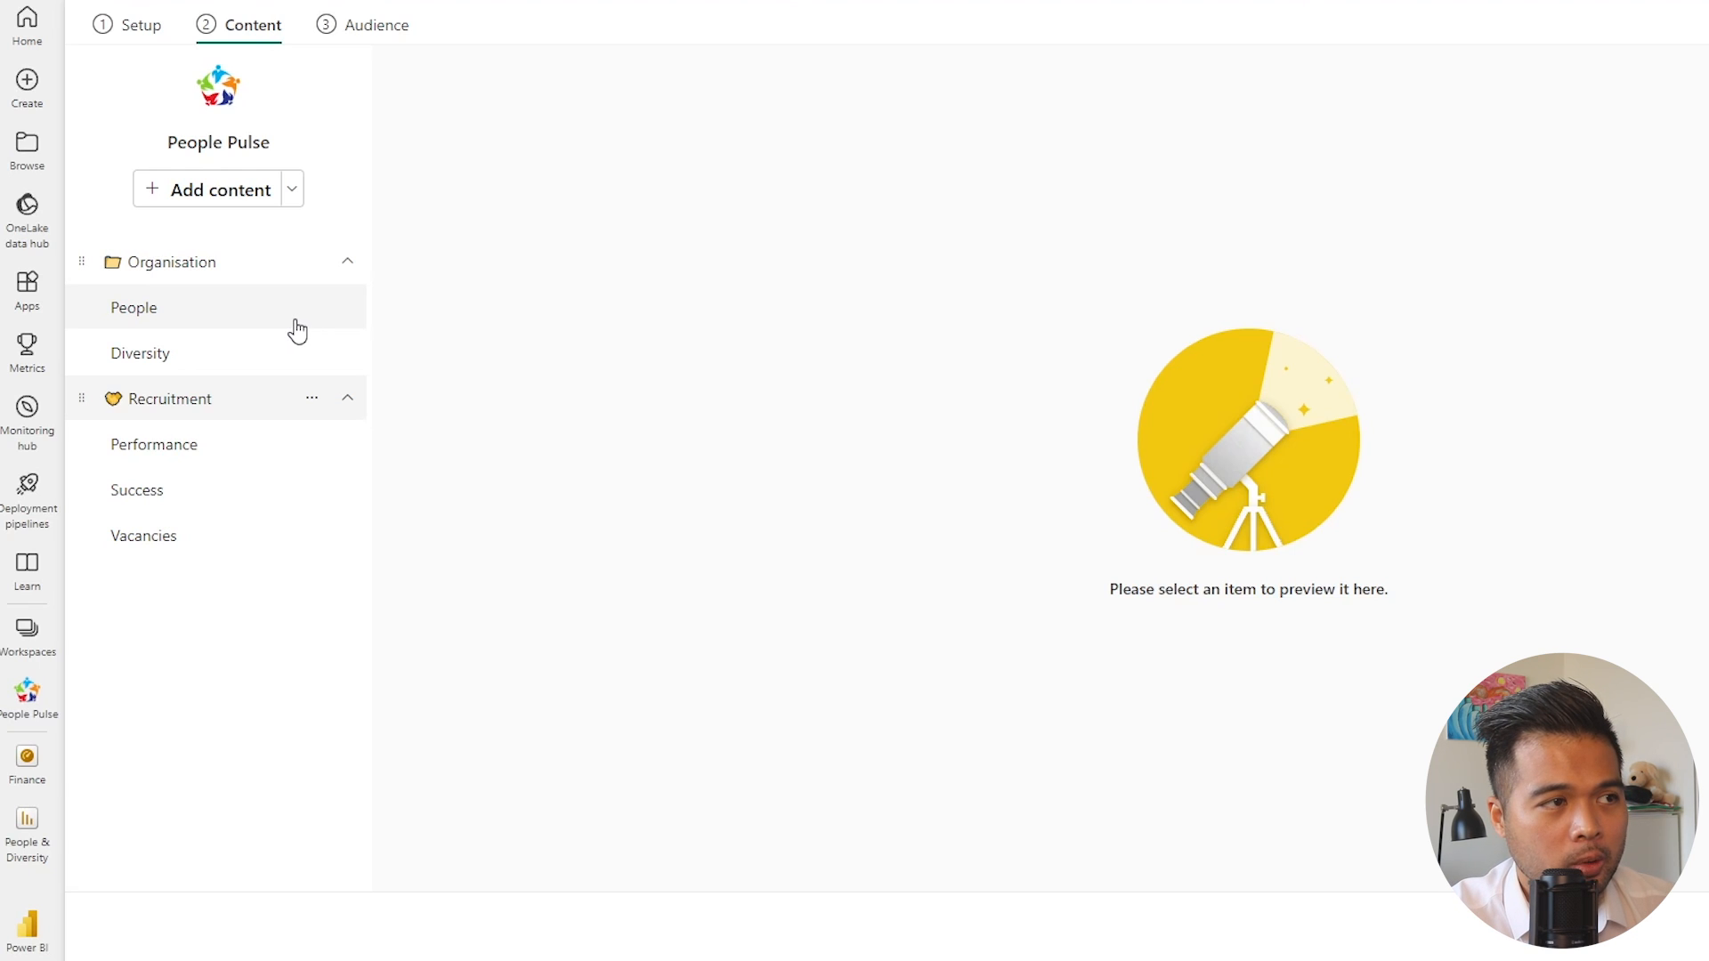
left_click(133, 307)
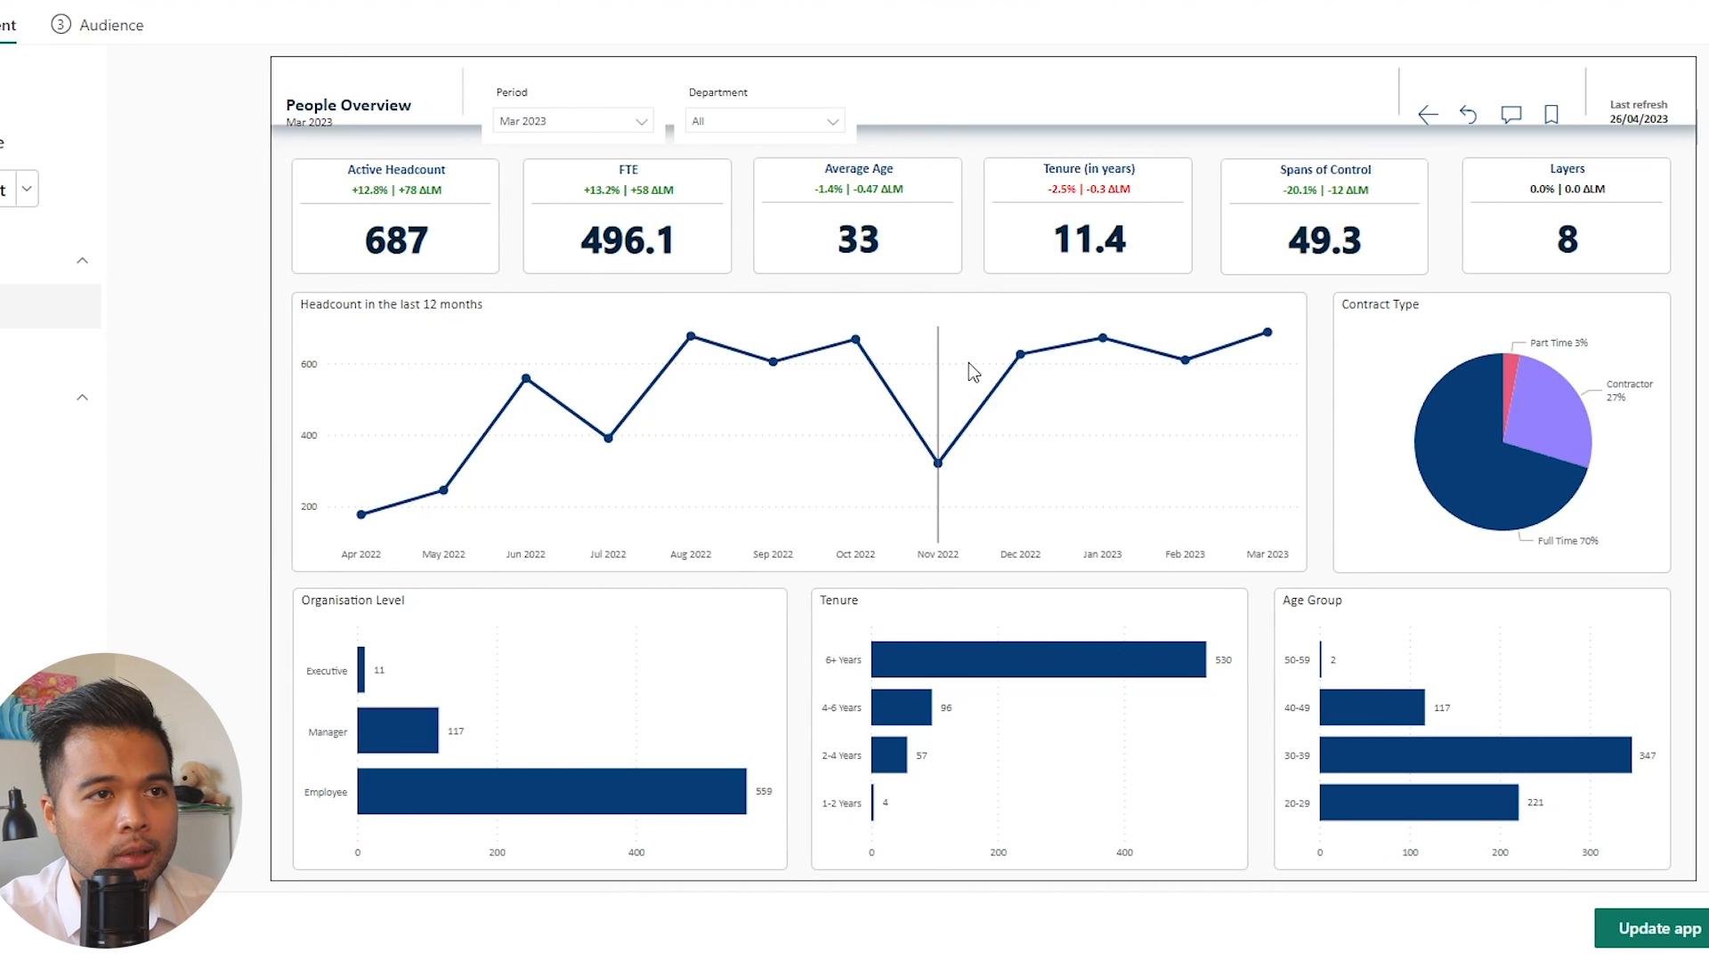
mouse_move(1427, 113)
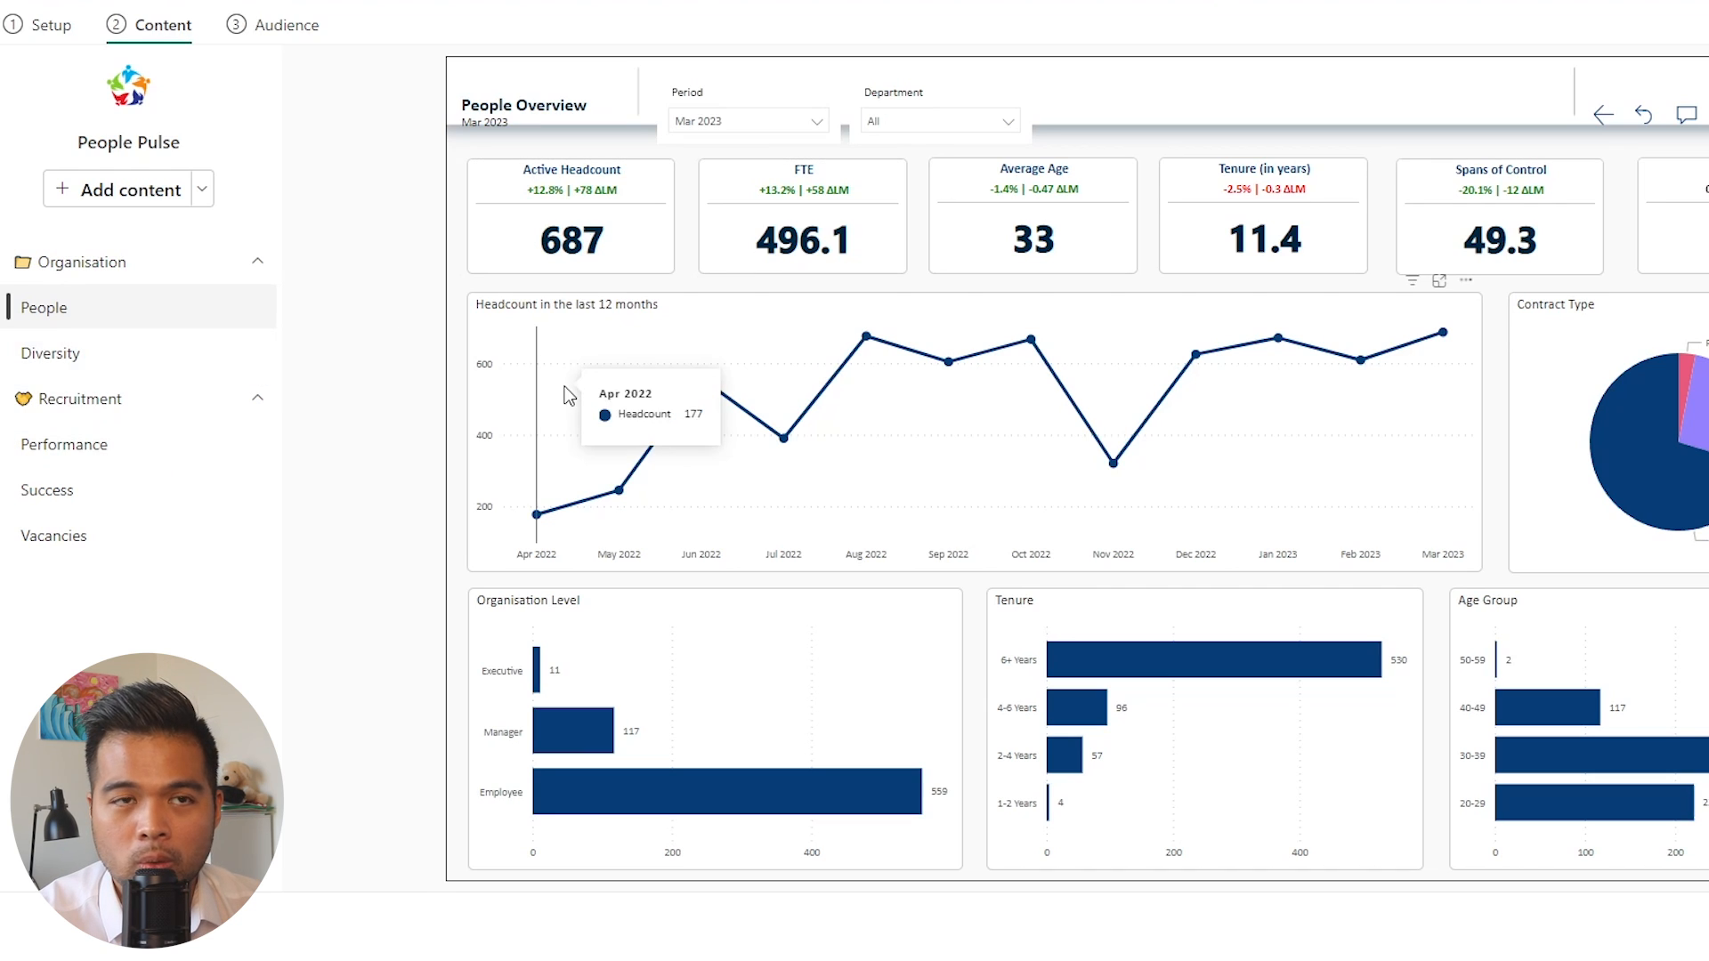
mouse_move(545, 432)
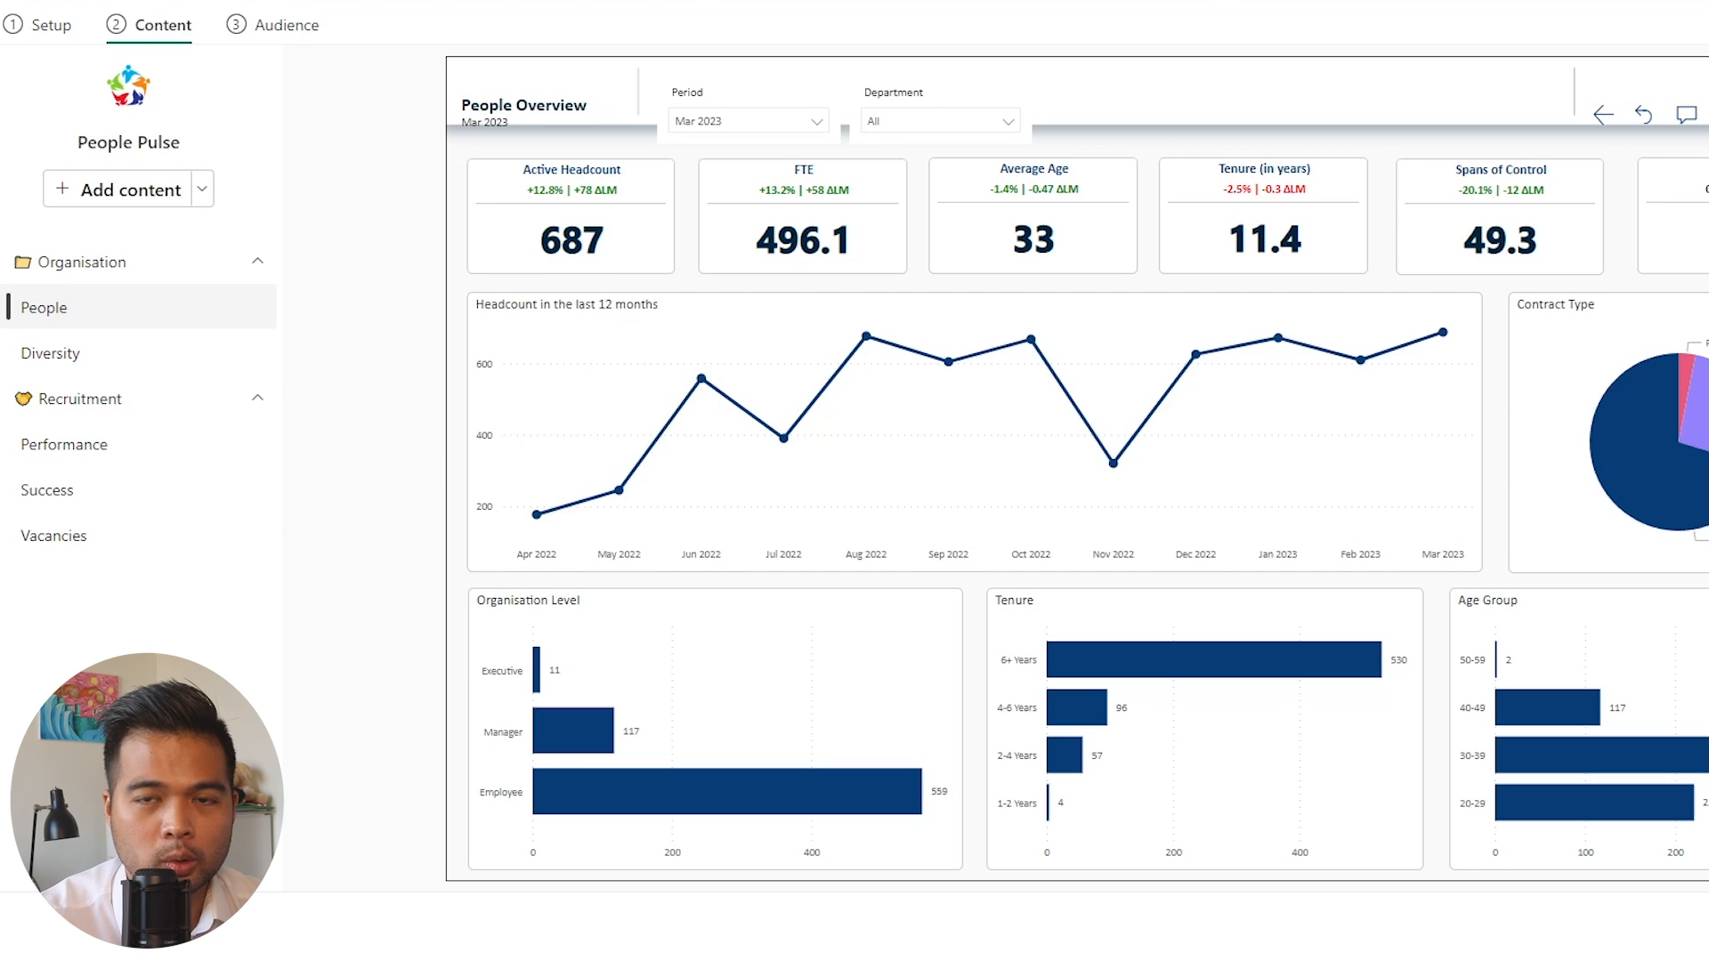
mouse_move(181, 642)
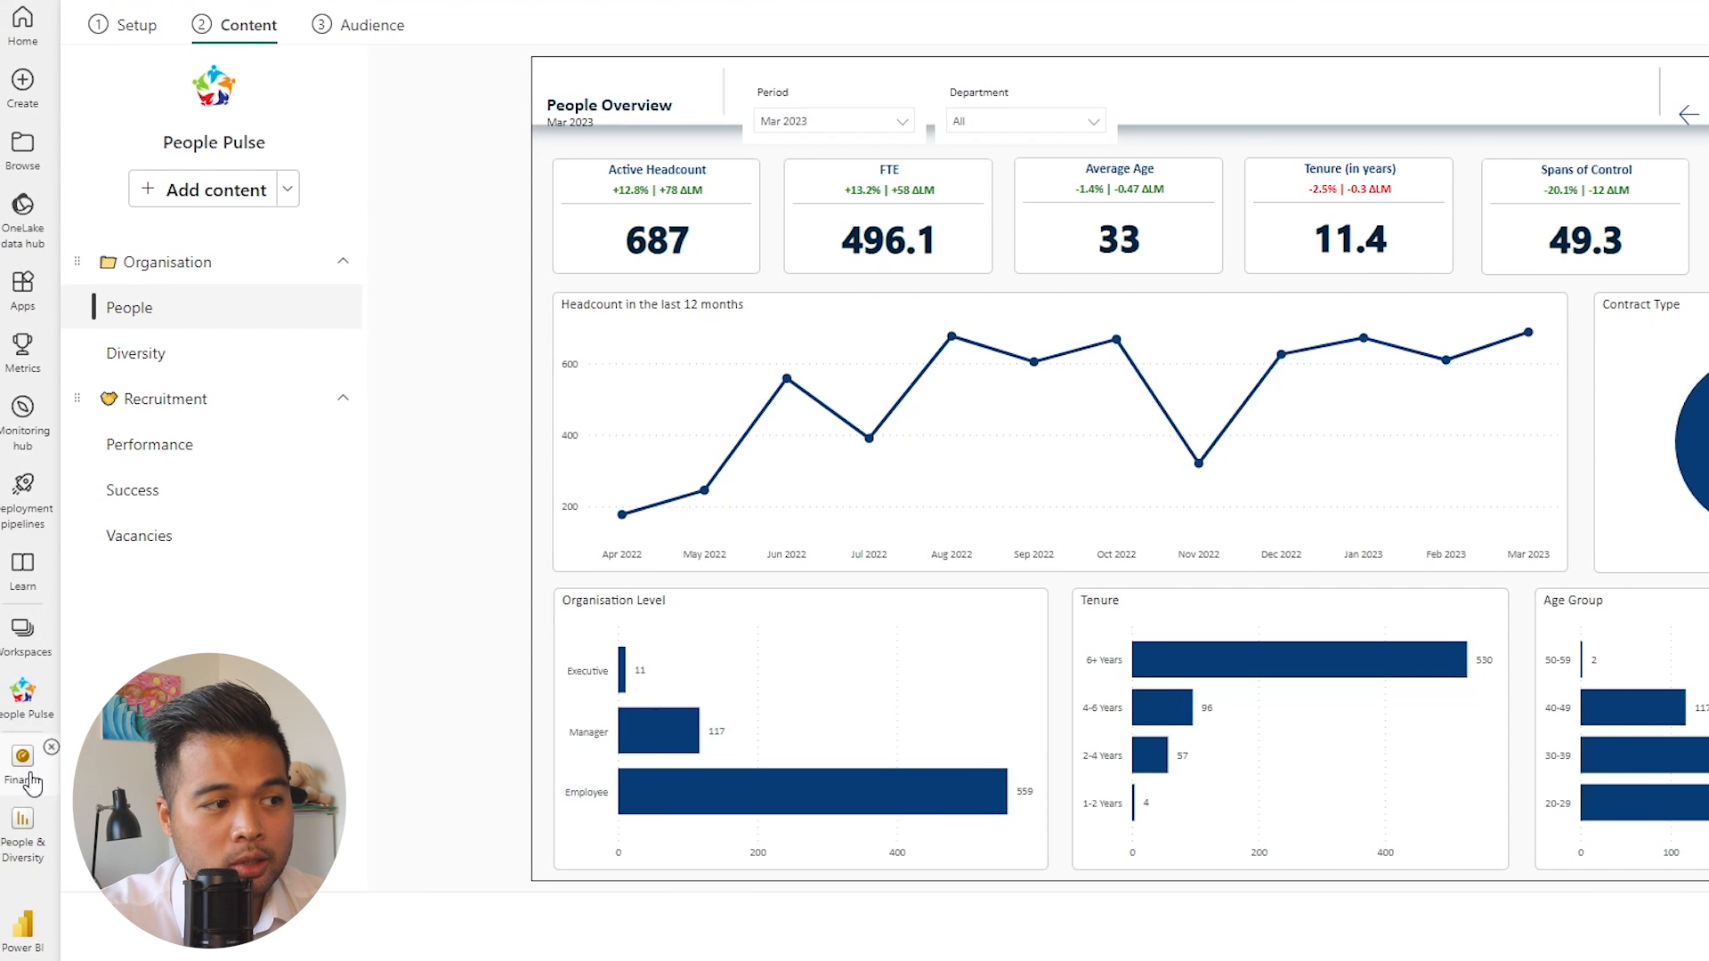
left_click(324, 132)
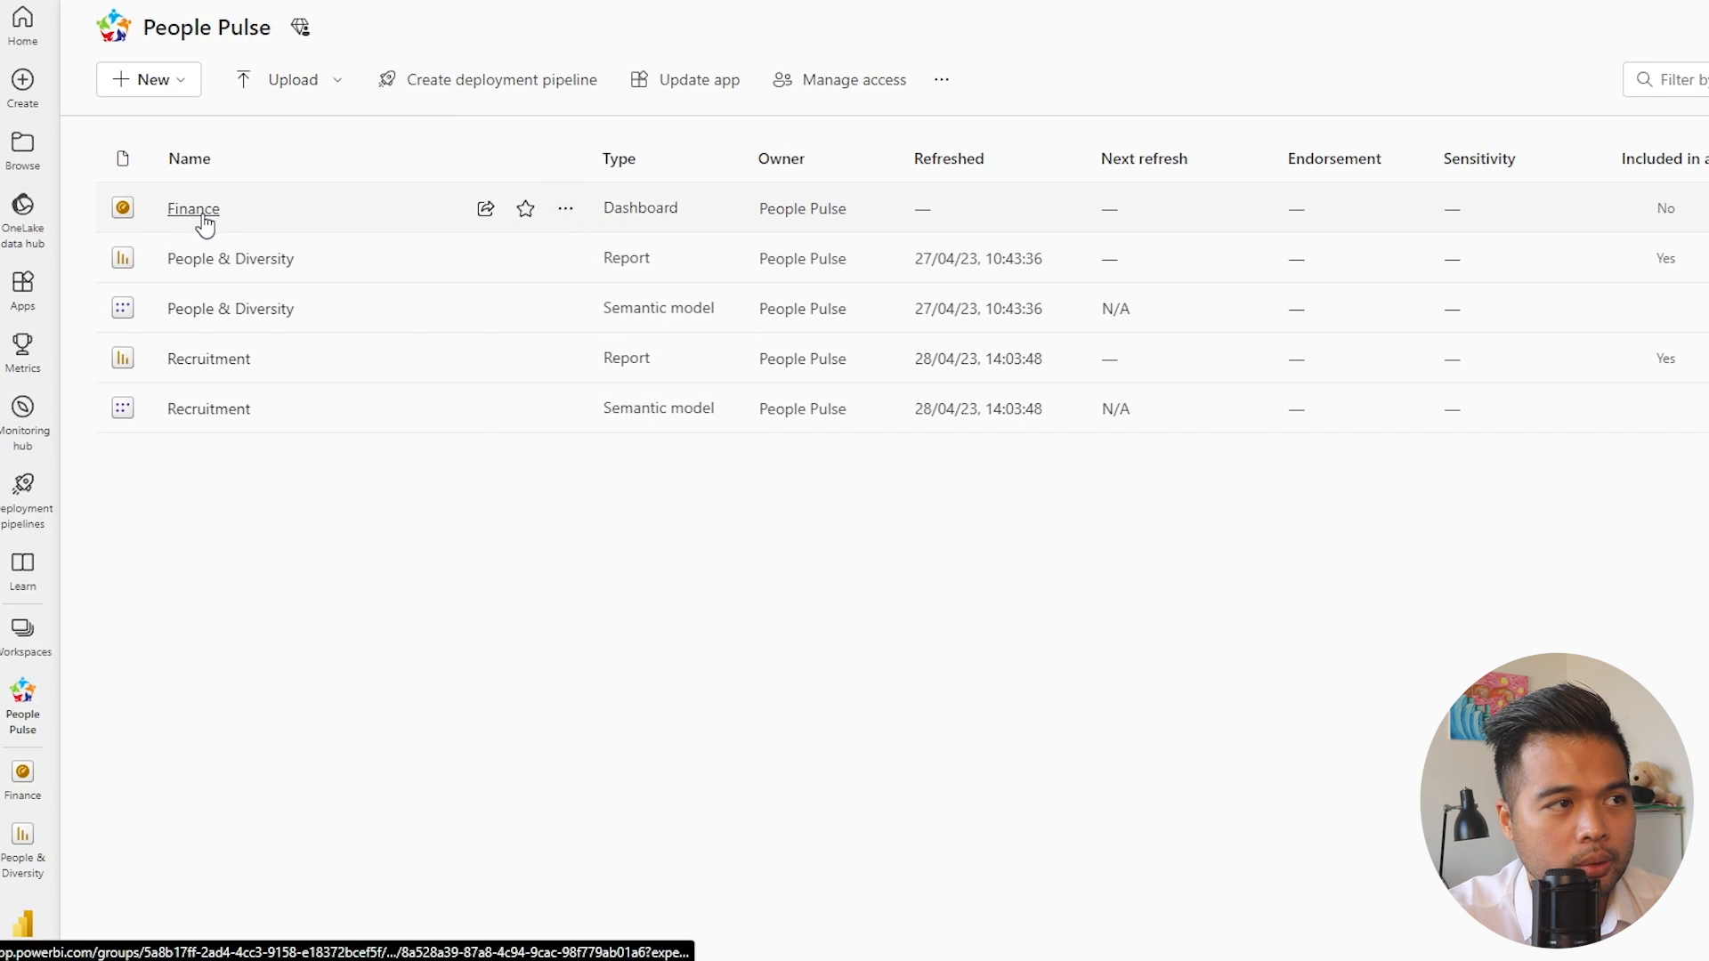
Open the Finance dashboard from the People Pulse workspace
left_click(194, 208)
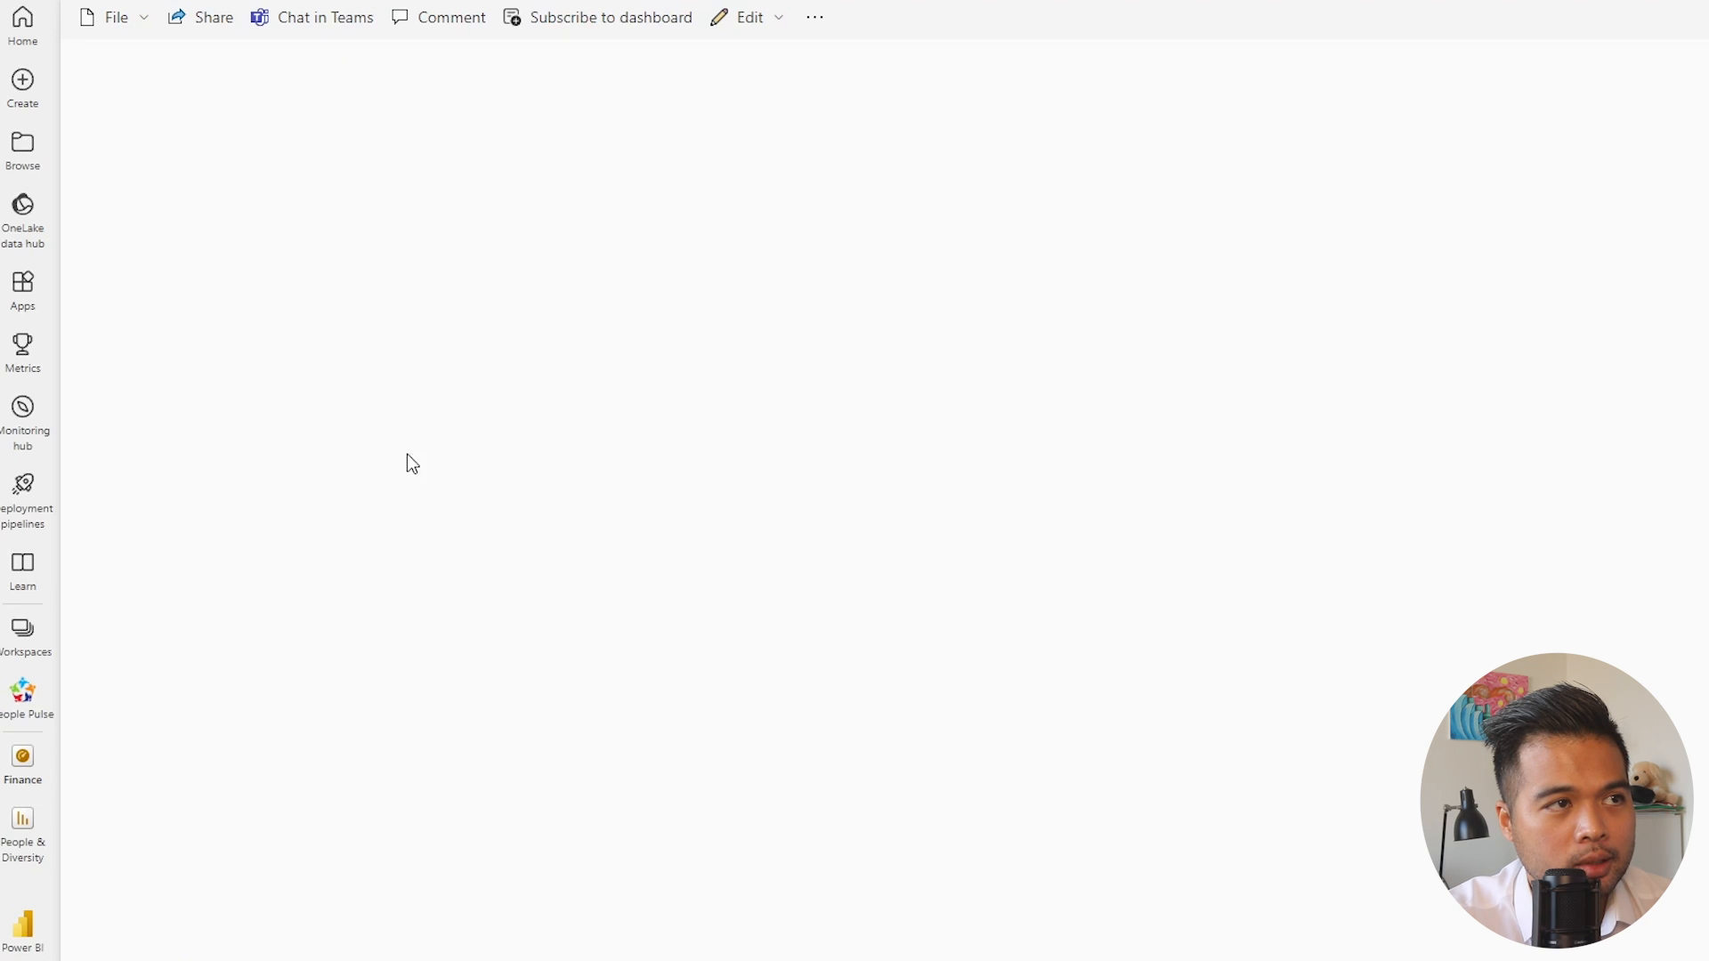
Add a 'Go to People and Diversity' text box tile to the Finance dashboard
left_click(749, 16)
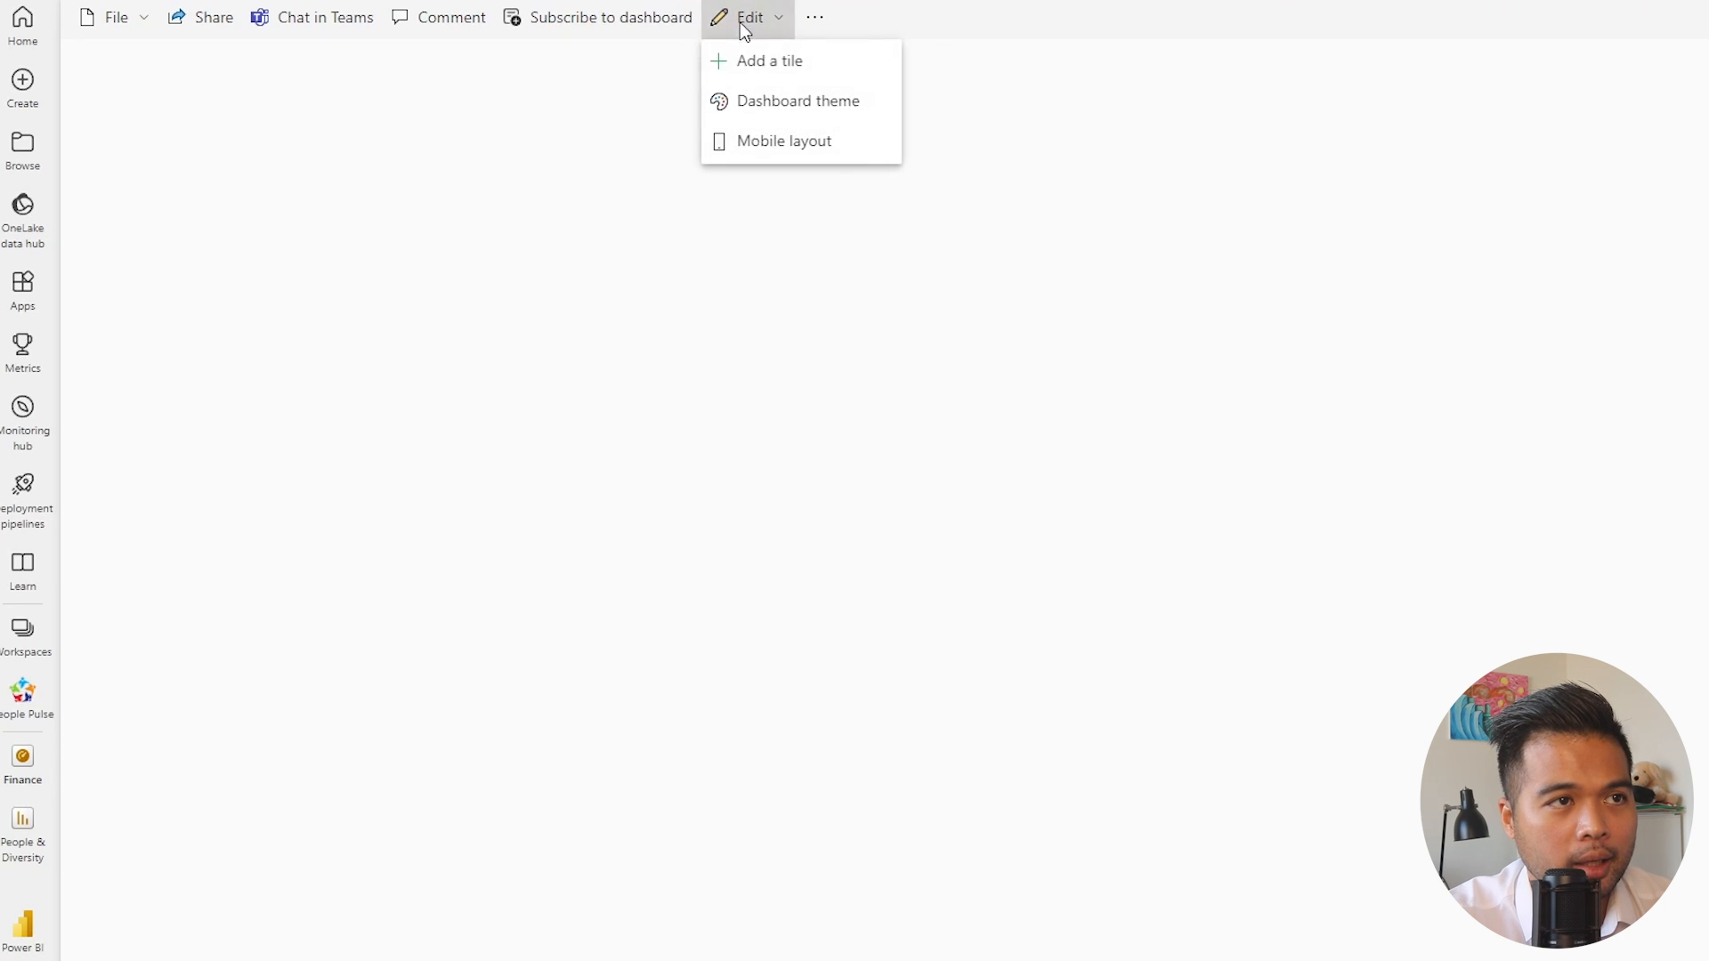
left_click(926, 226)
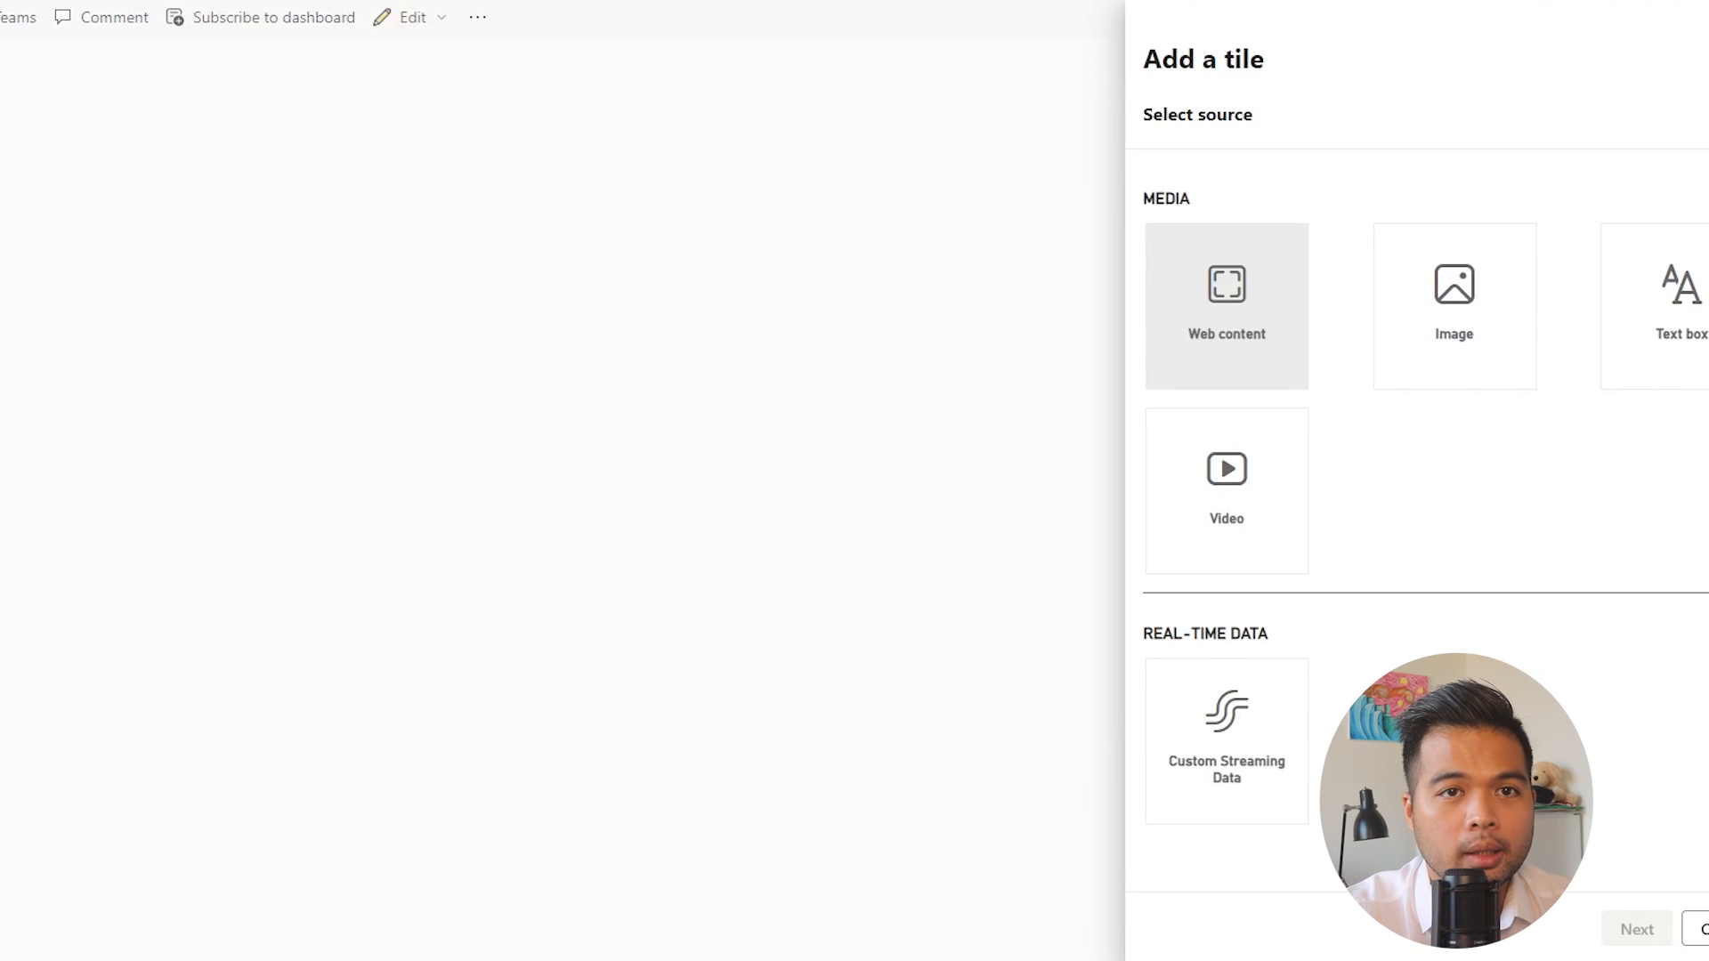
left_click(1601, 306)
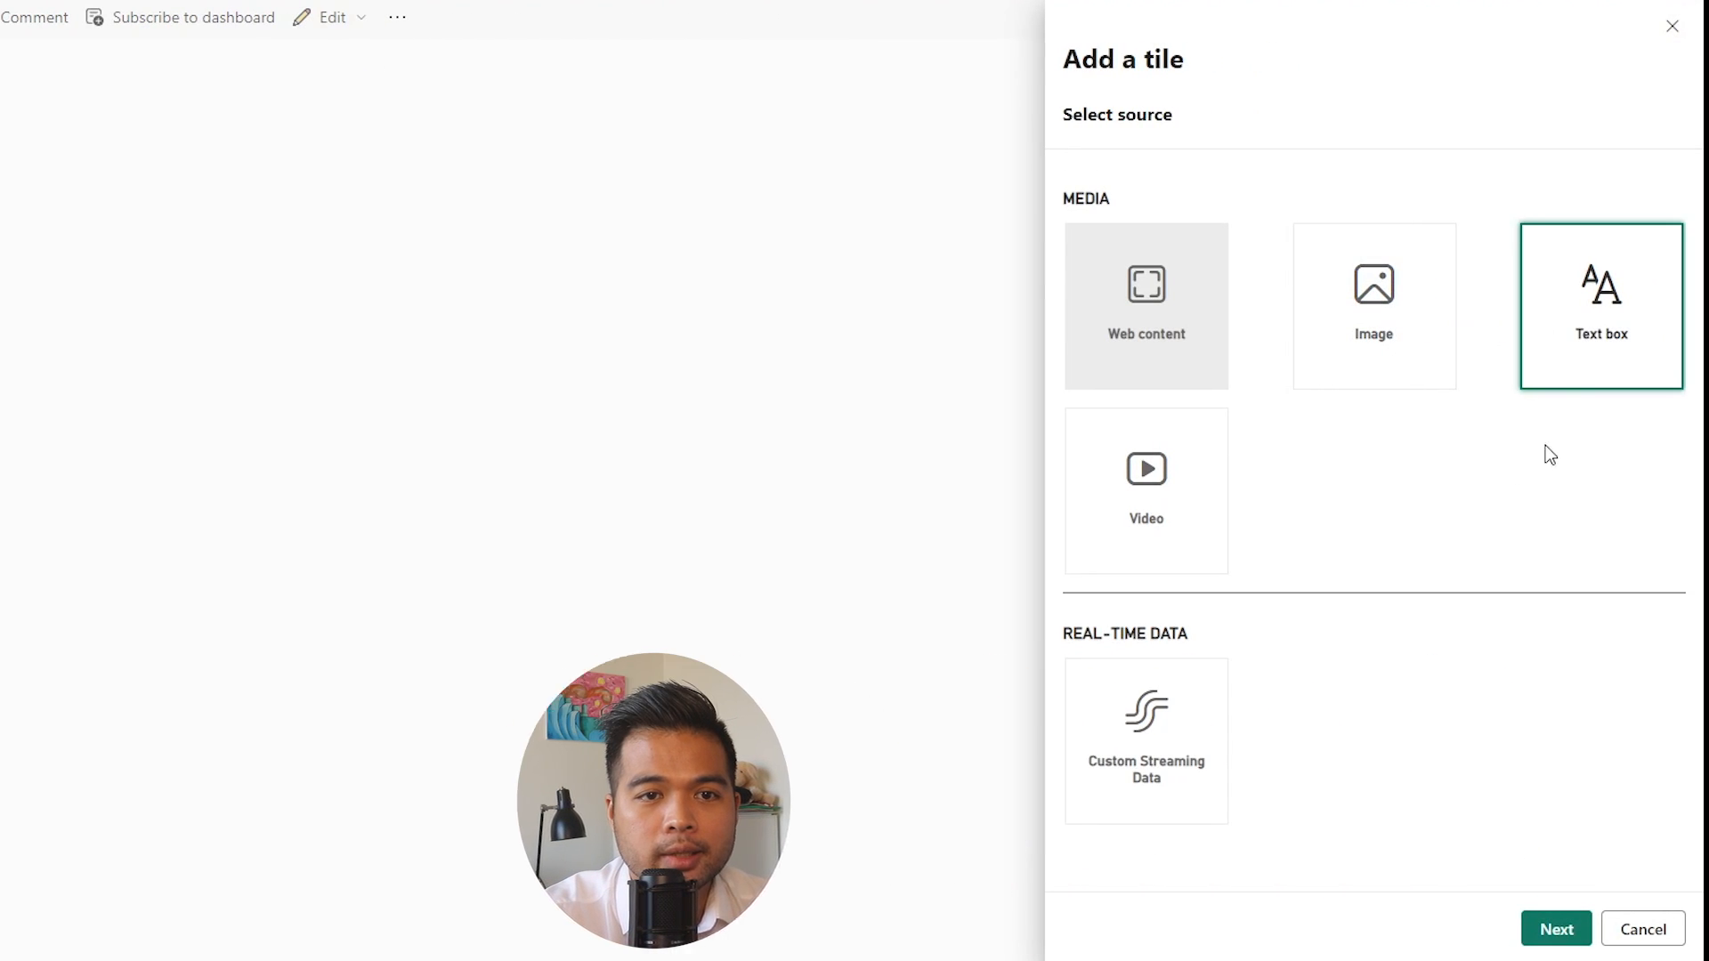
left_click(1554, 928)
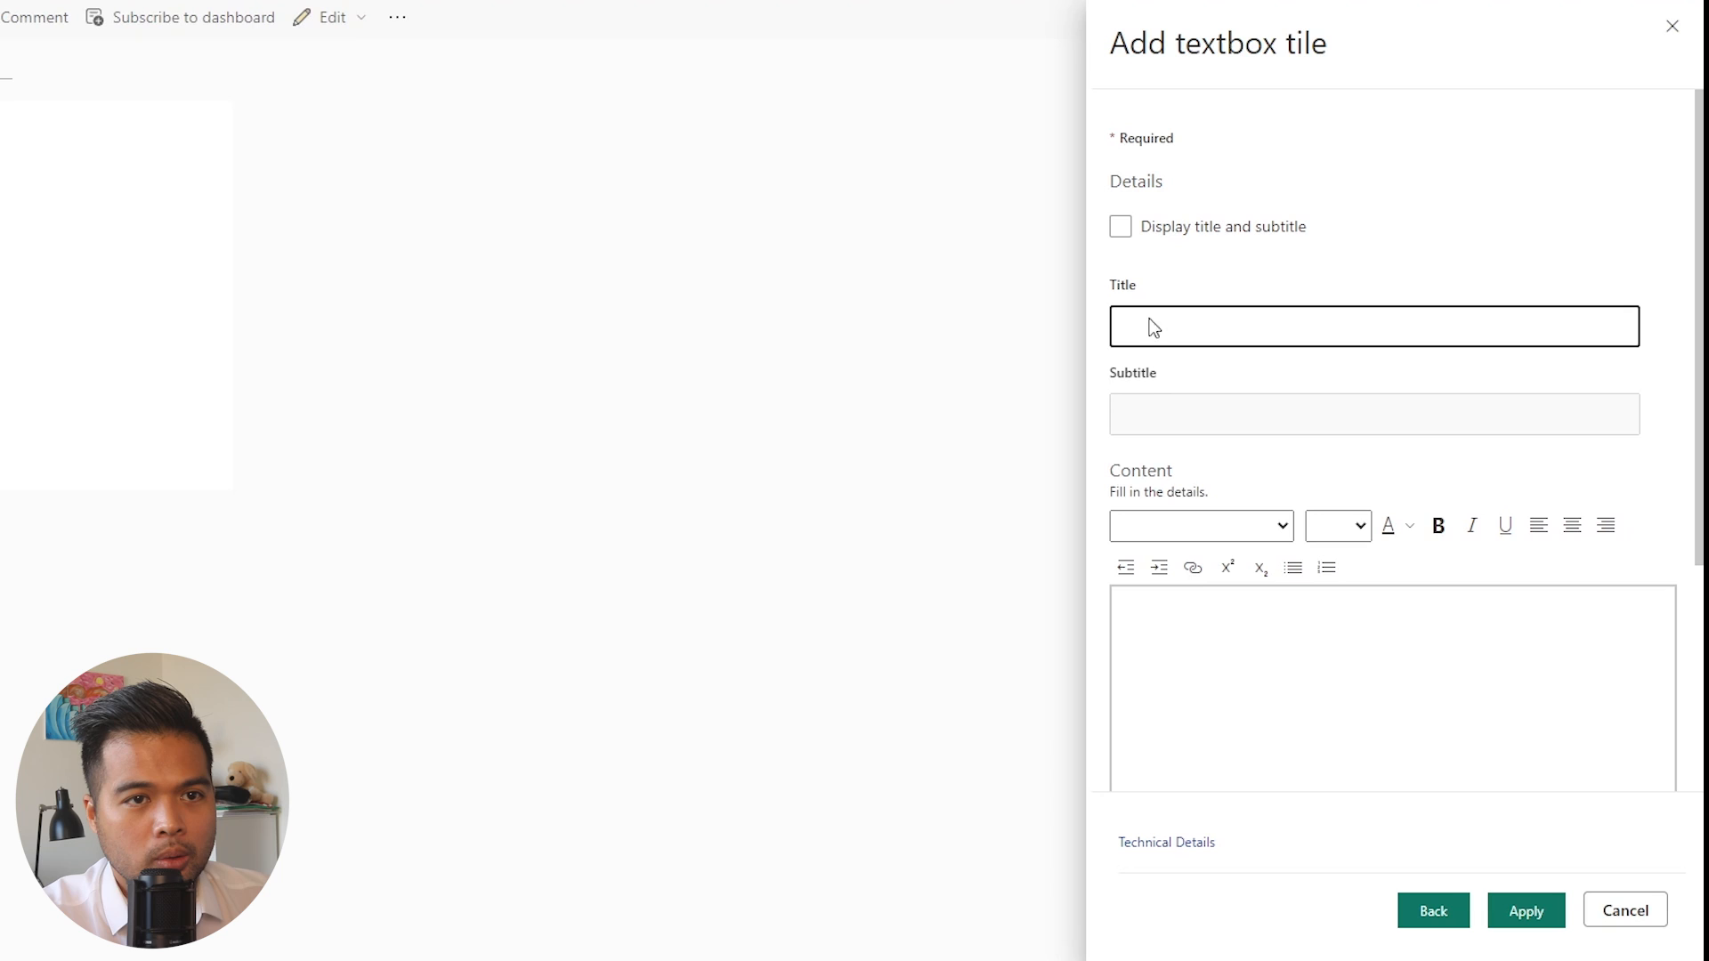
type("Go to People")
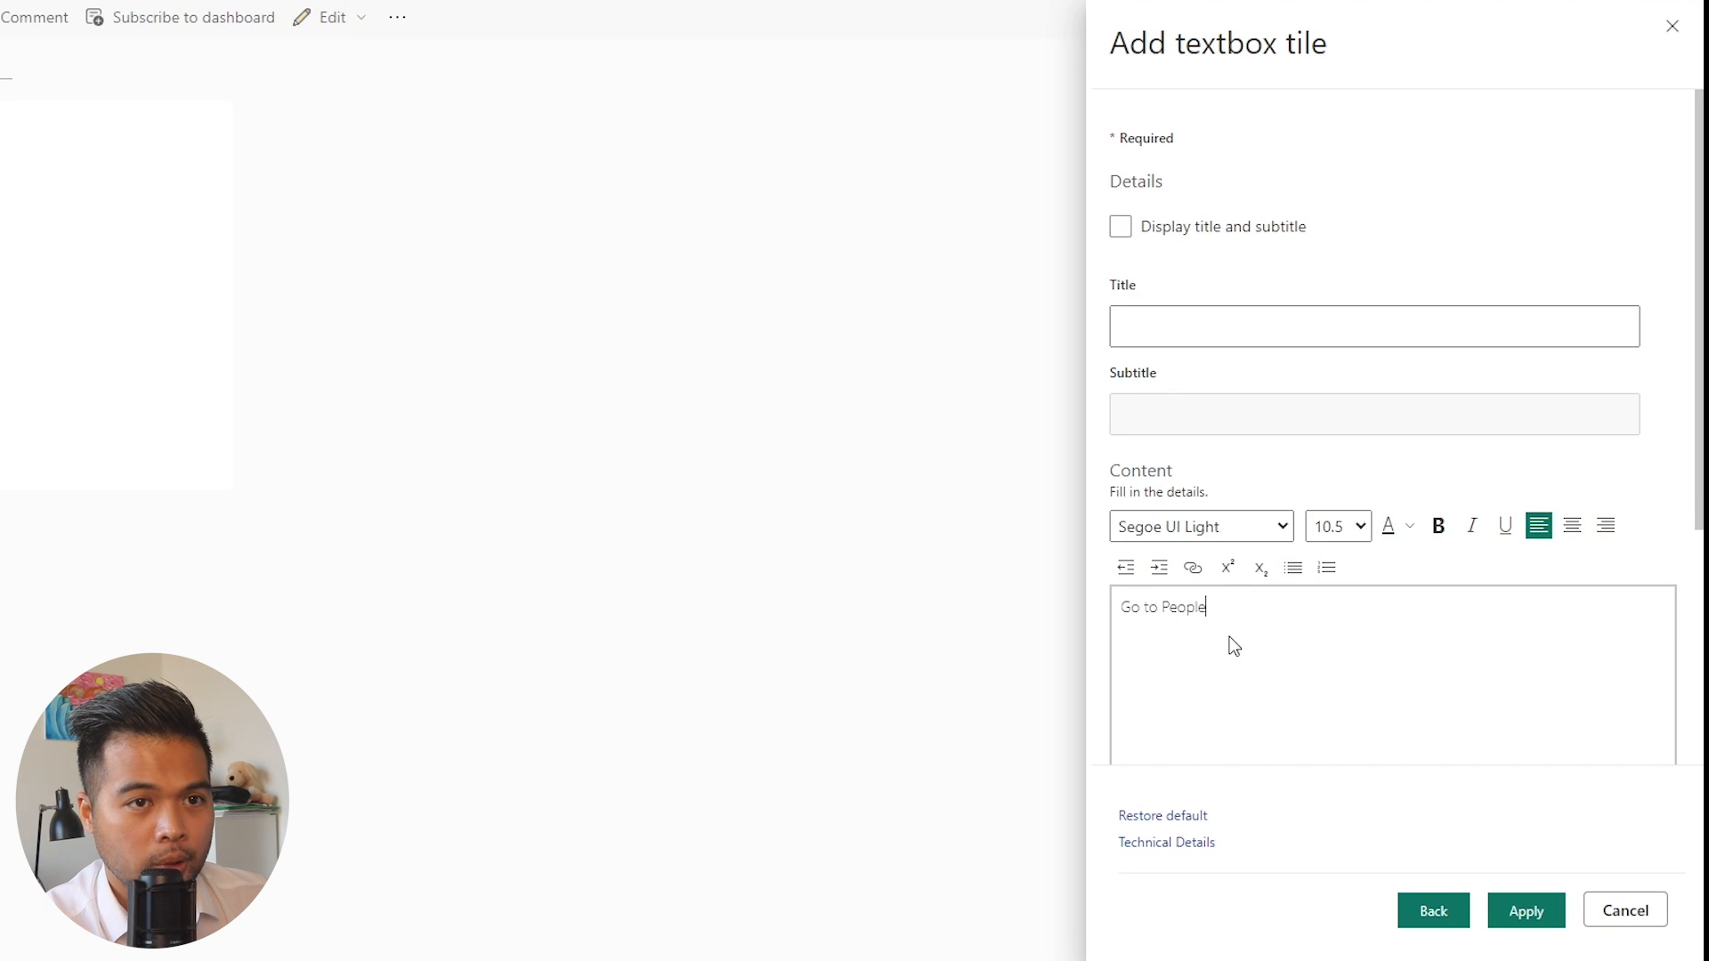
type("and Diver")
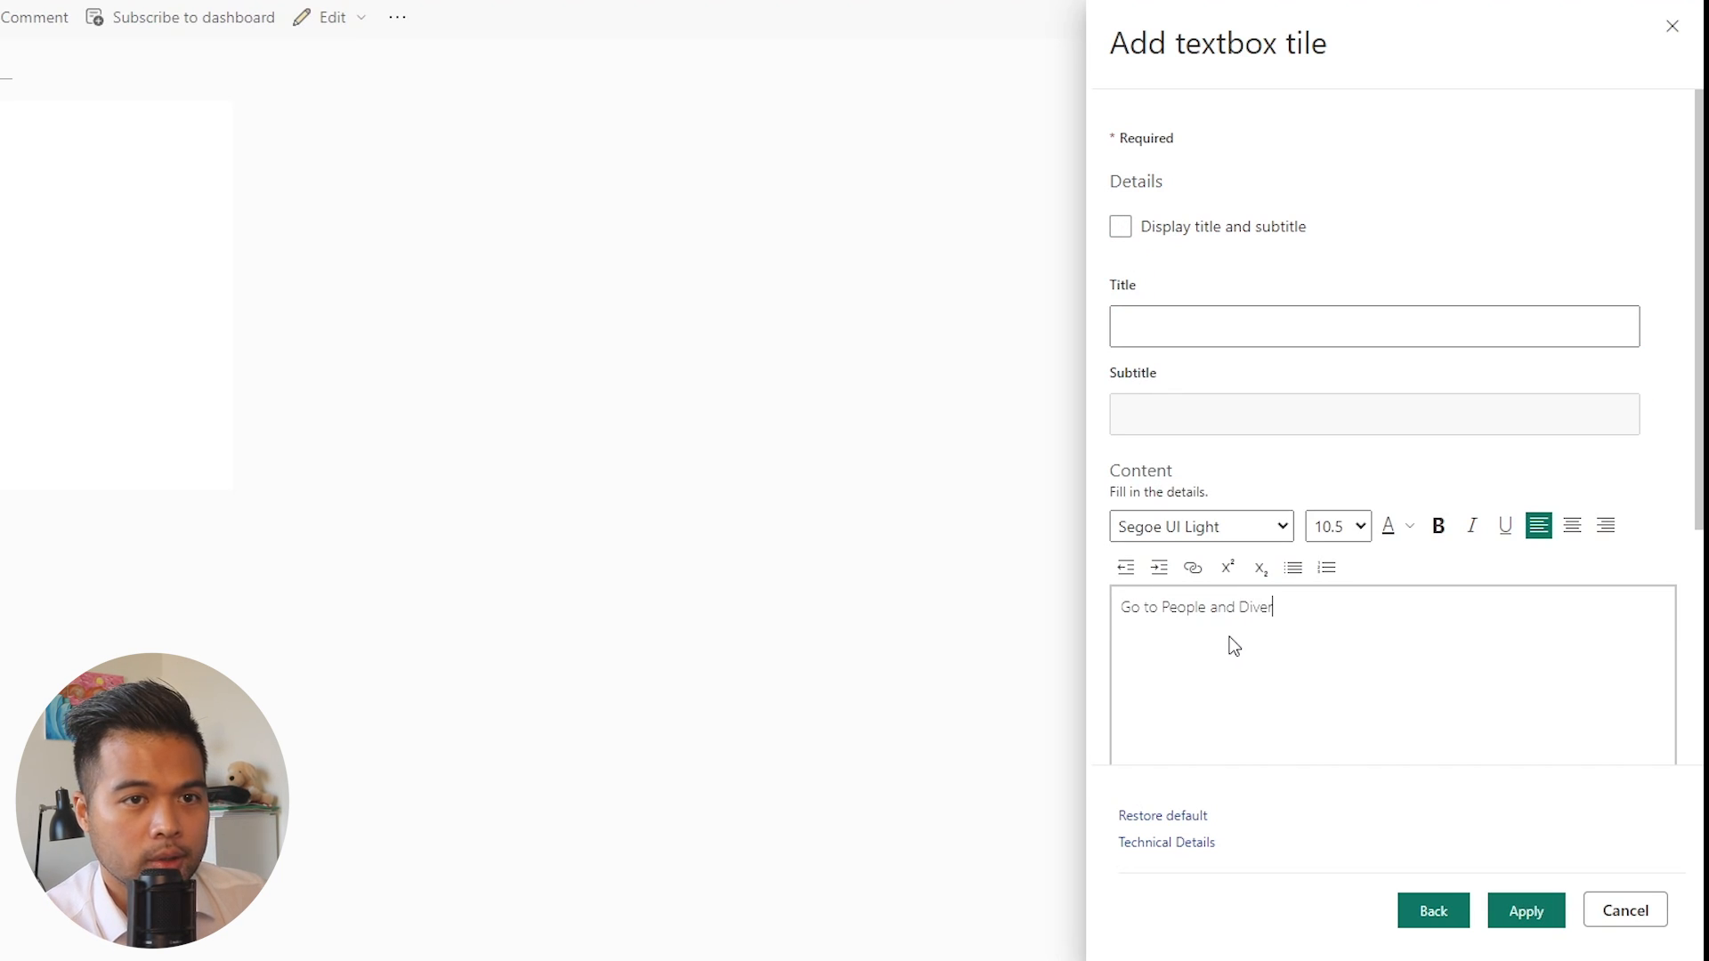
left_click(1524, 909)
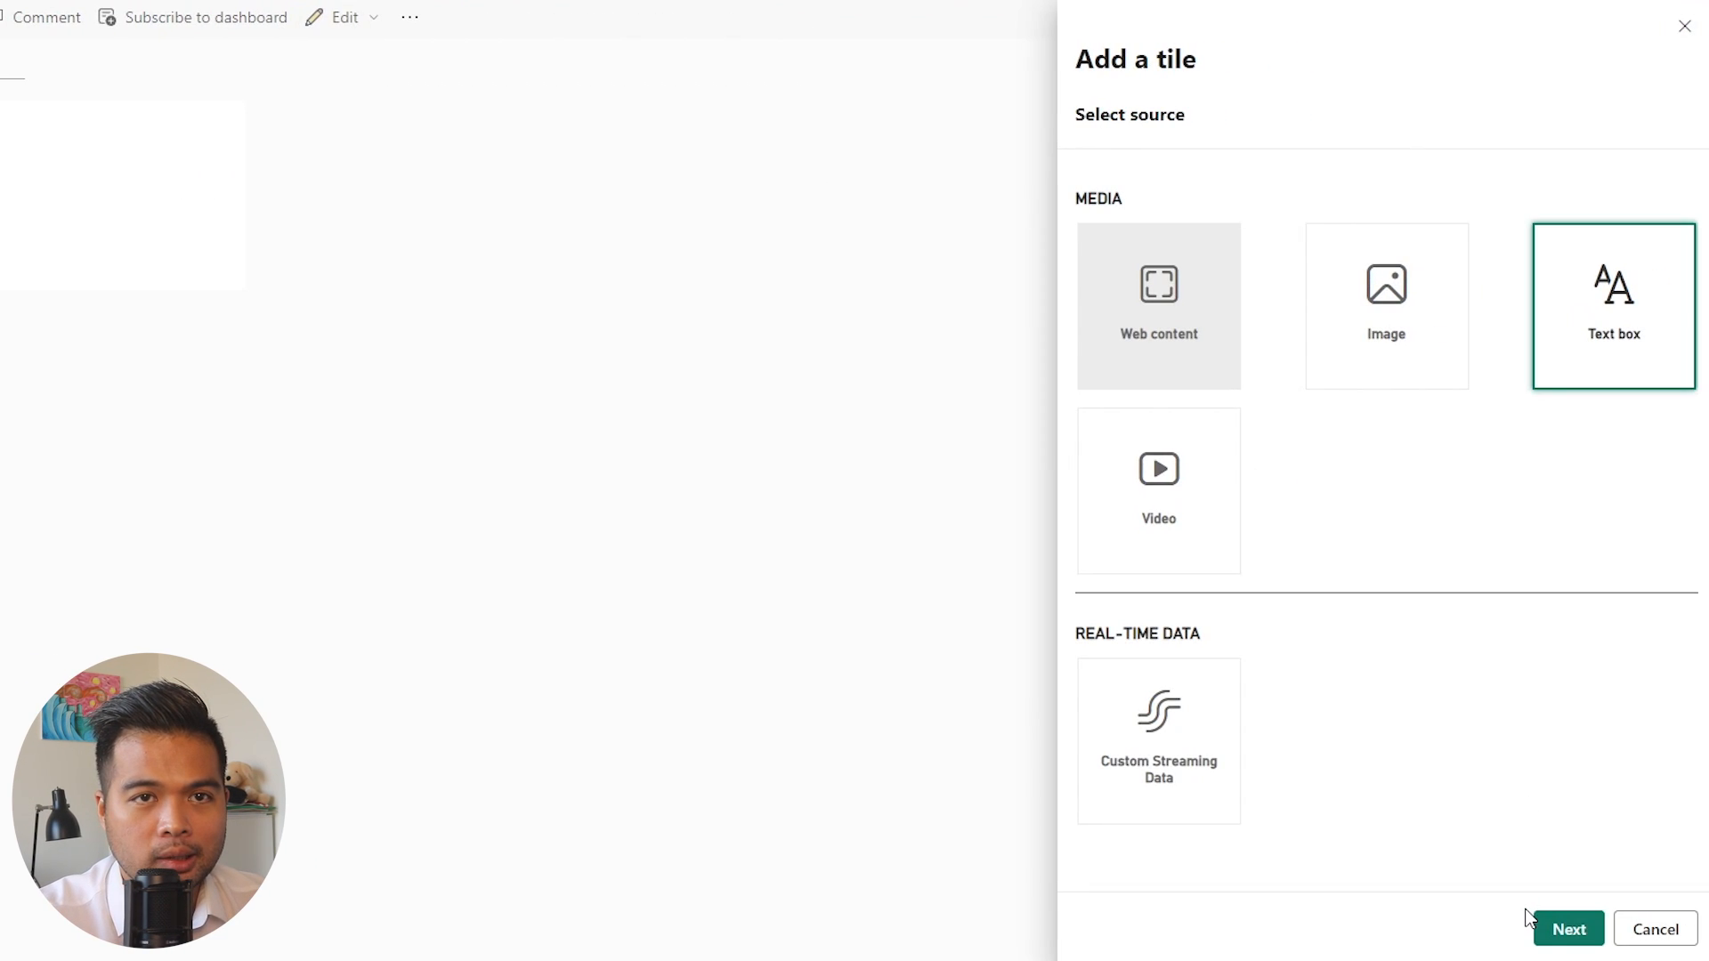
Add a second text tile titled 'Go to Recruitment' to the dashboard
left_click(1567, 929)
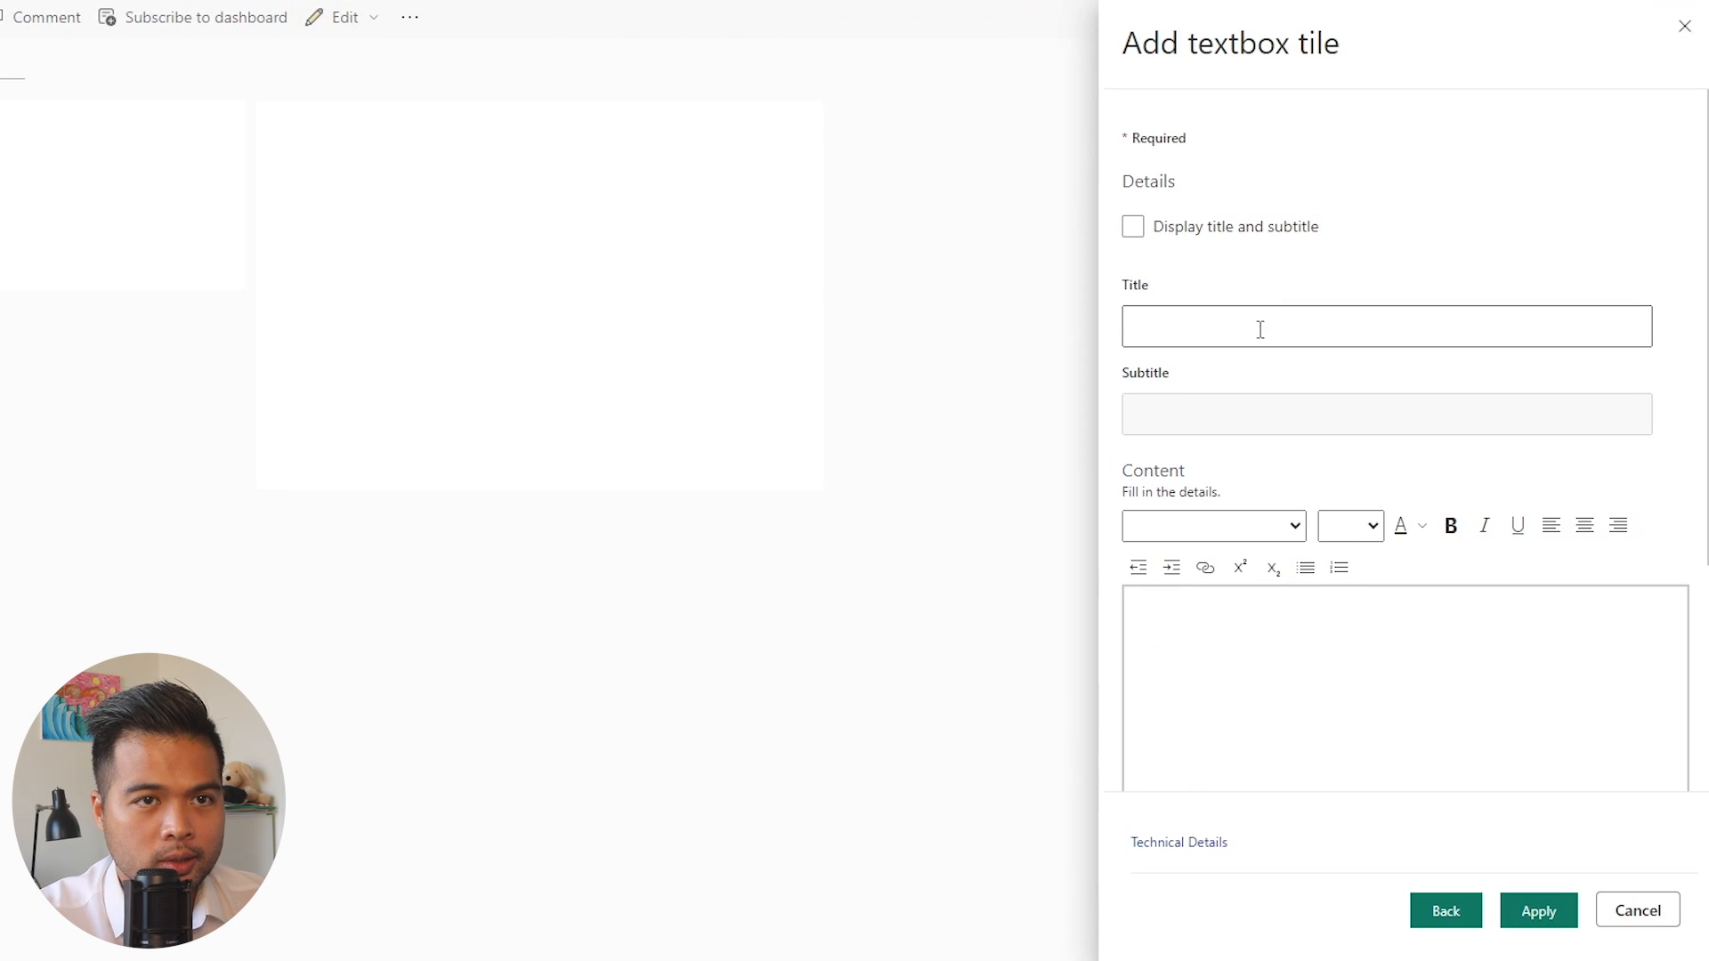
left_click(1384, 326)
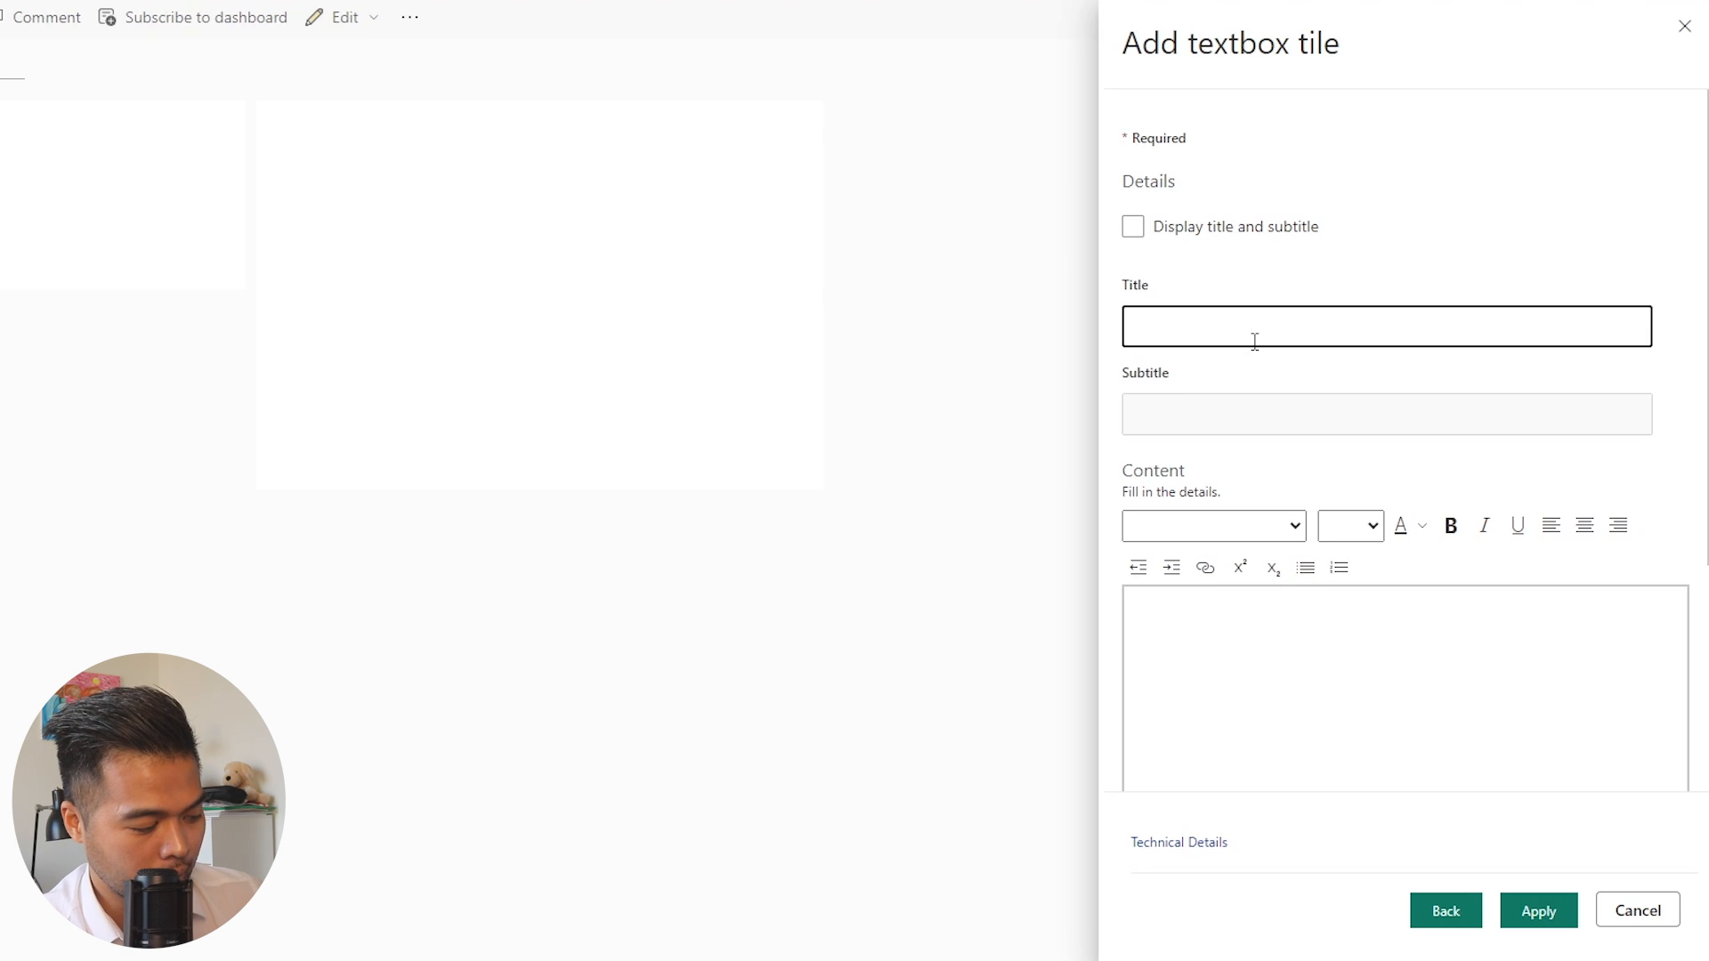
type("Go to Recruitment")
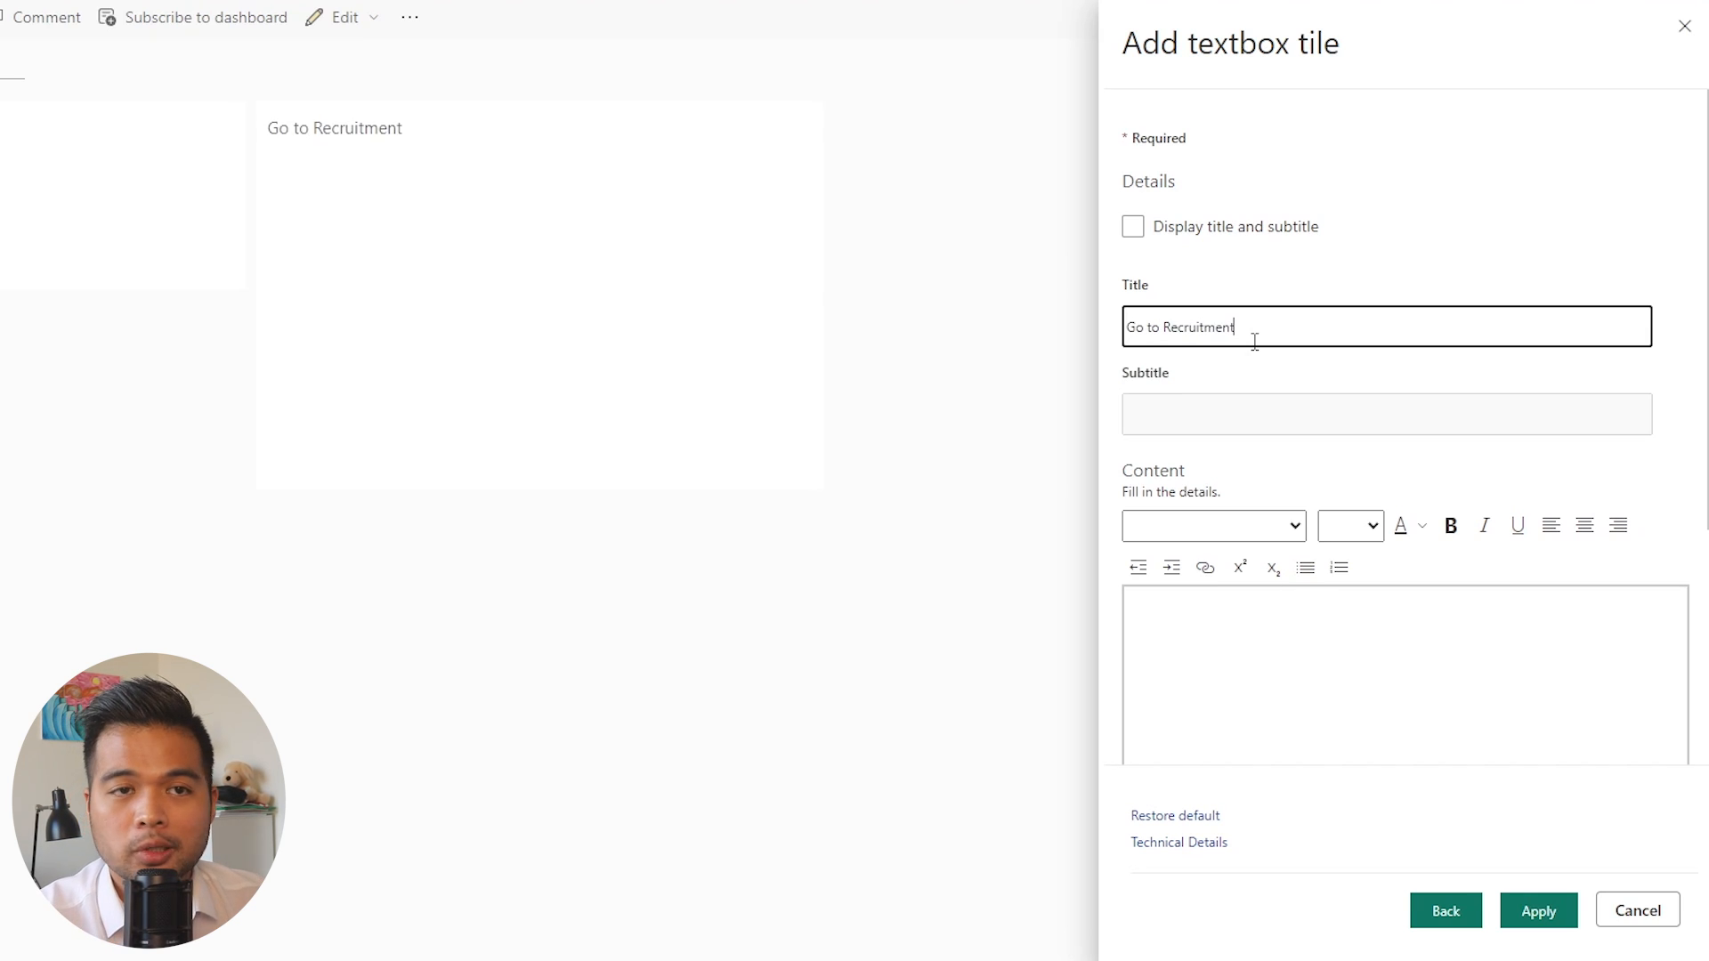
mouse_move(1537, 910)
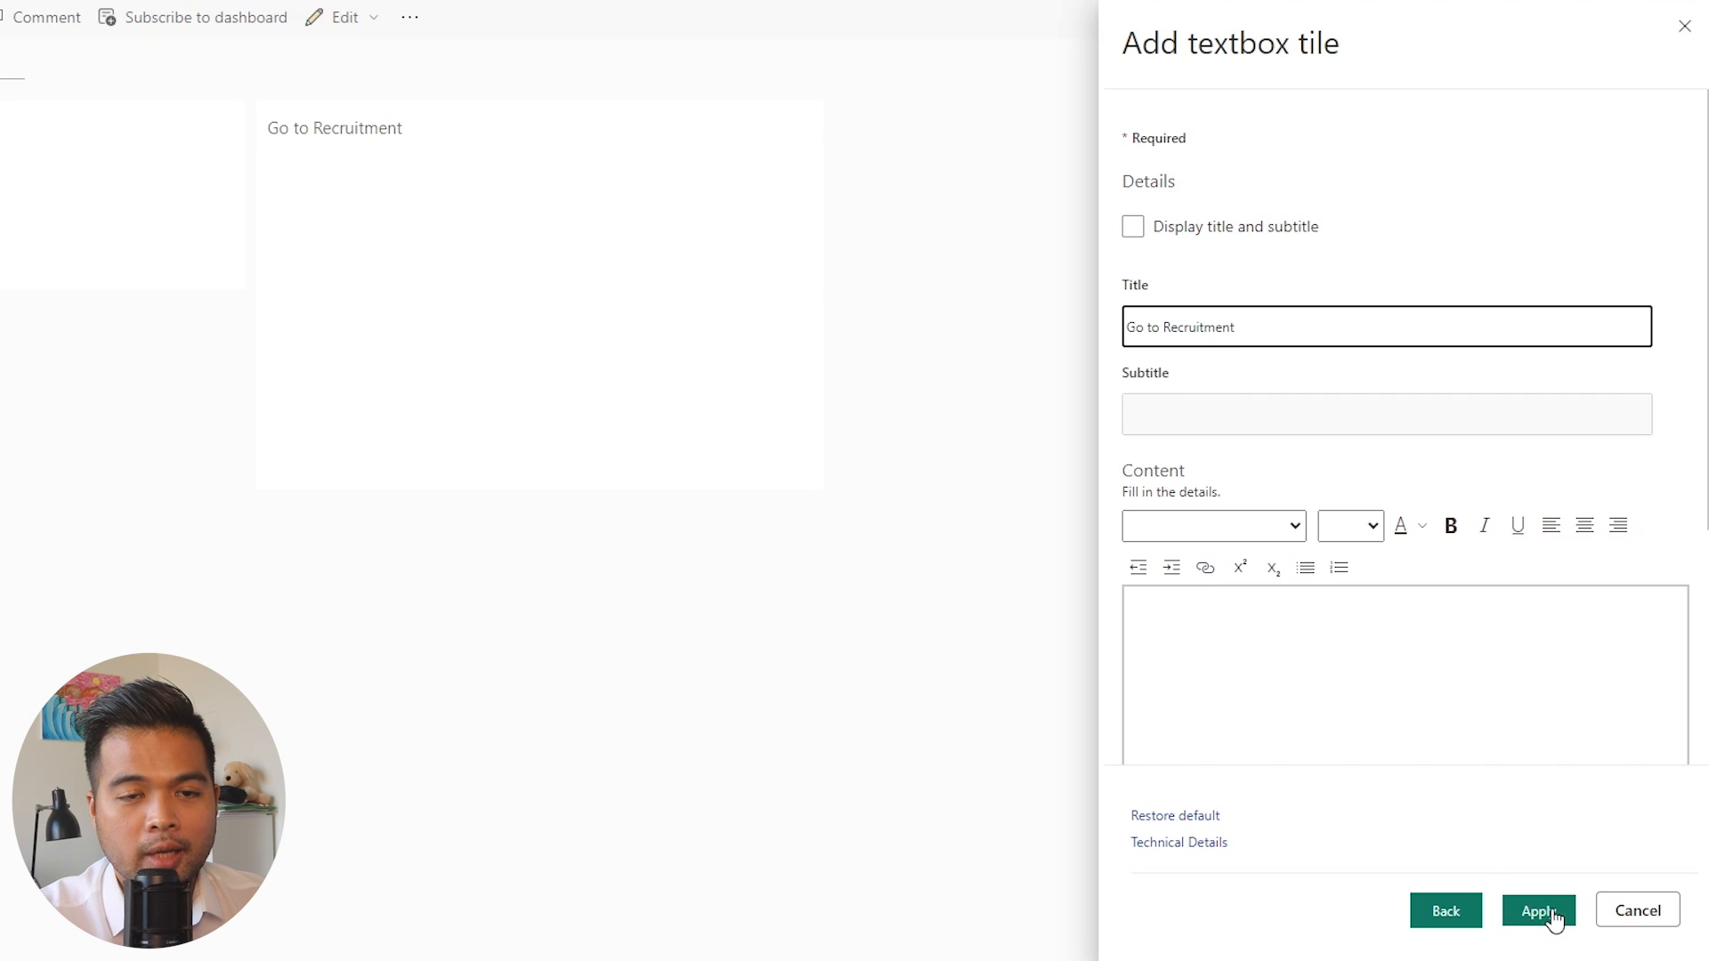
left_click(1538, 909)
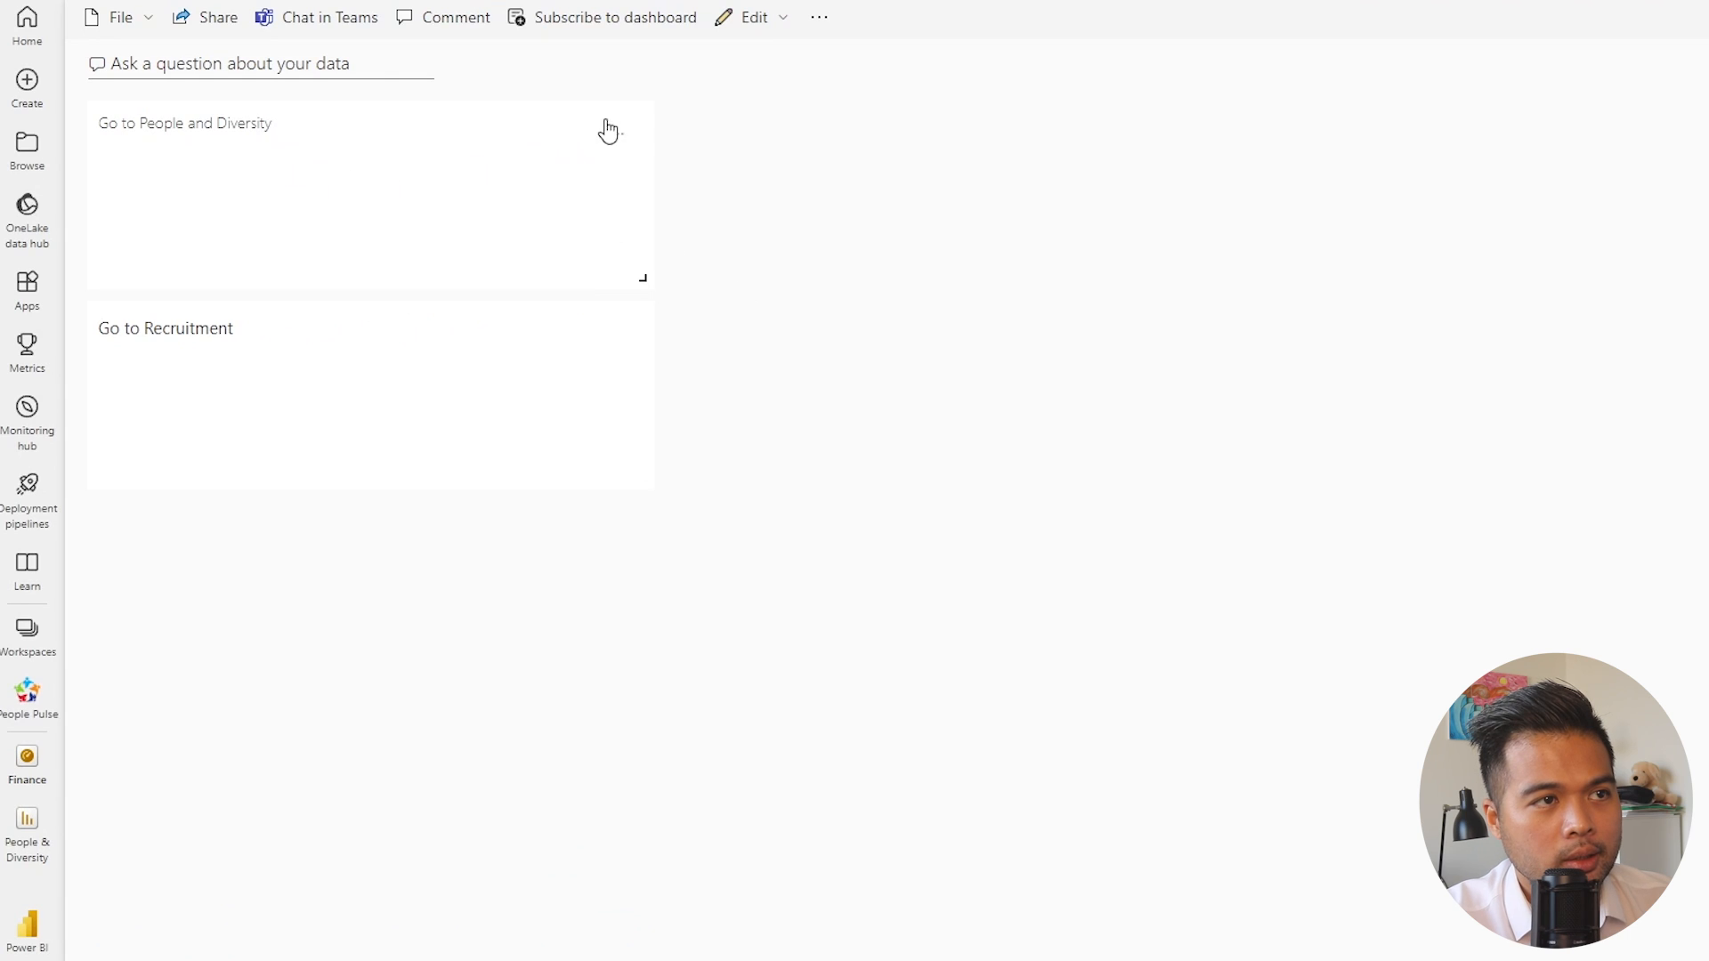
Turn on a custom link in the Go to People and Diversity tile's details
left_click(618, 132)
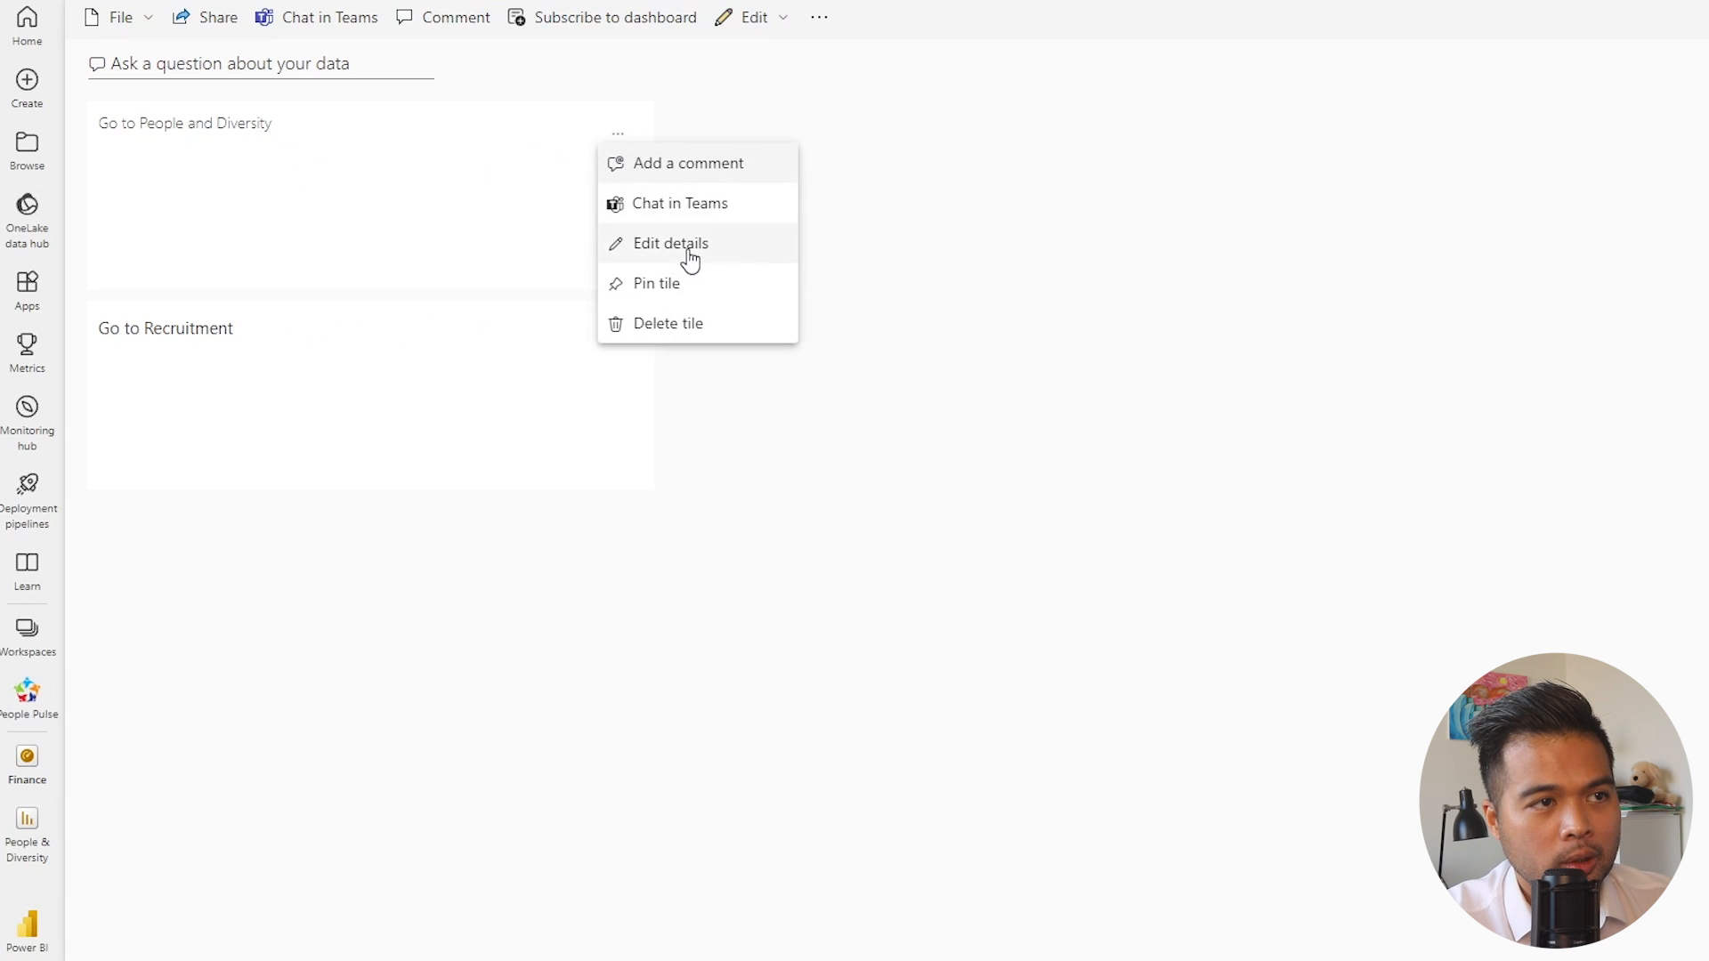
left_click(670, 243)
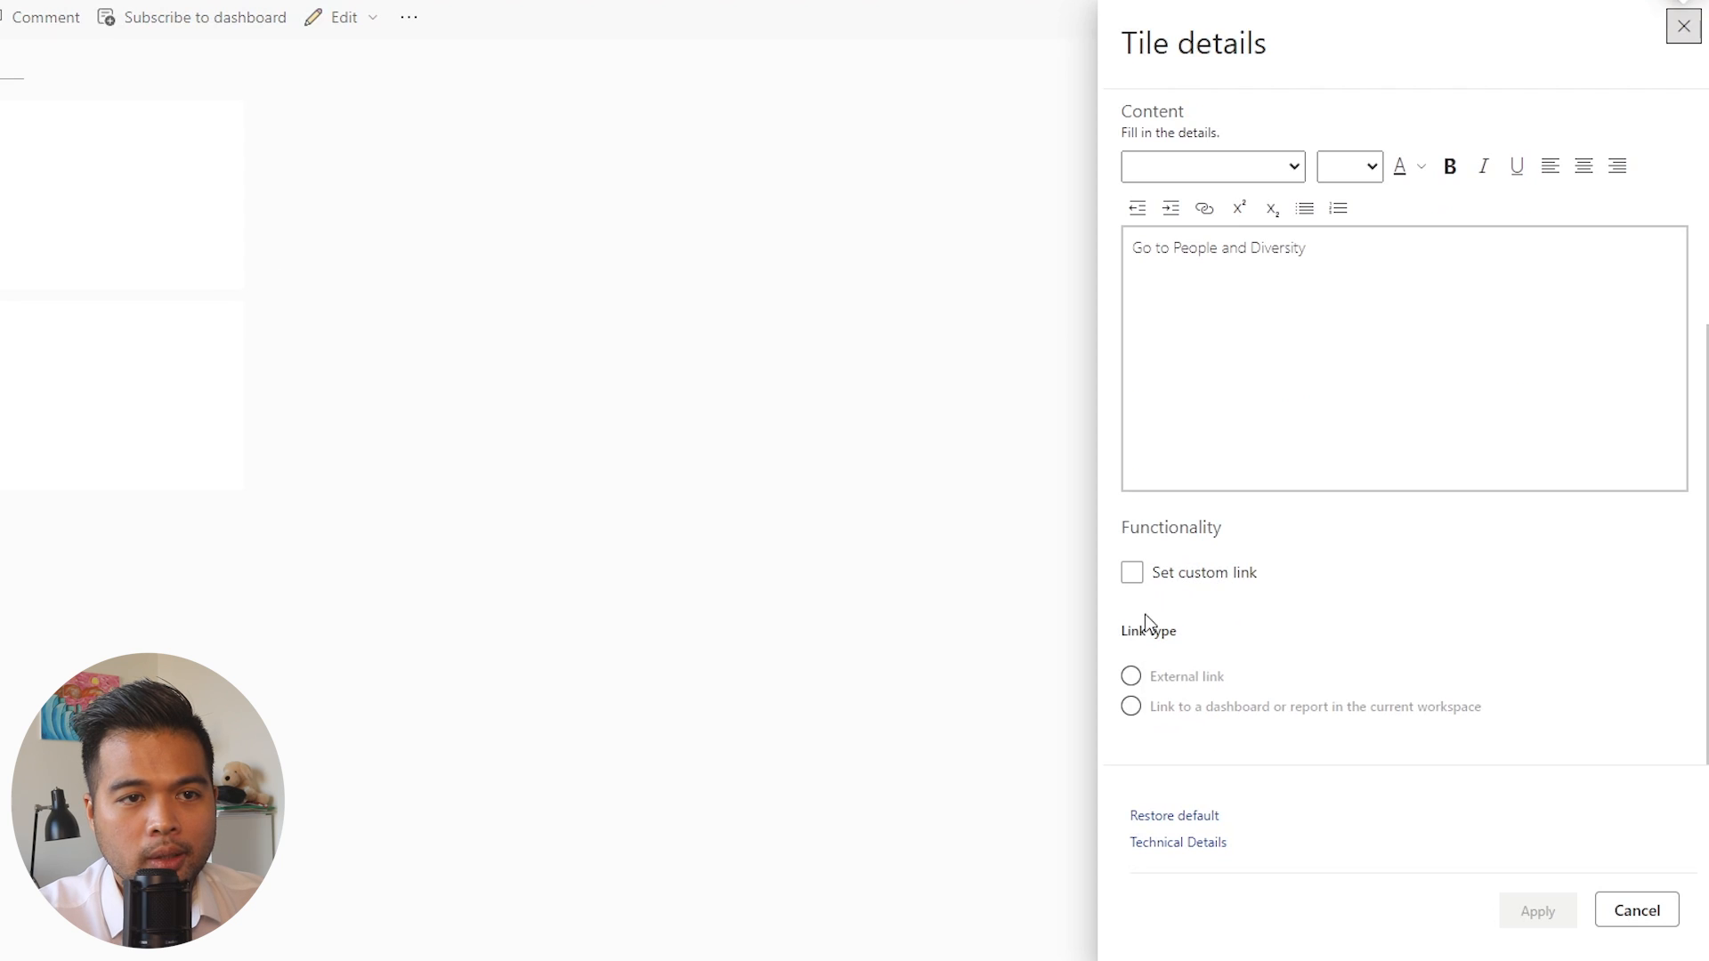
left_click(1131, 572)
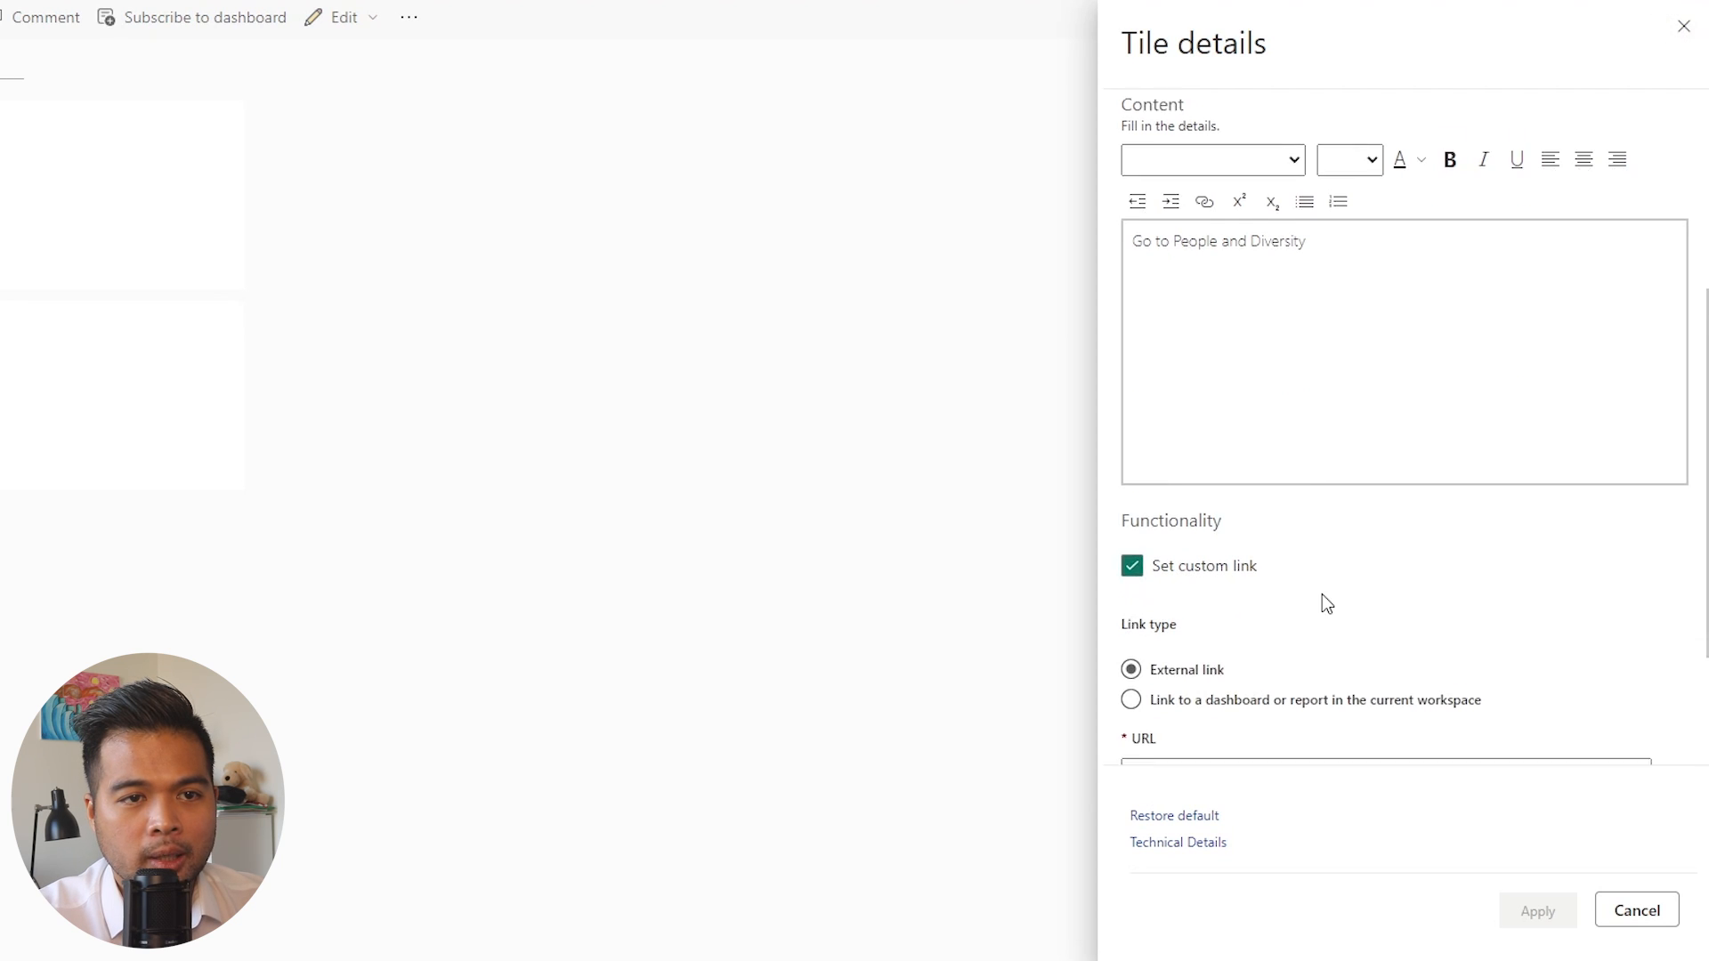
scroll("down", 3)
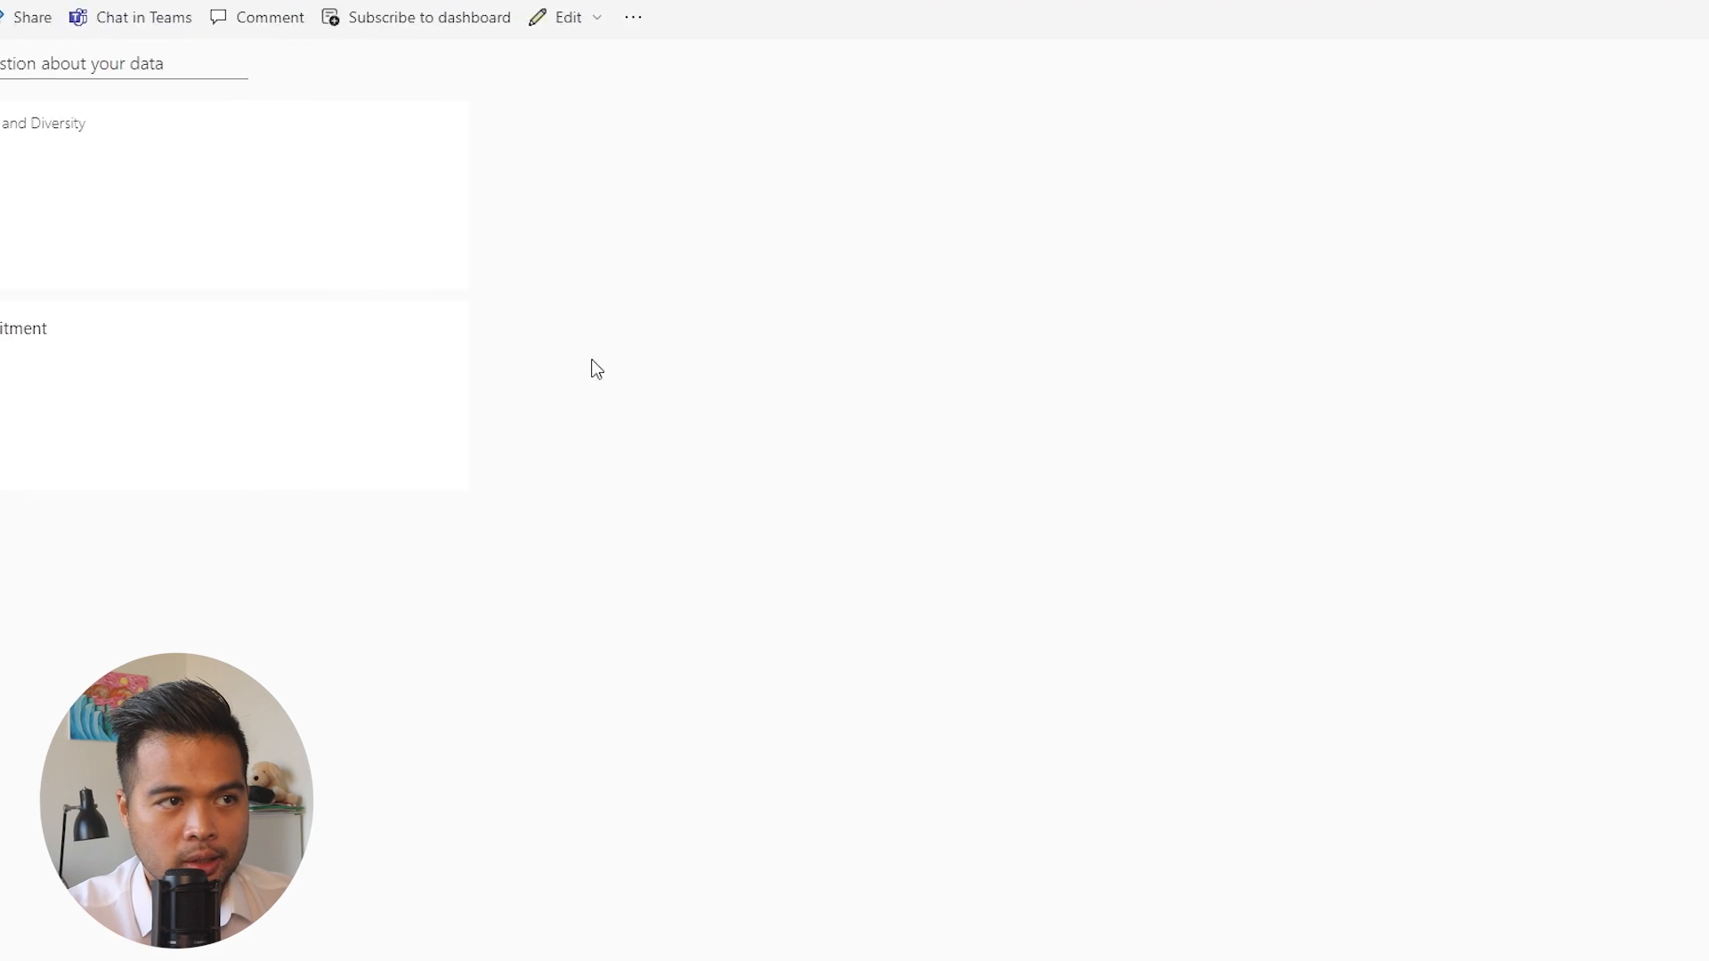
Edit the Go to Recruitment tile's details and choose its linked report
left_click(620, 332)
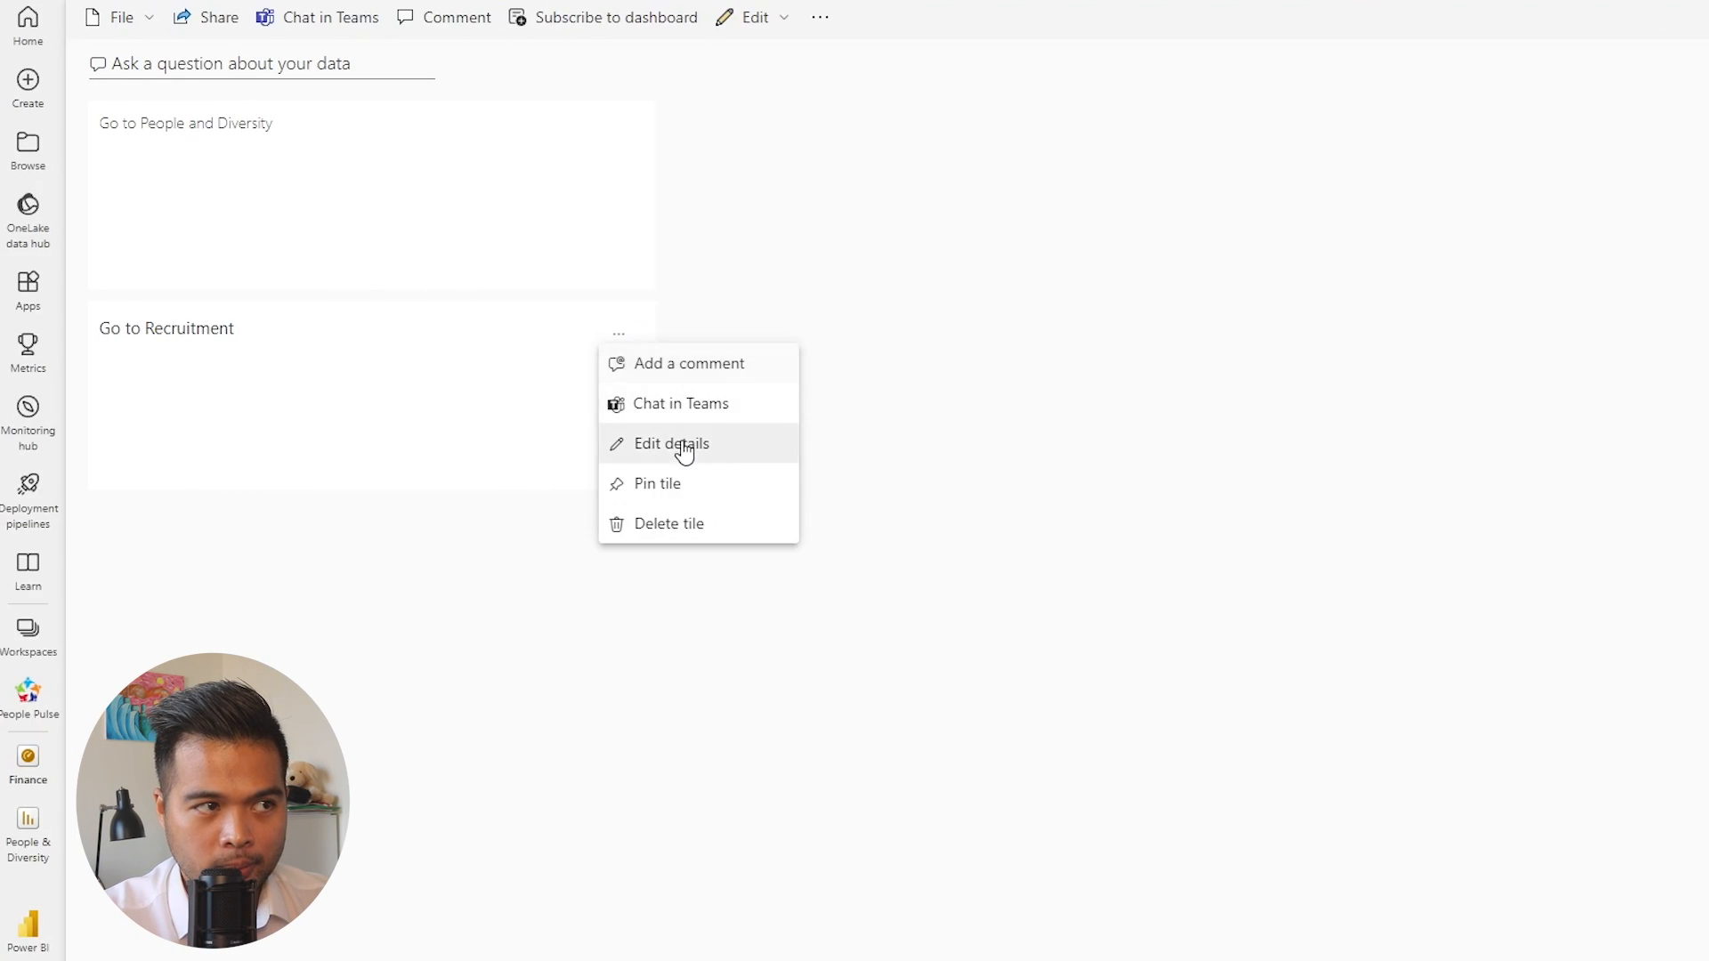
left_click(670, 443)
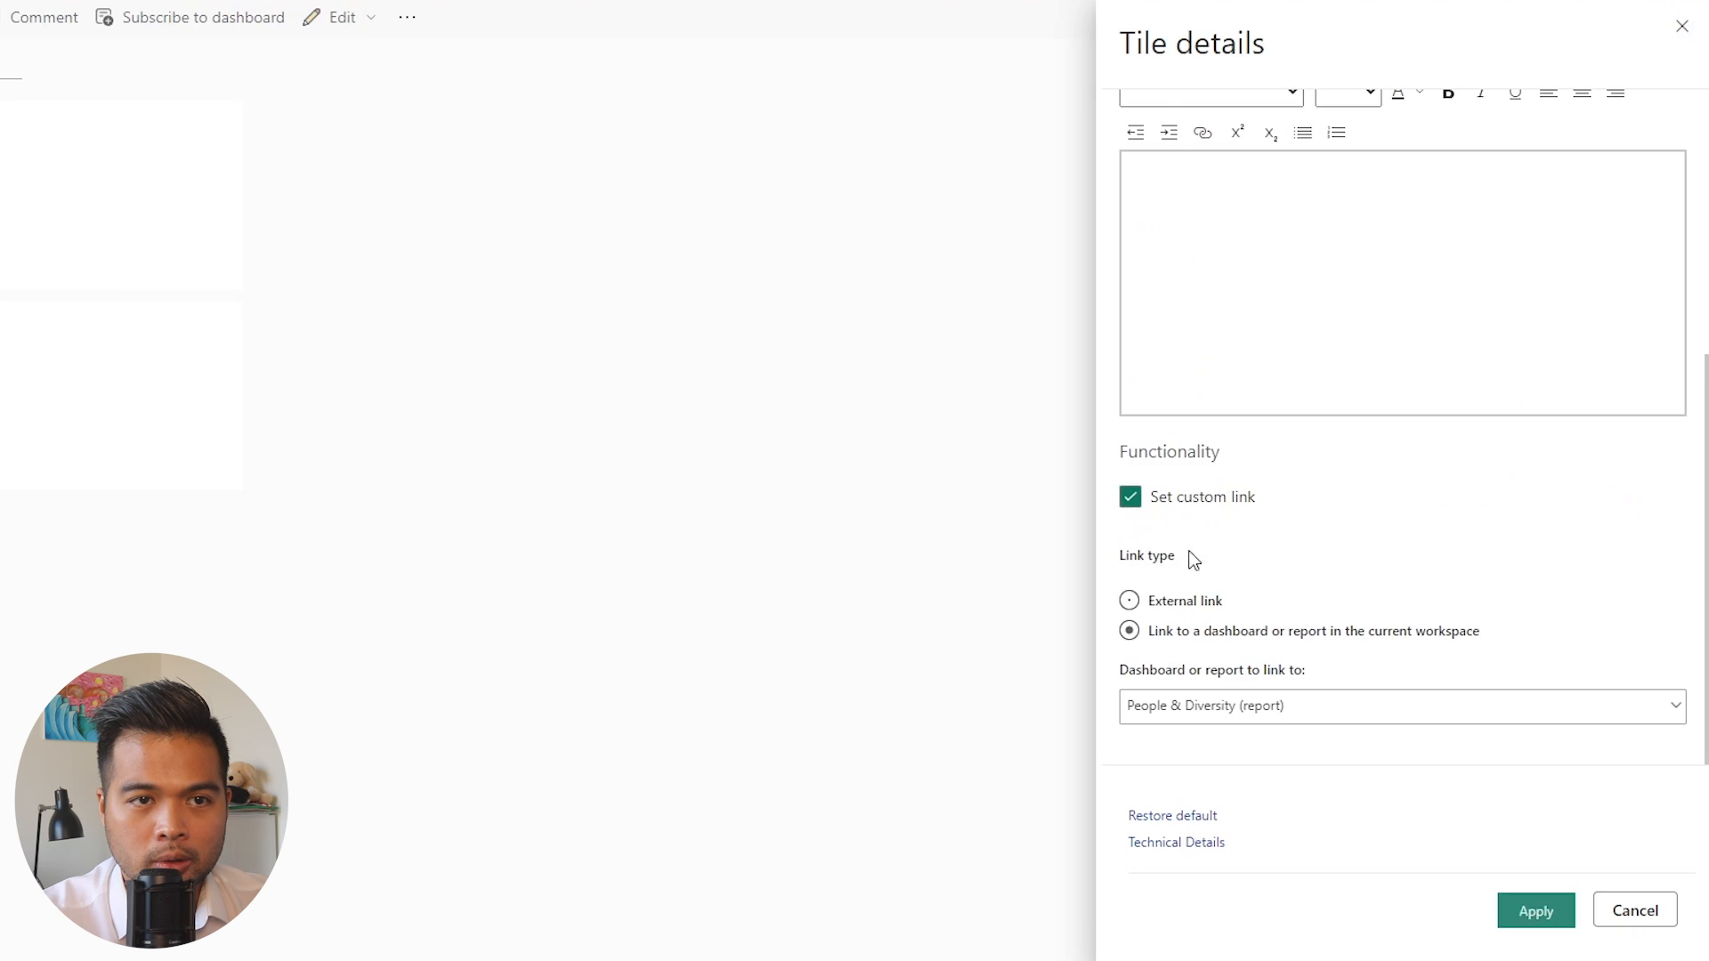
left_click(1400, 704)
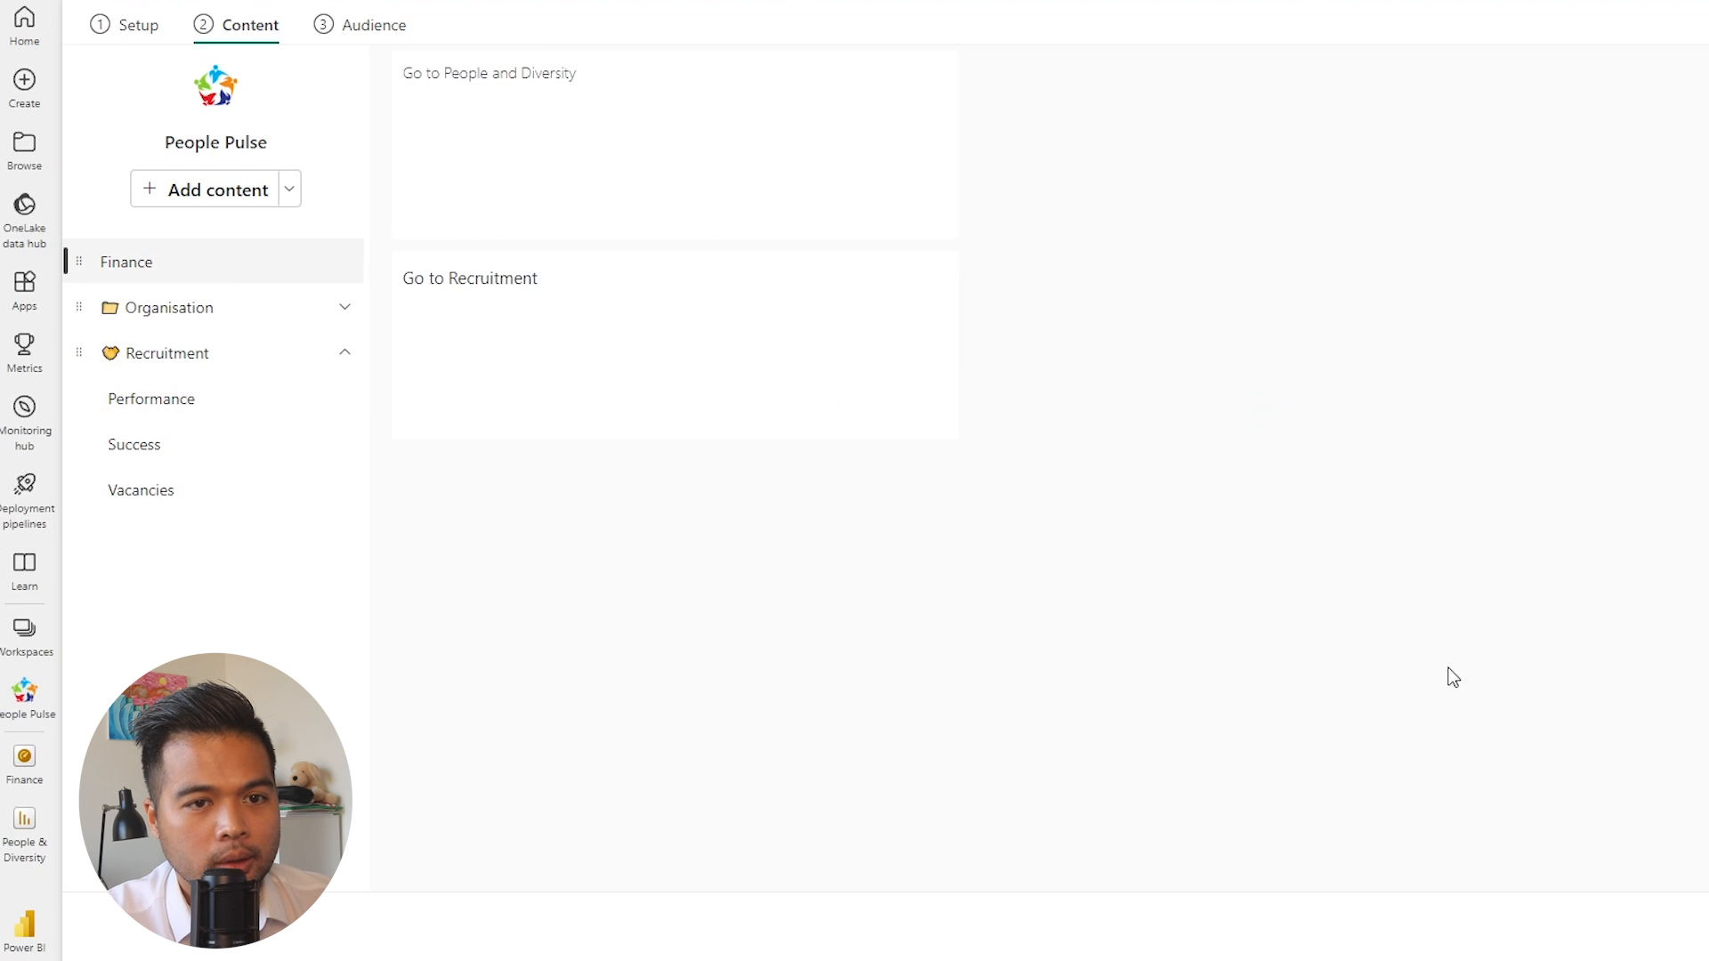
Collapse the Recruitment pages in the app navigation and submit the People Pulse app update
left_click(343, 353)
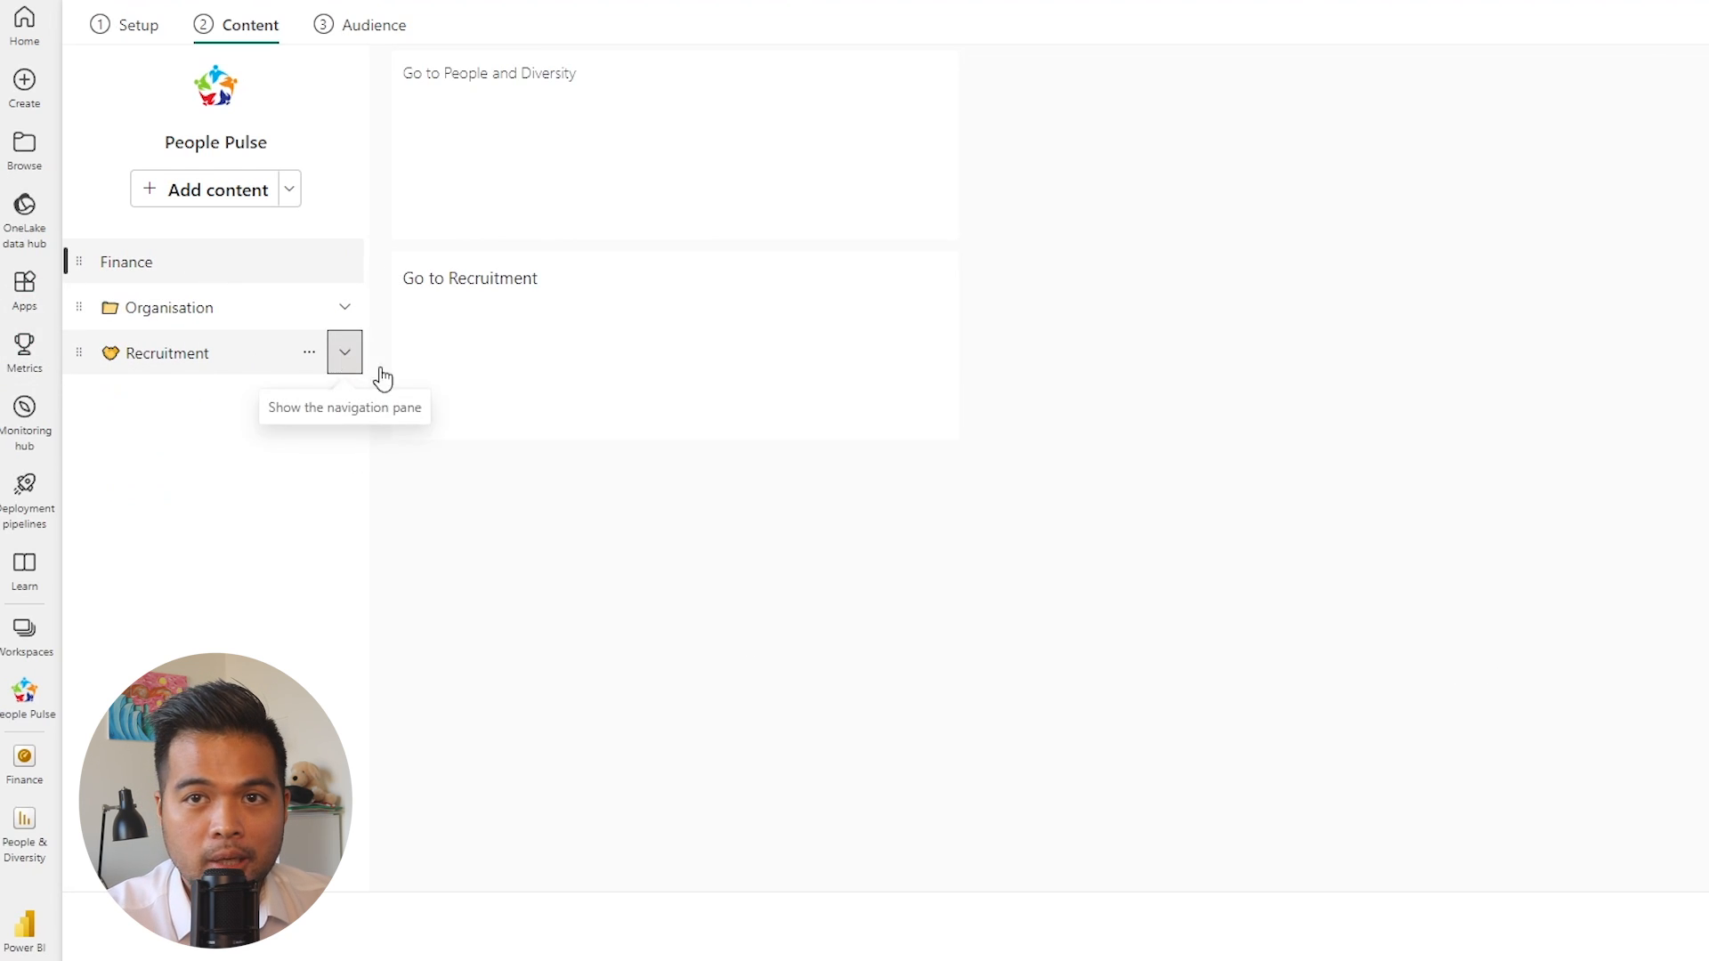
left_click(1513, 927)
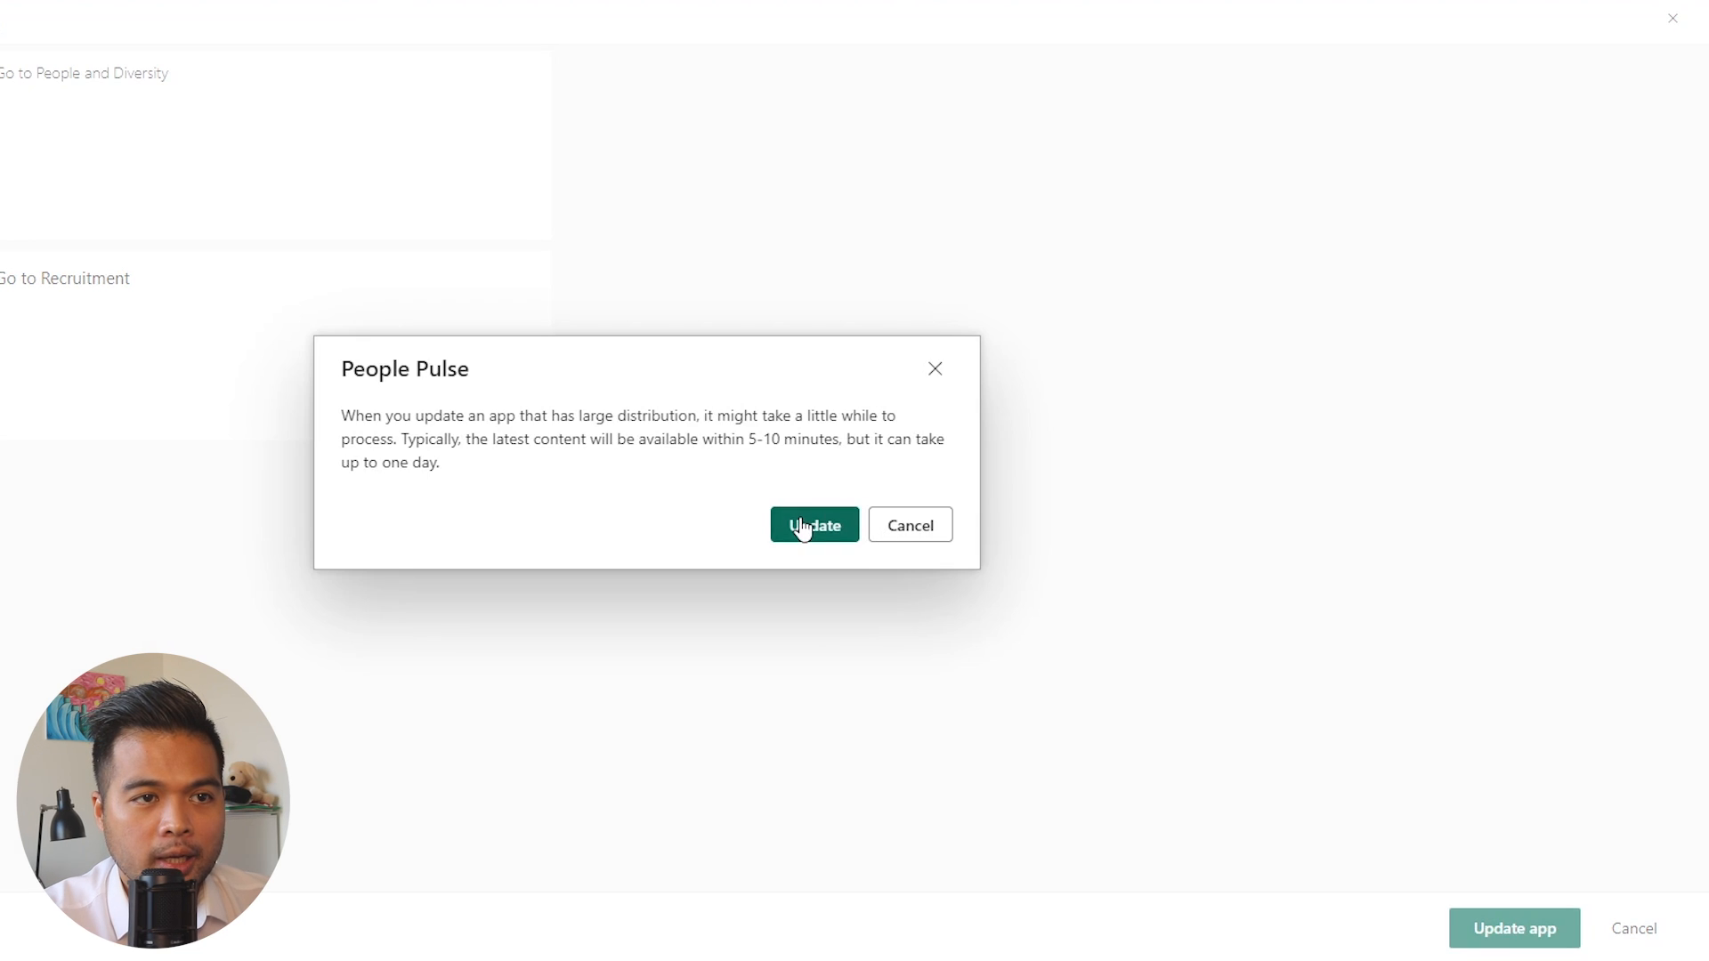
left_click(813, 525)
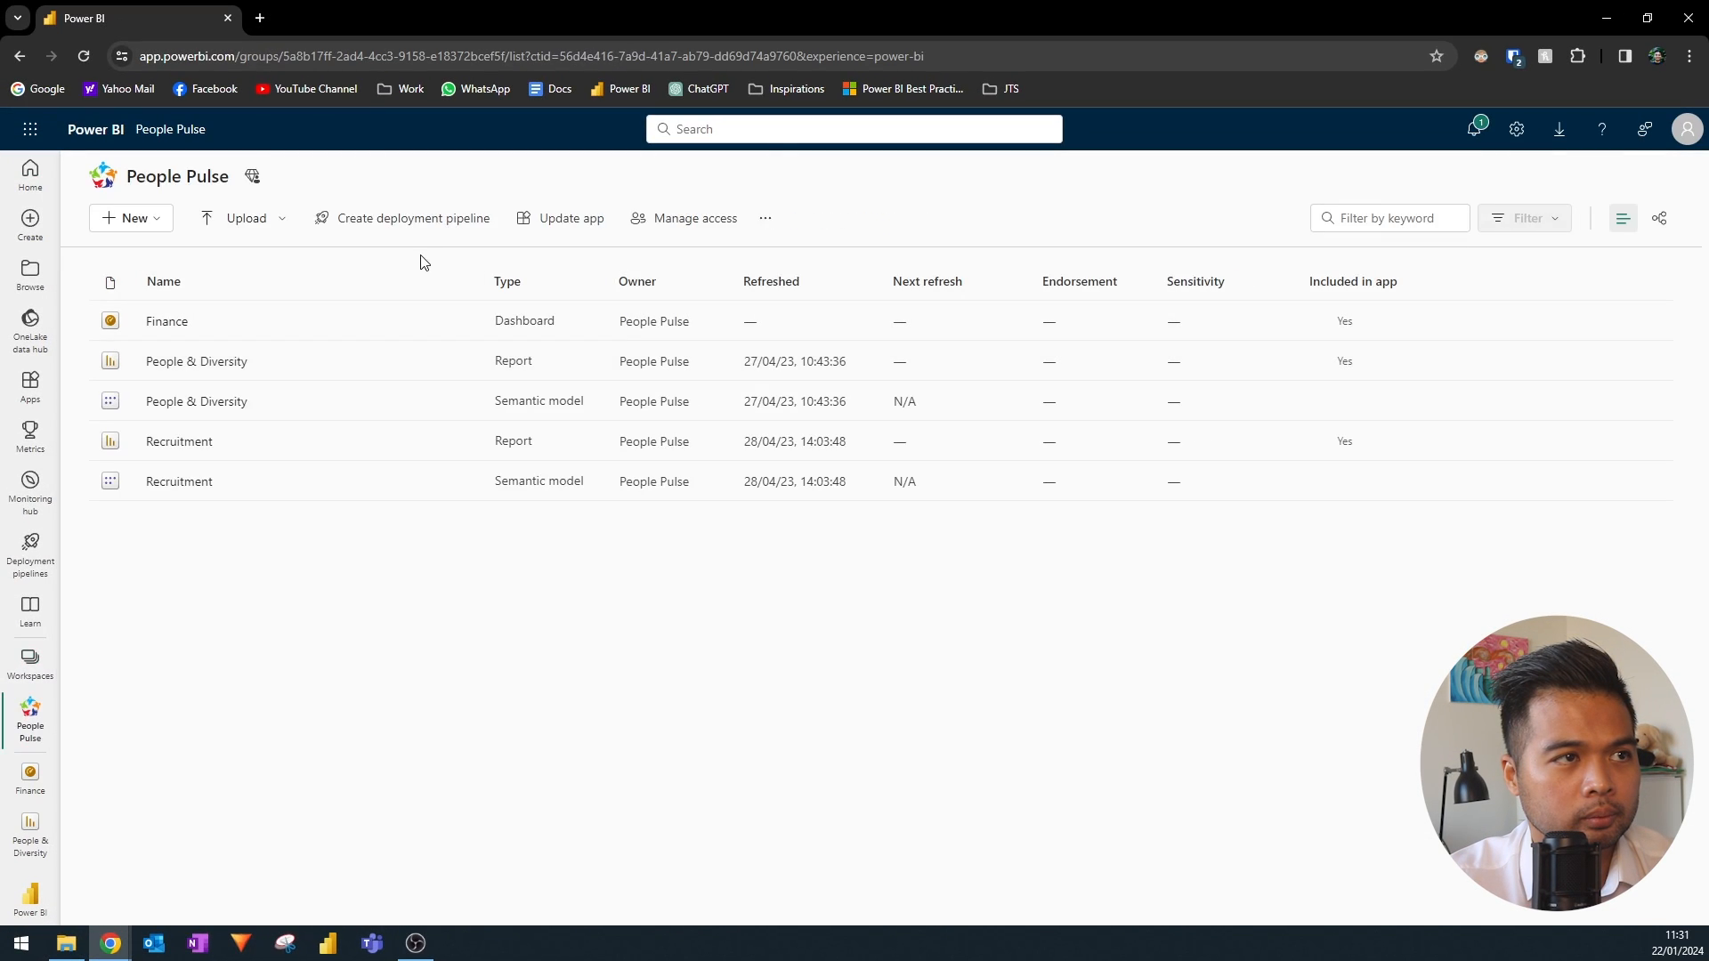
Republish the People Pulse app update and open the published app
left_click(570, 218)
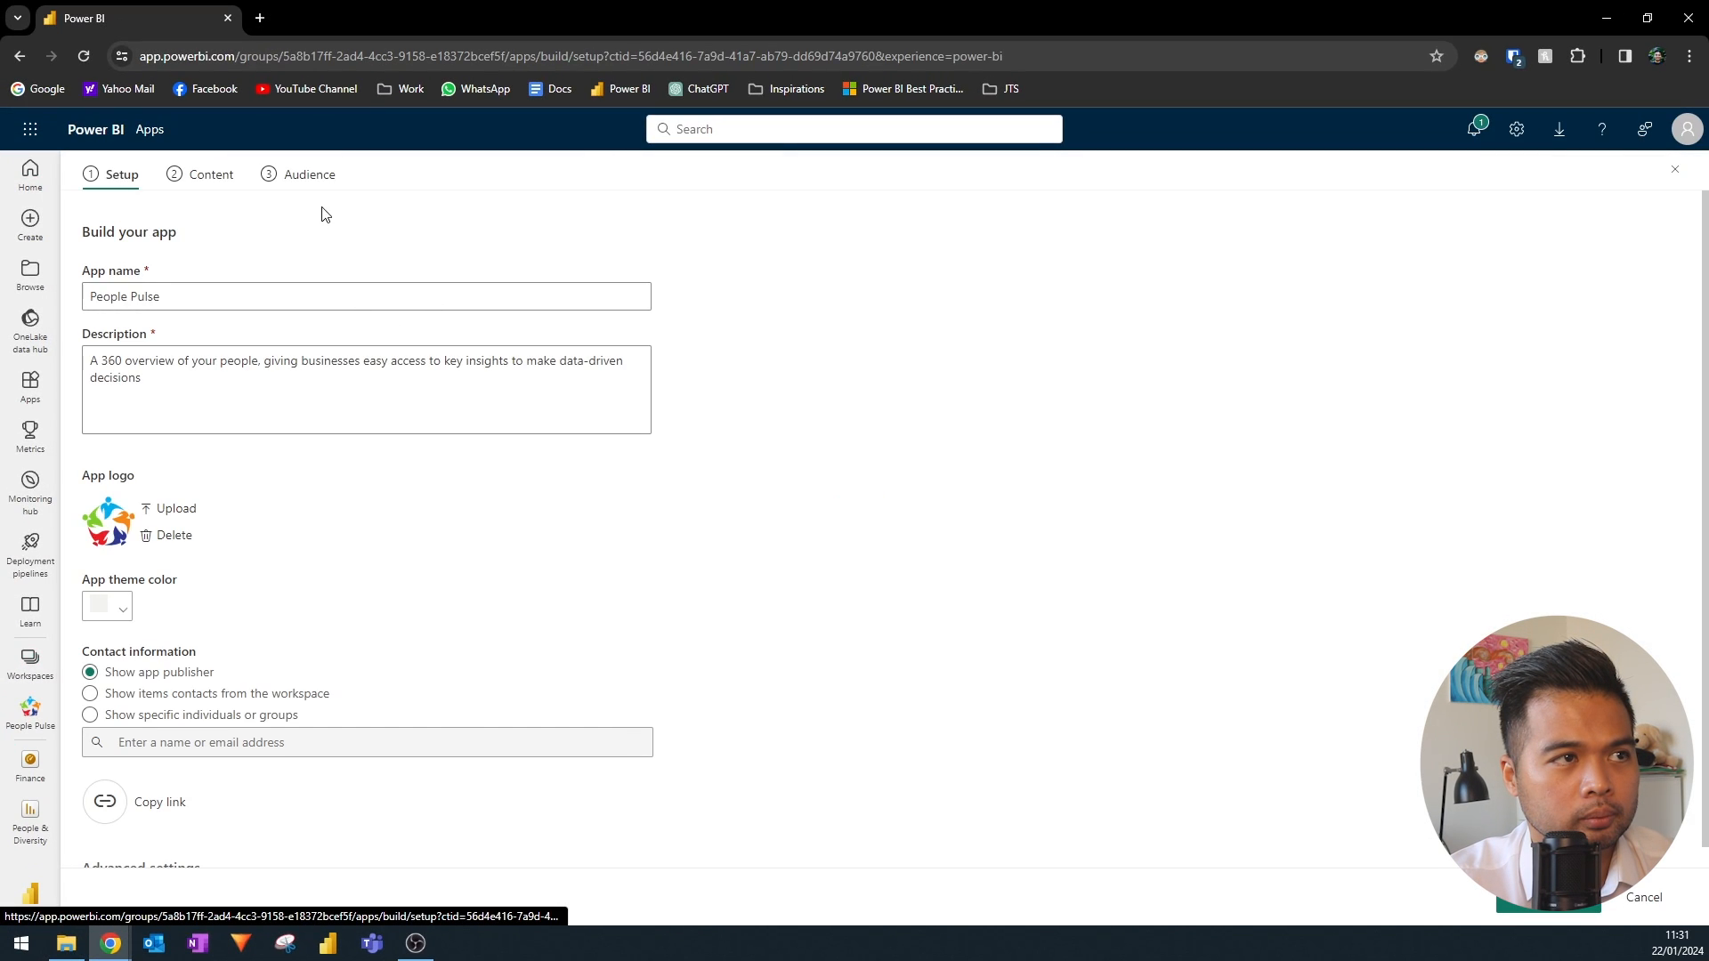
left_click(308, 174)
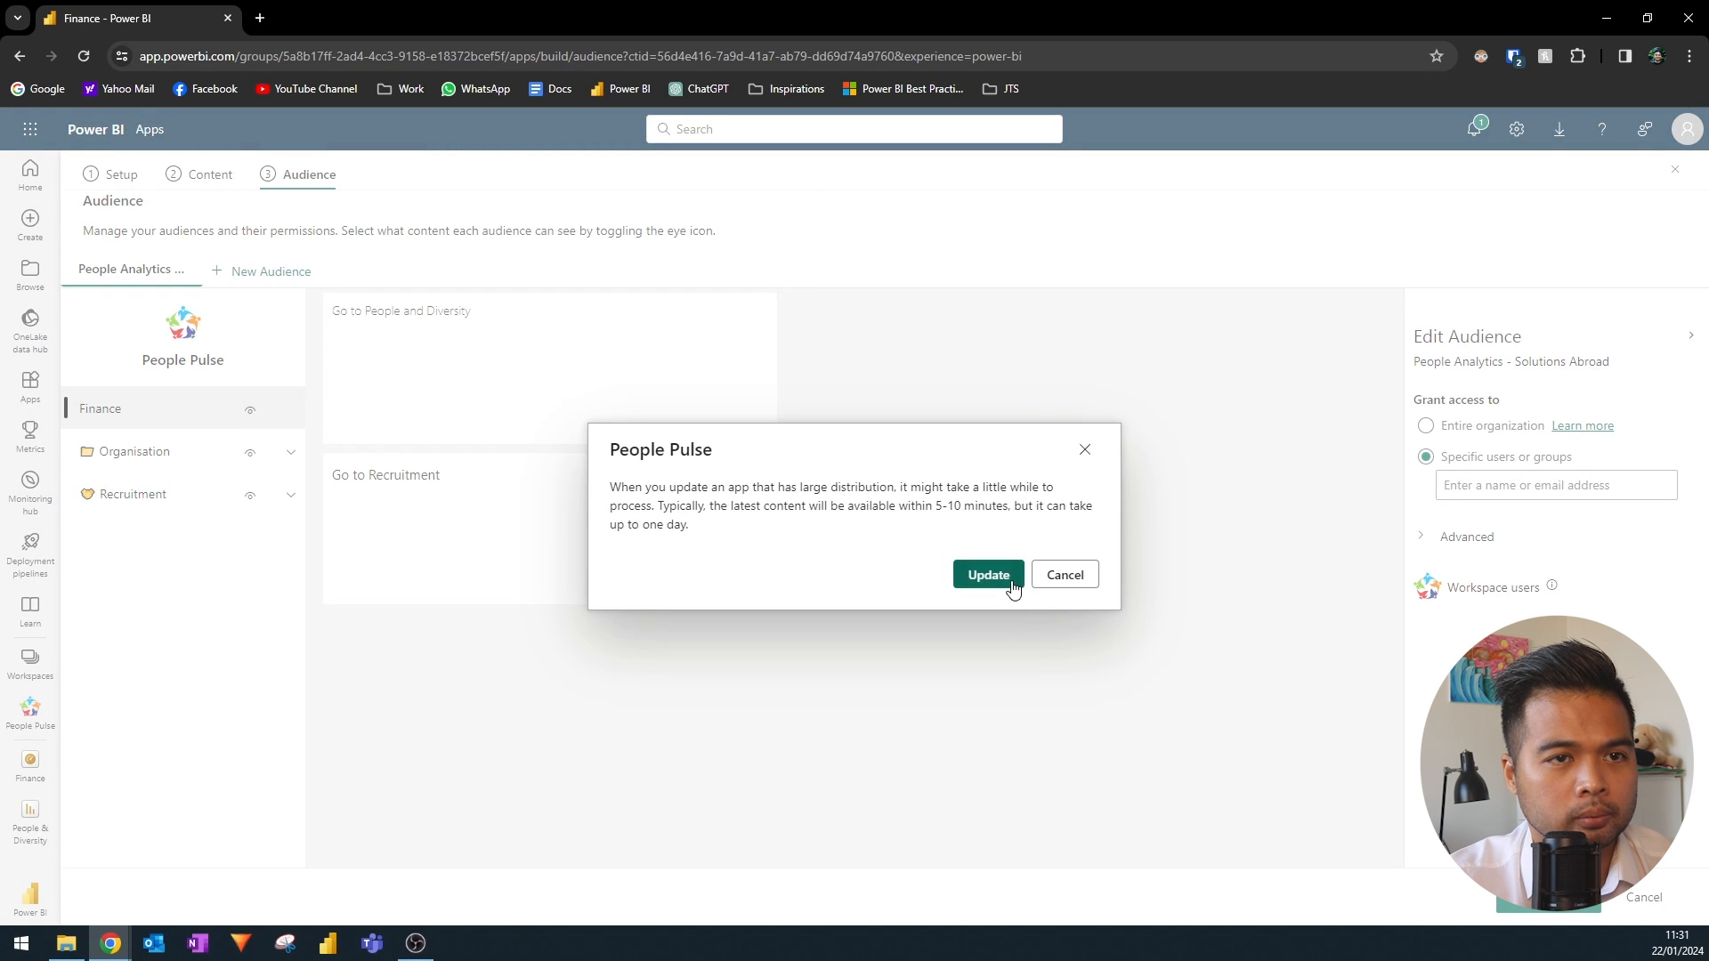
left_click(986, 574)
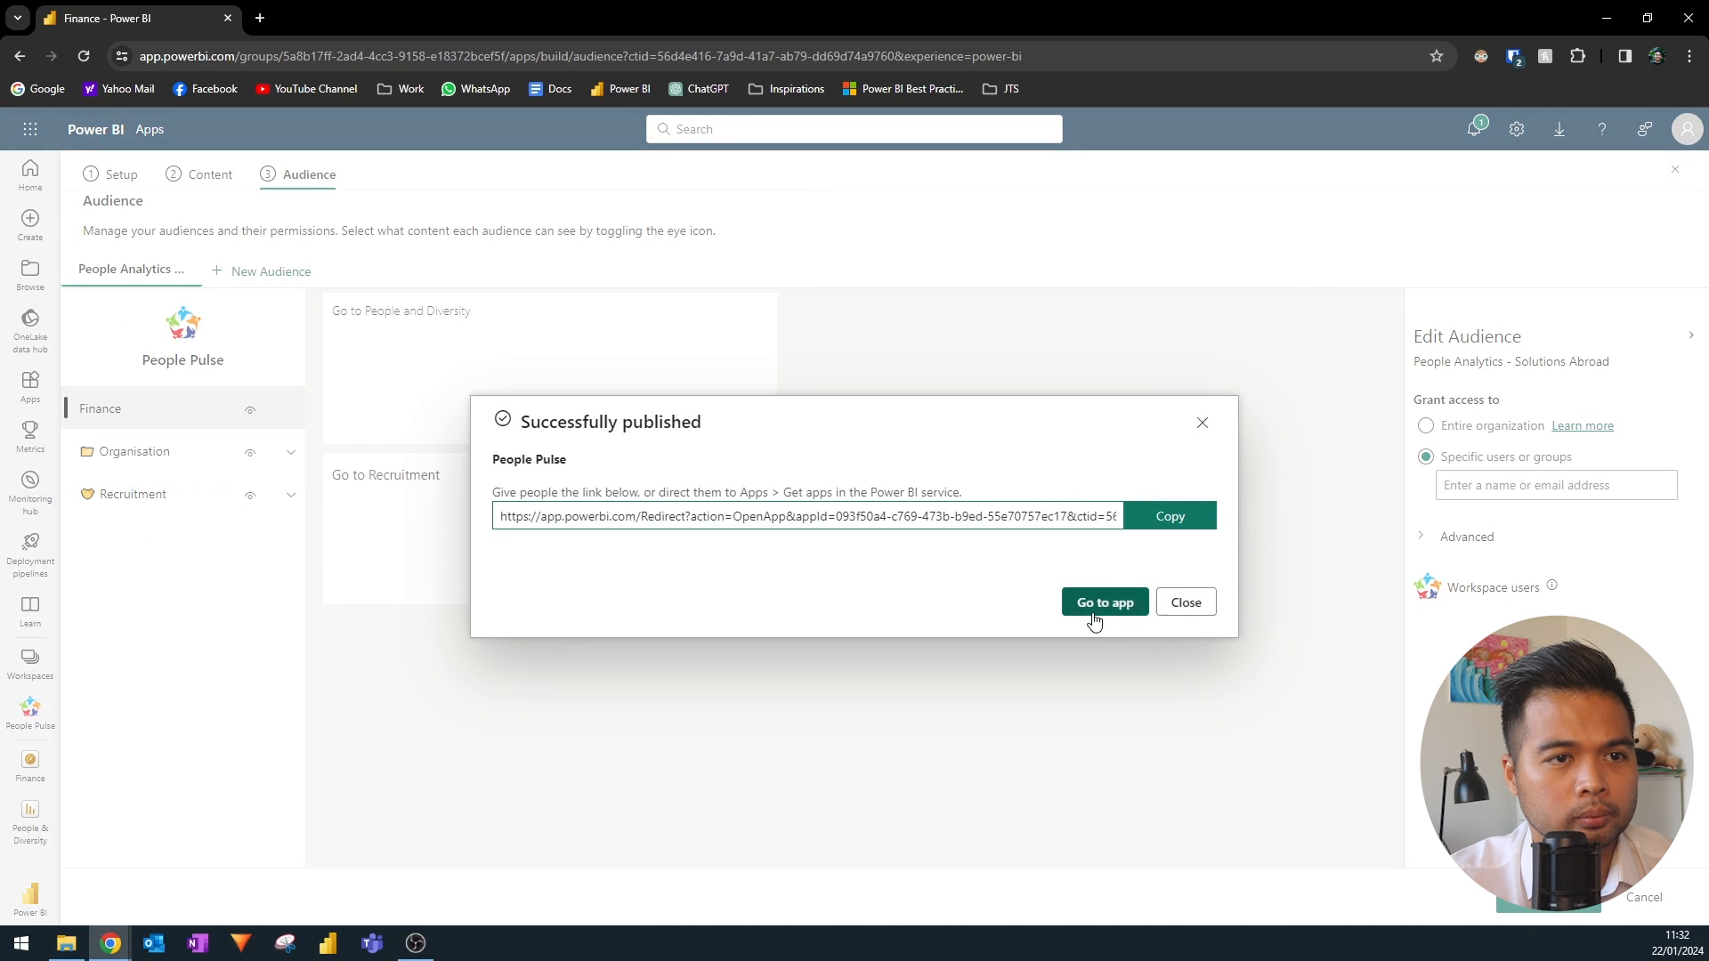
left_click(1103, 602)
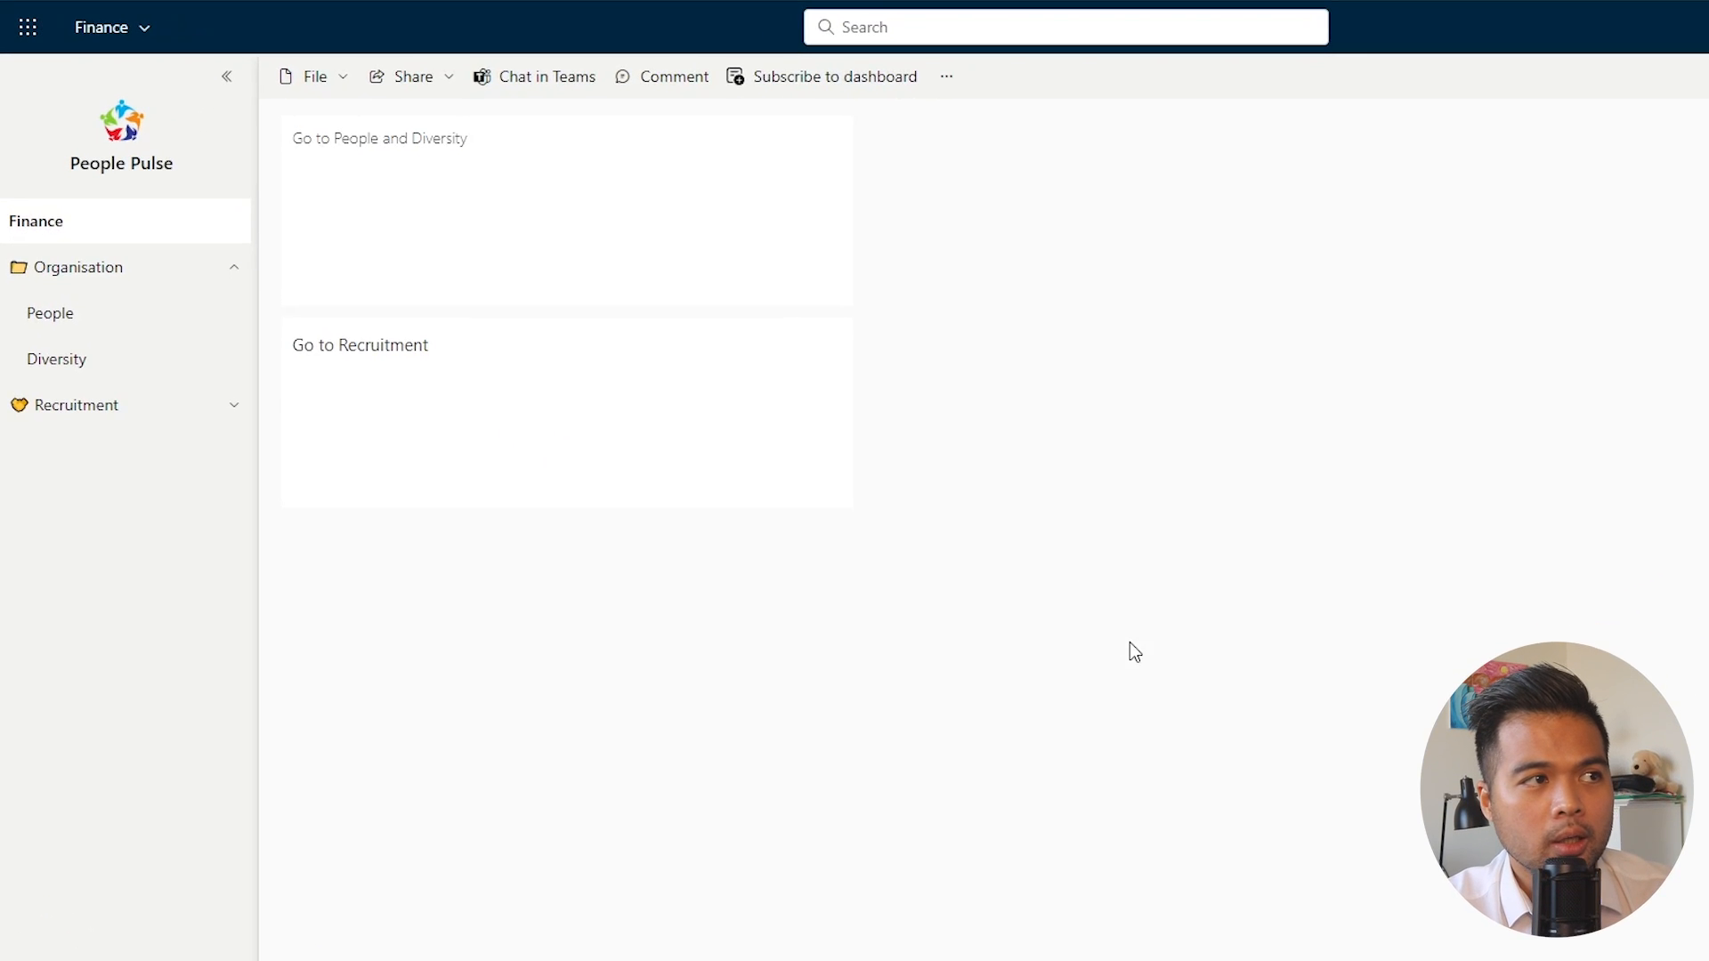
Expand Recruitment, return to the Finance dashboard, and open Recruitment Performance from its tile
left_click(77, 404)
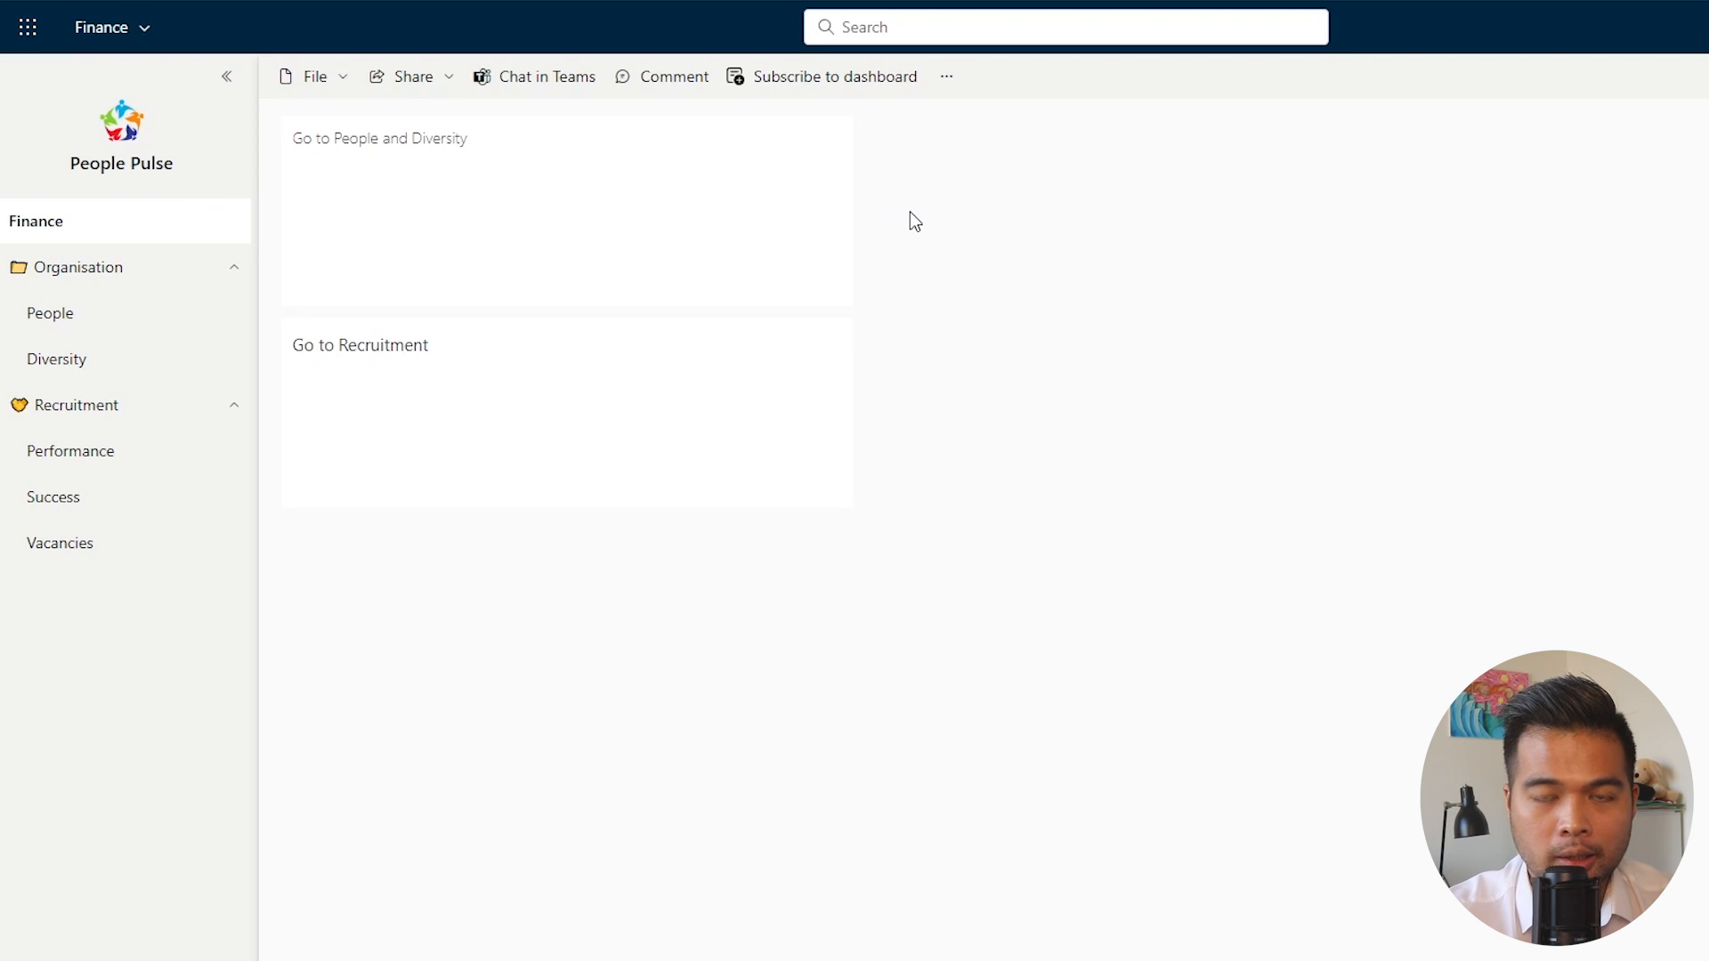
mouse_move(919, 219)
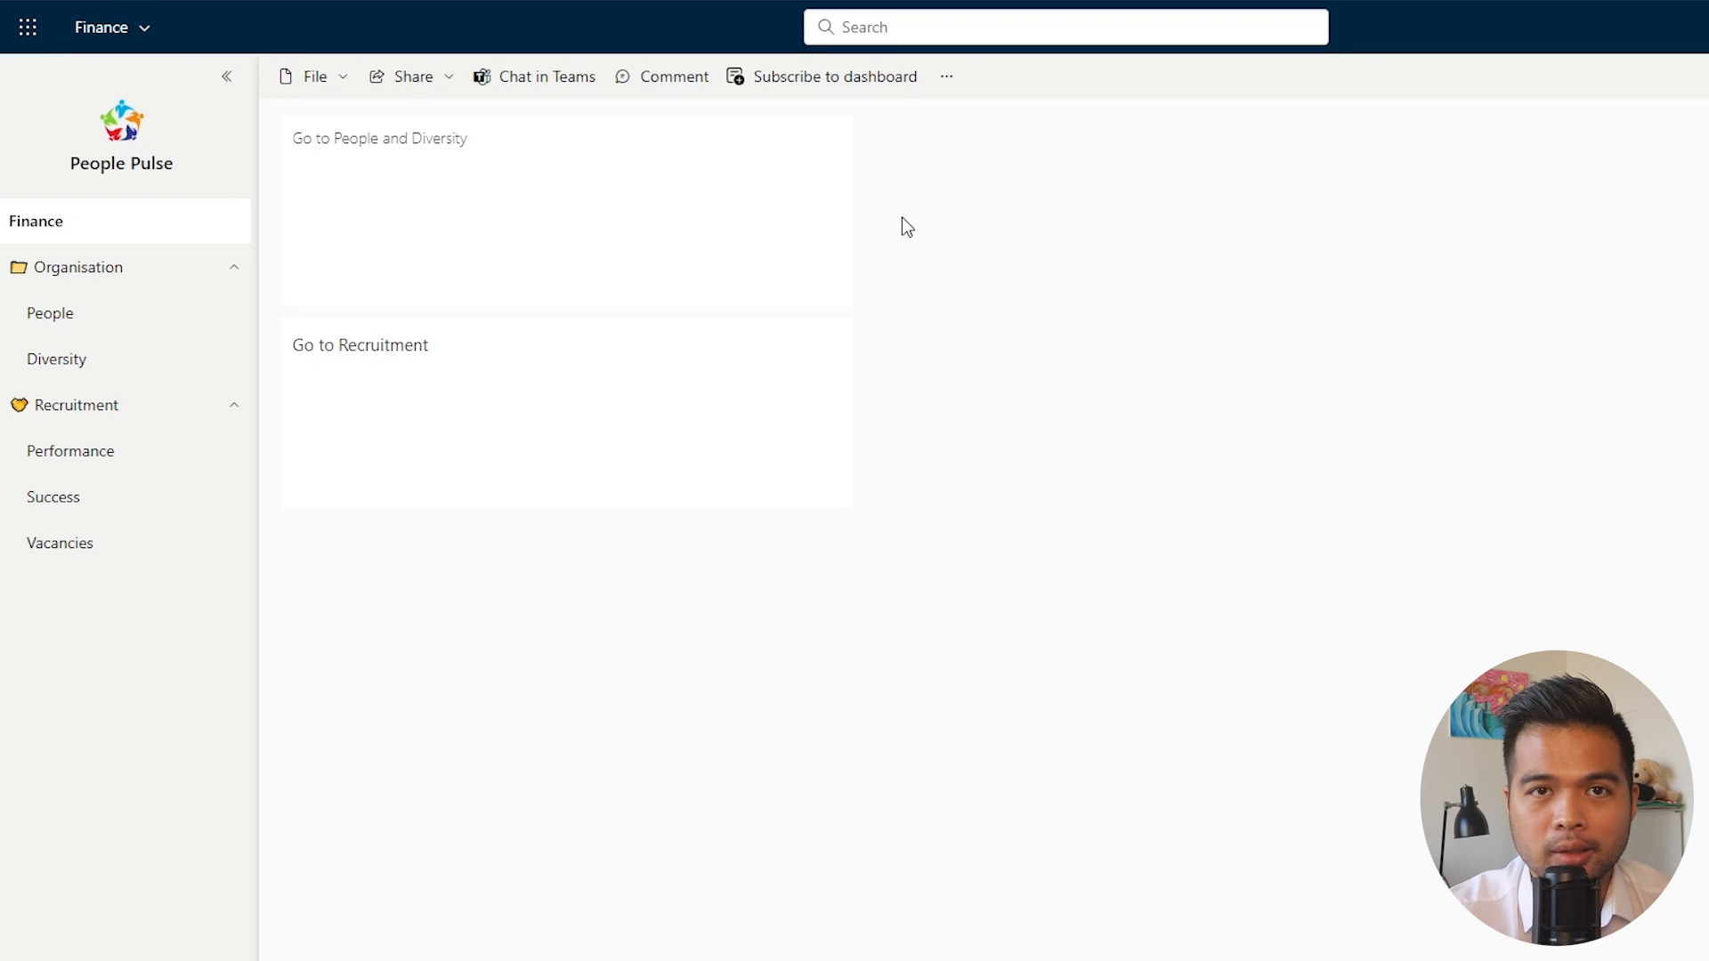
mouse_move(714, 292)
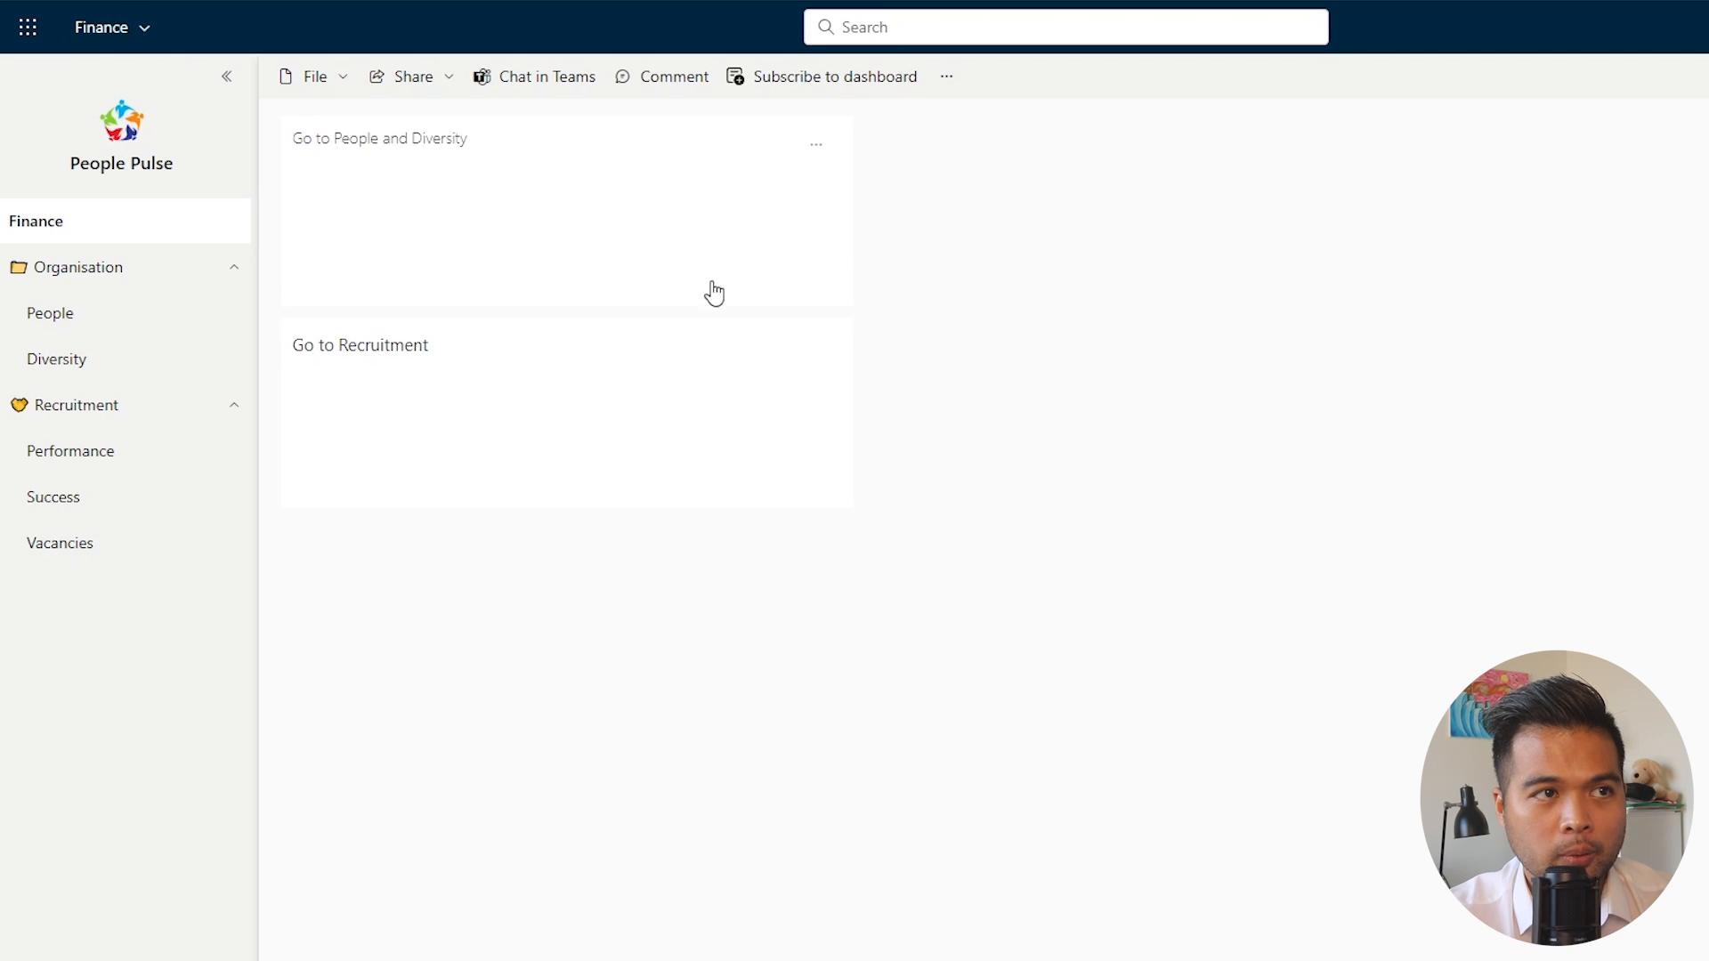
mouse_move(514, 206)
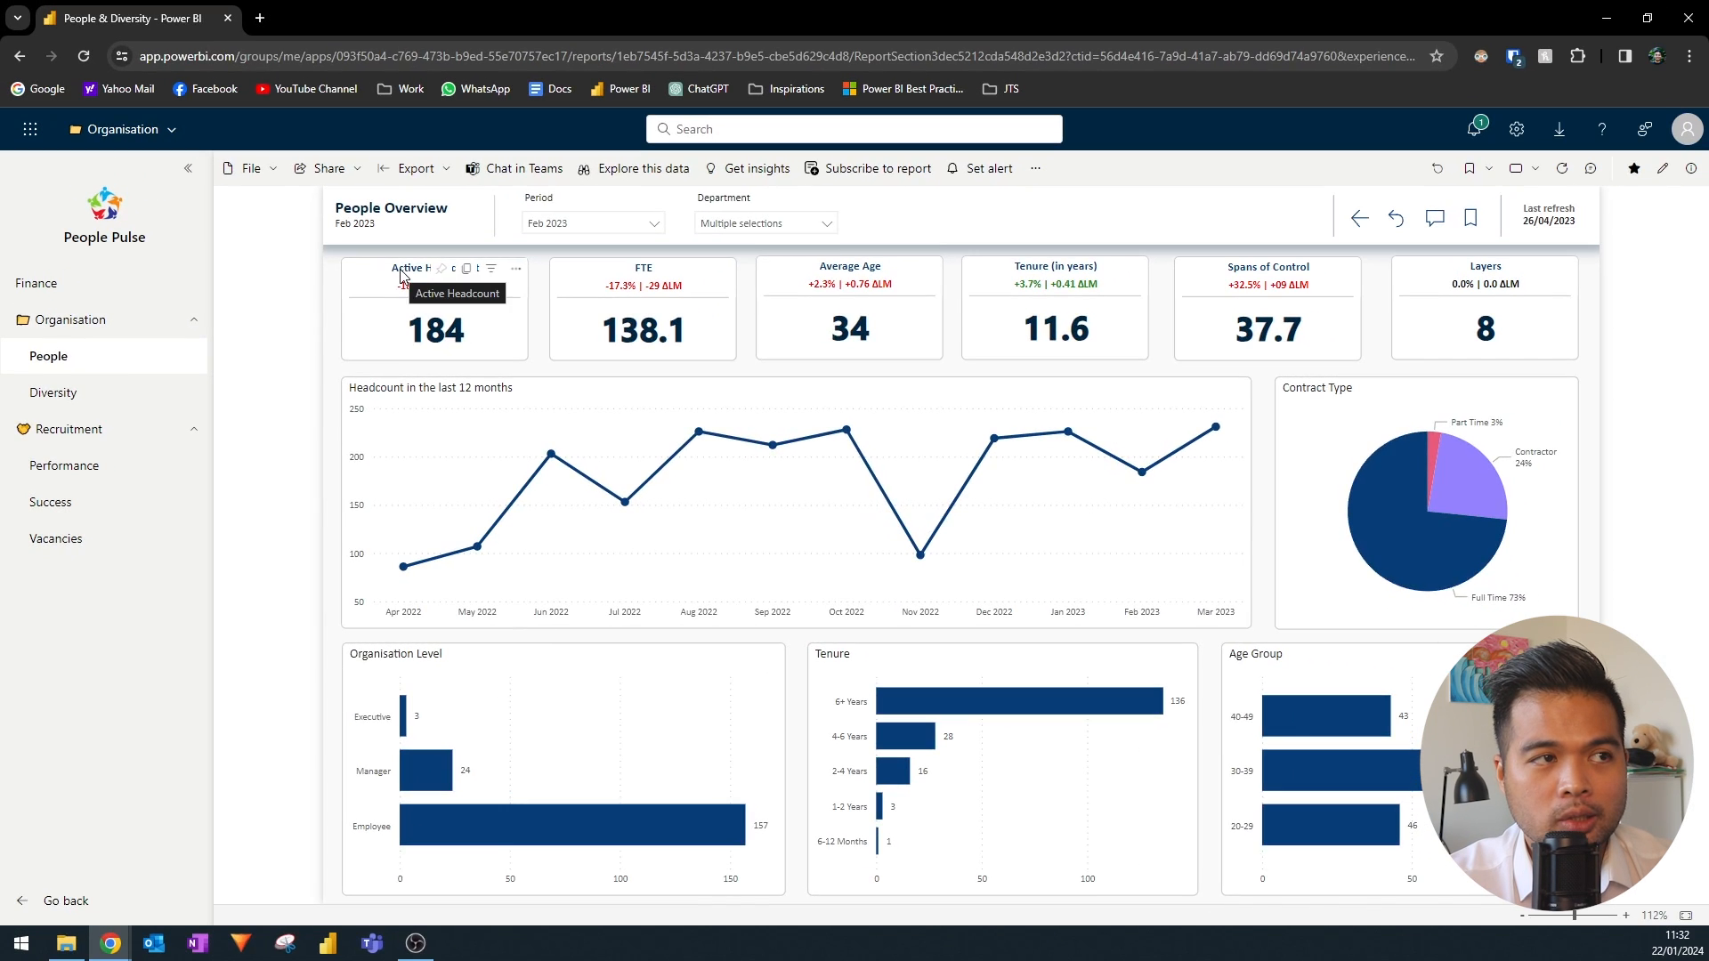
left_click(36, 283)
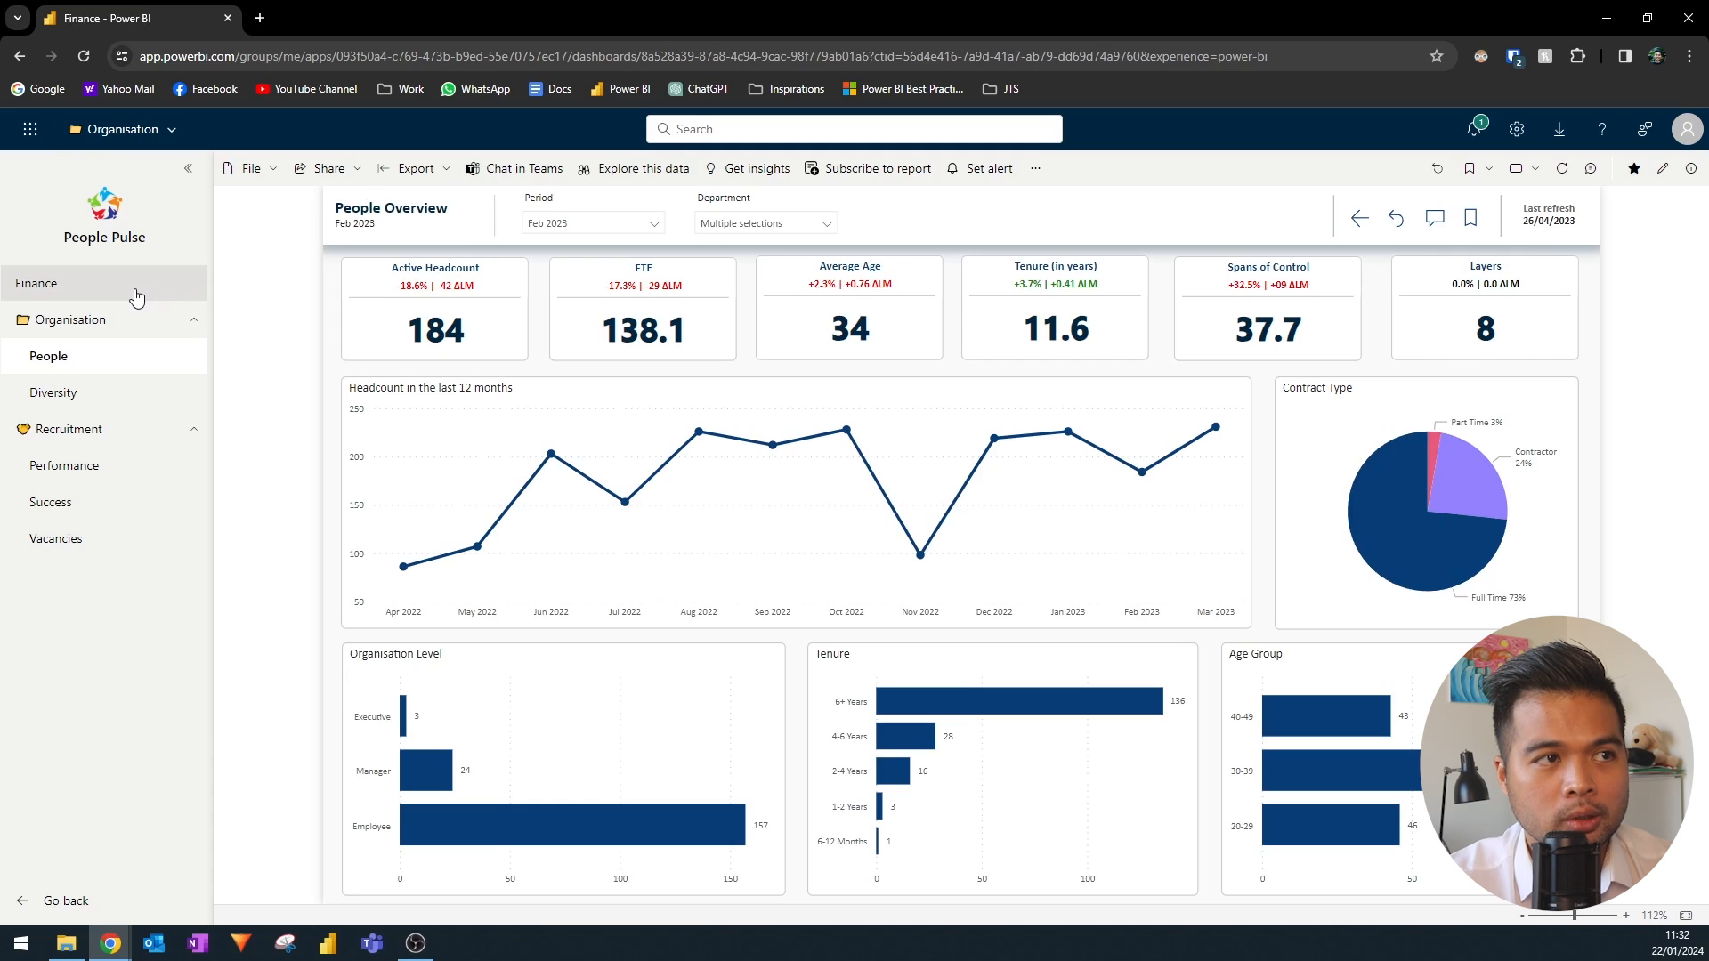
left_click(64, 465)
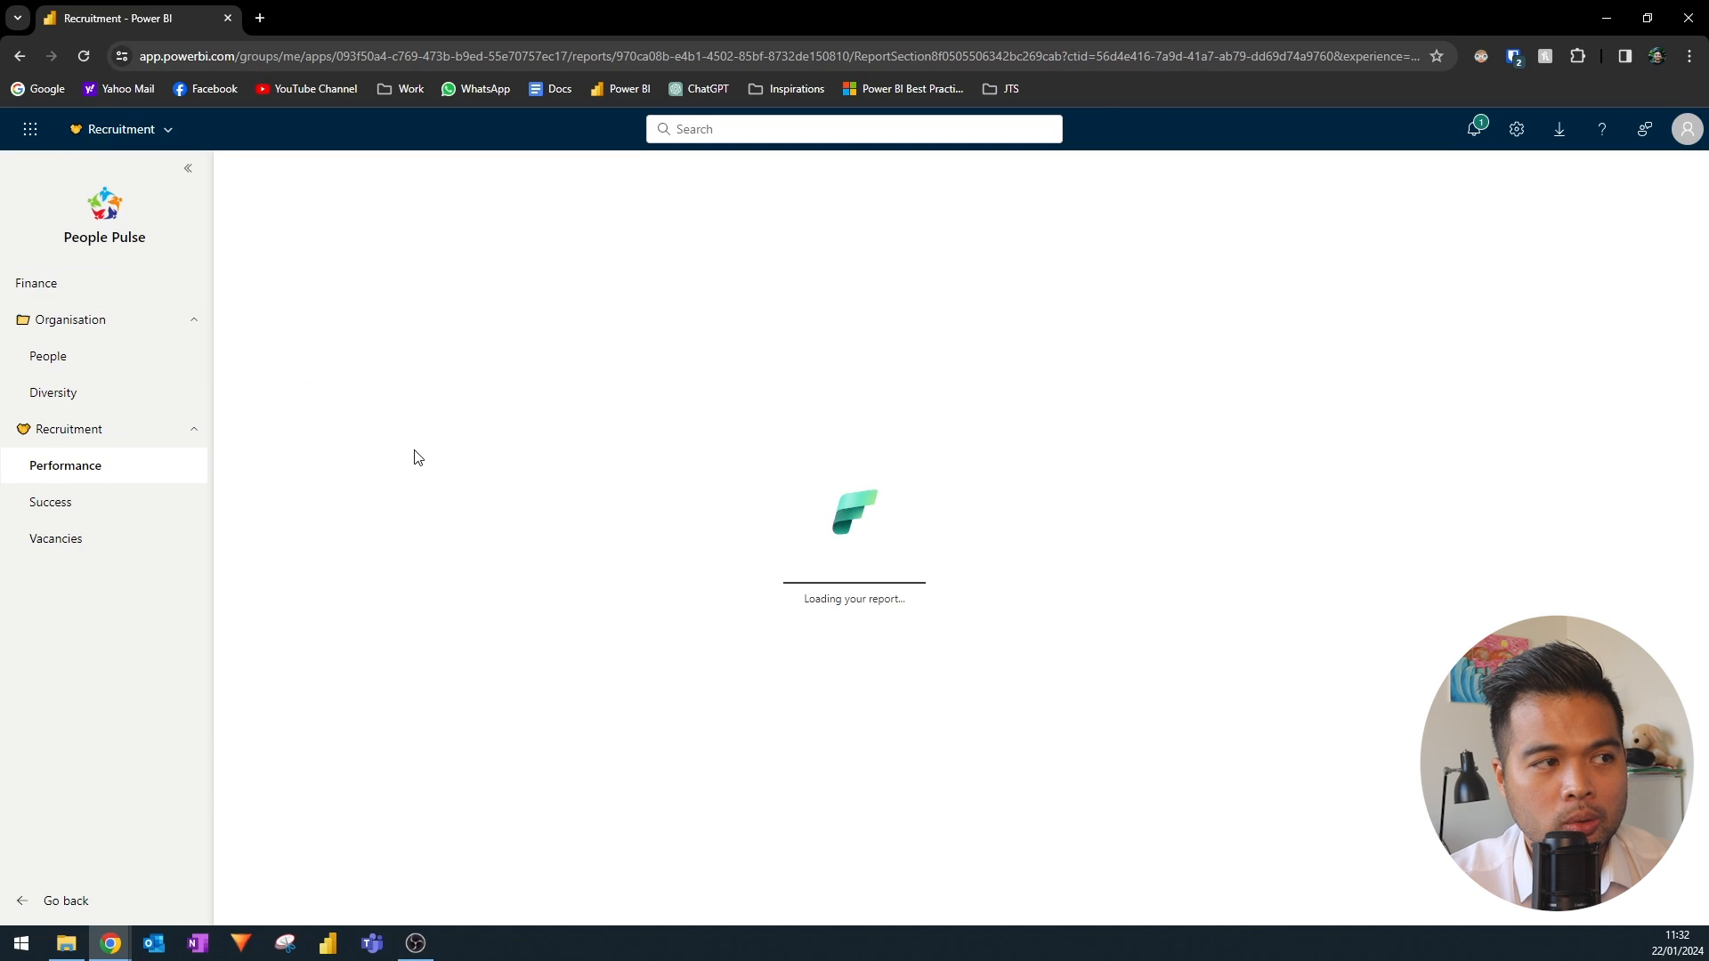